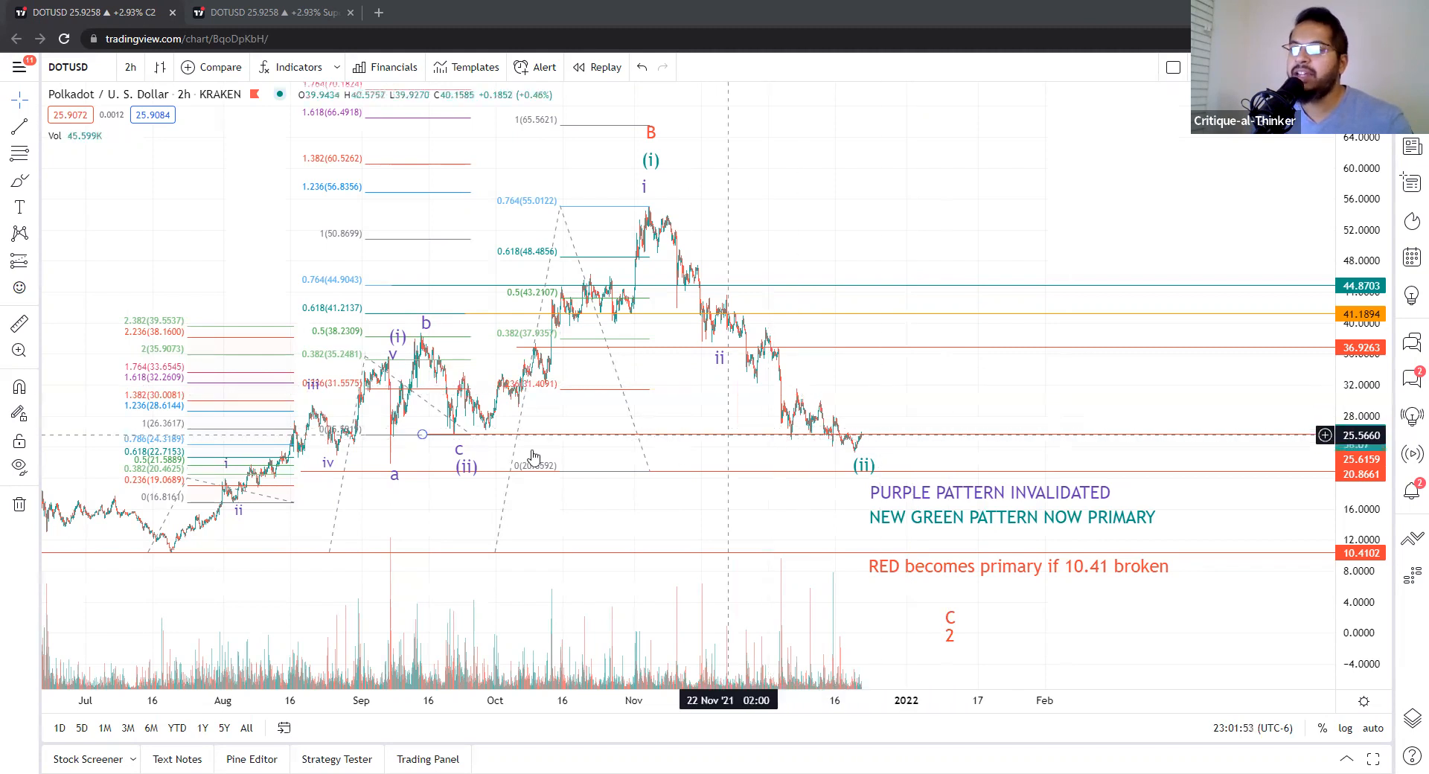
pyautogui.moveTo(347, 392)
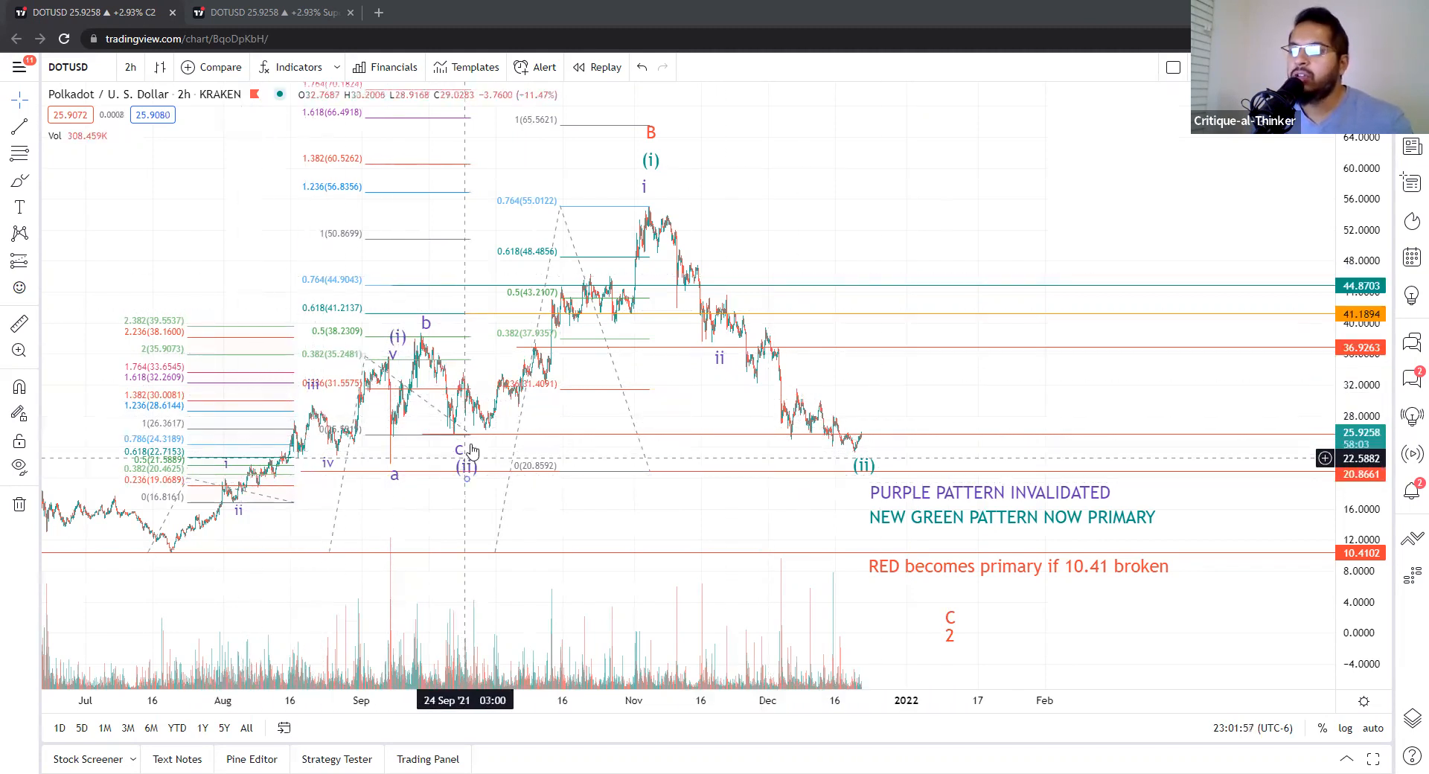
pyautogui.moveTo(358, 455)
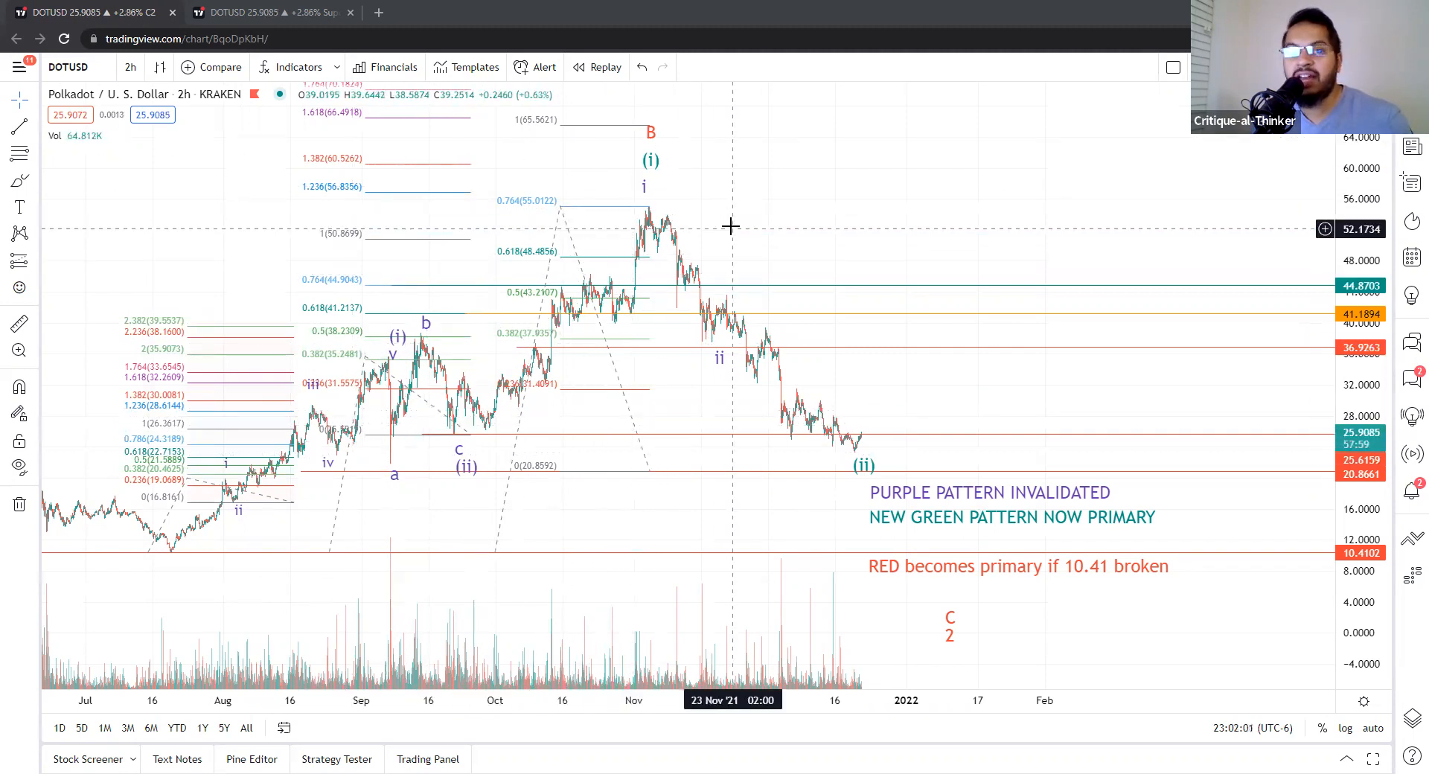
pyautogui.moveTo(713, 367)
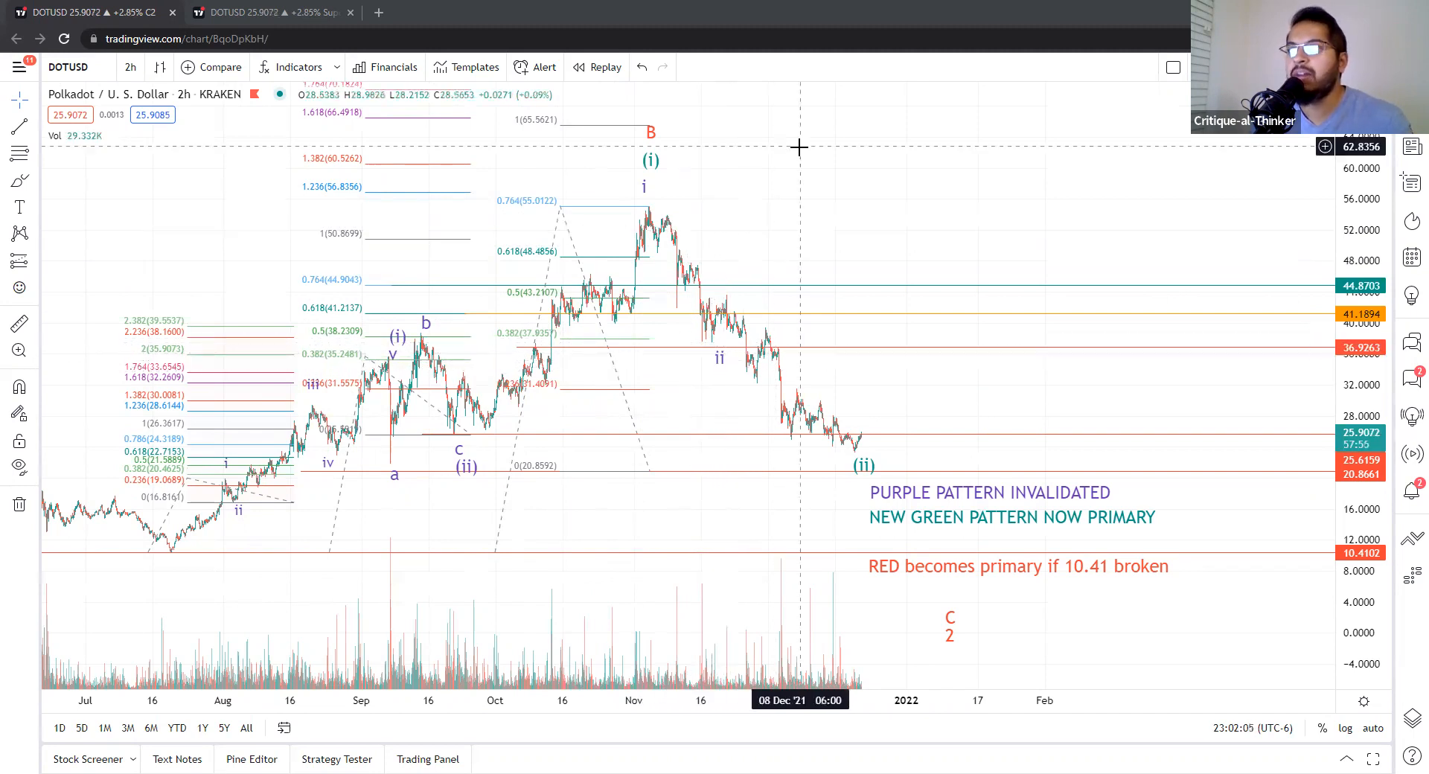
pyautogui.moveTo(676, 293)
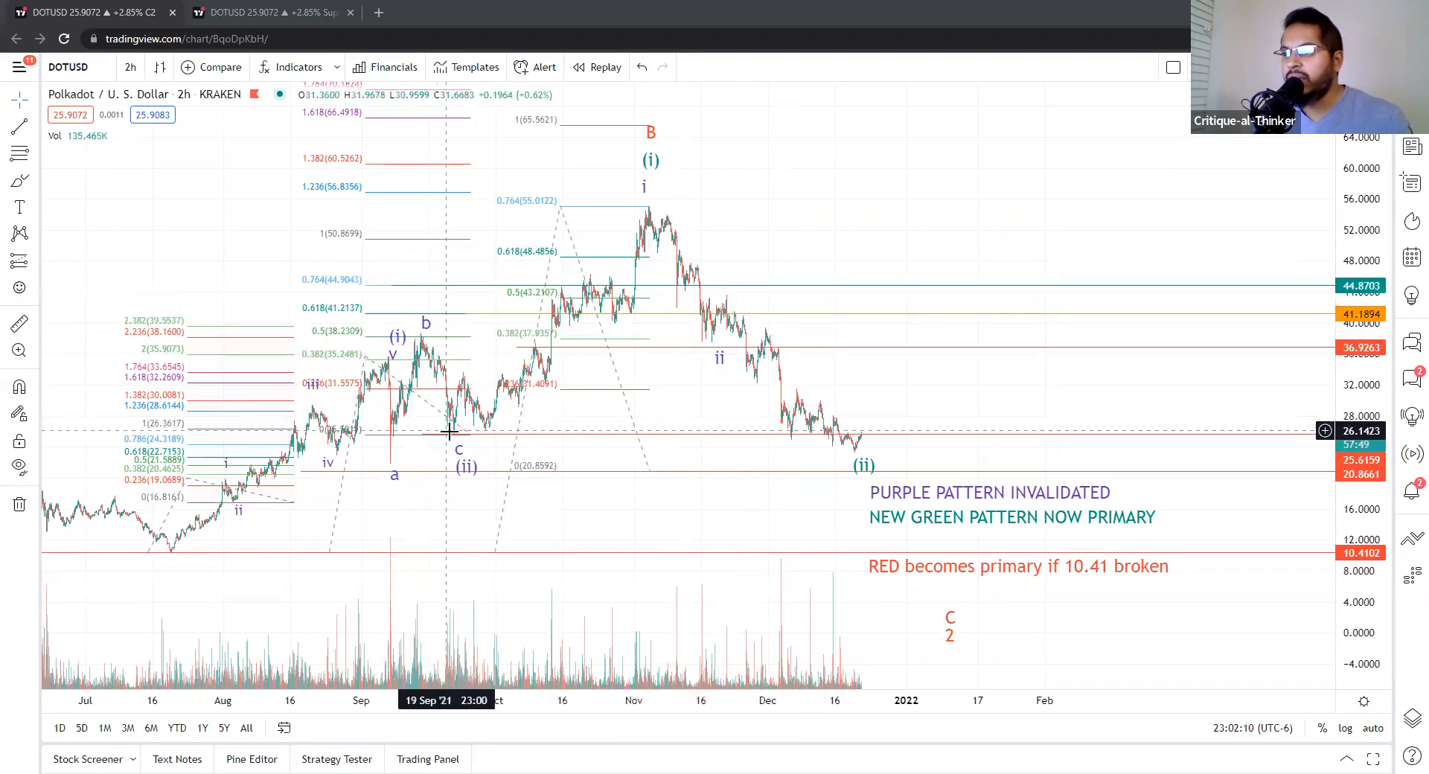
pyautogui.moveTo(450, 438)
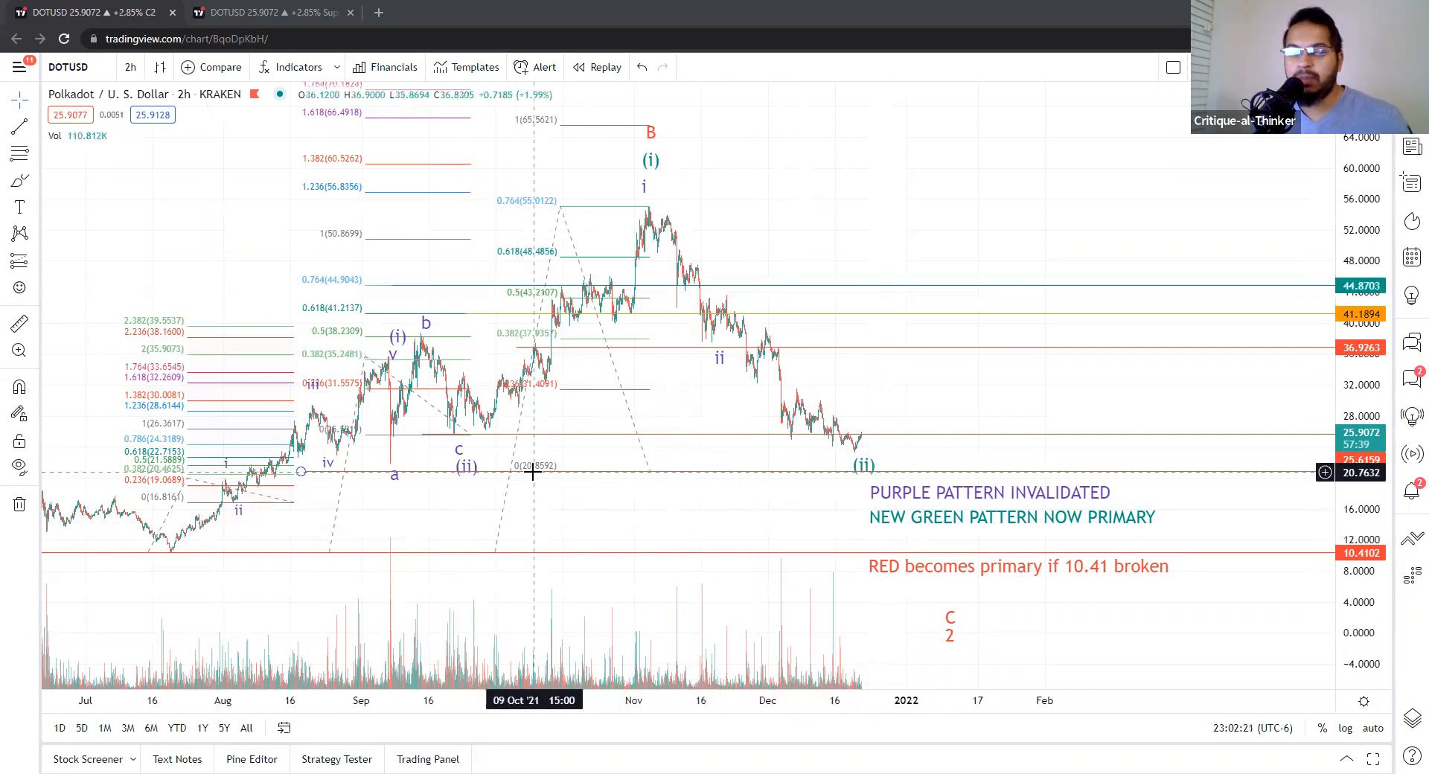
pyautogui.moveTo(501, 433)
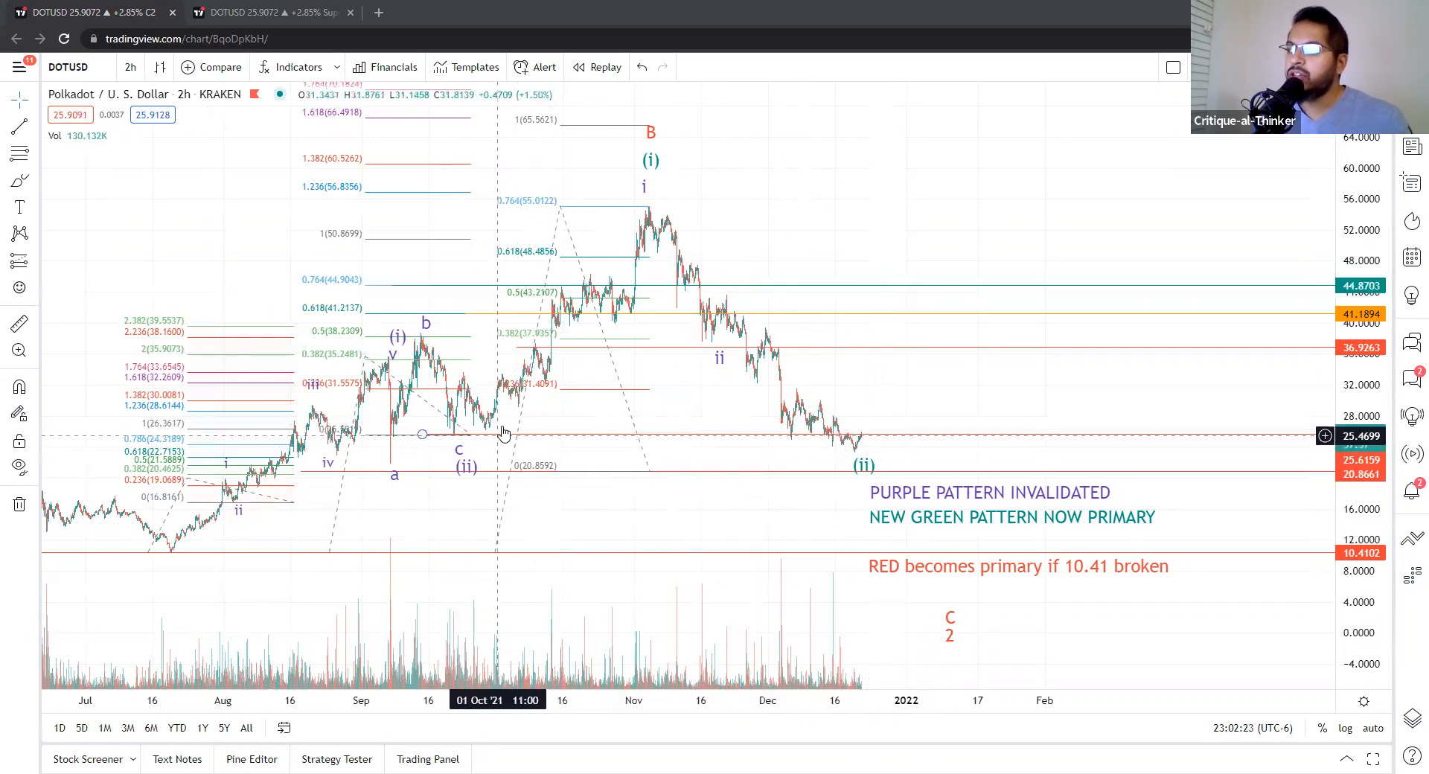
pyautogui.moveTo(369, 433)
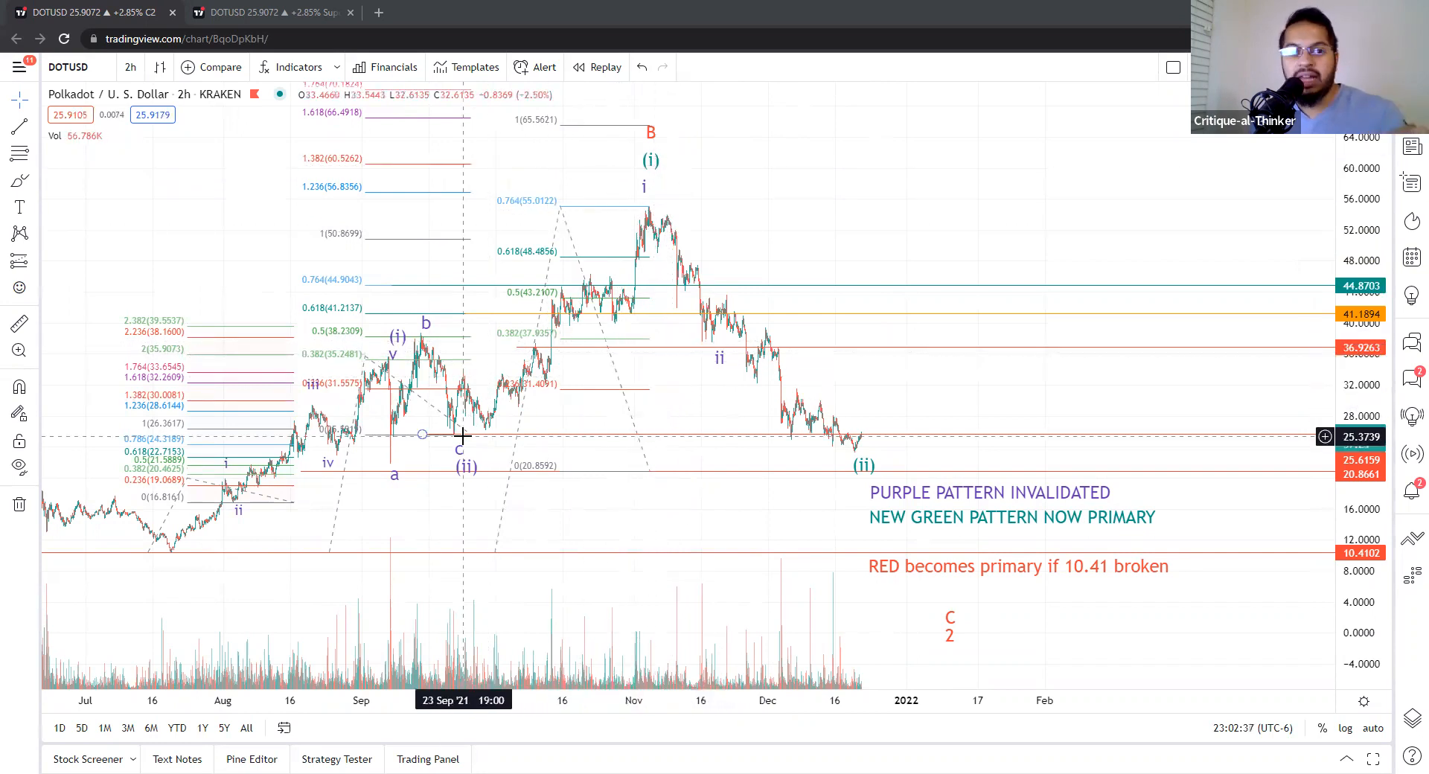
pyautogui.moveTo(554, 387)
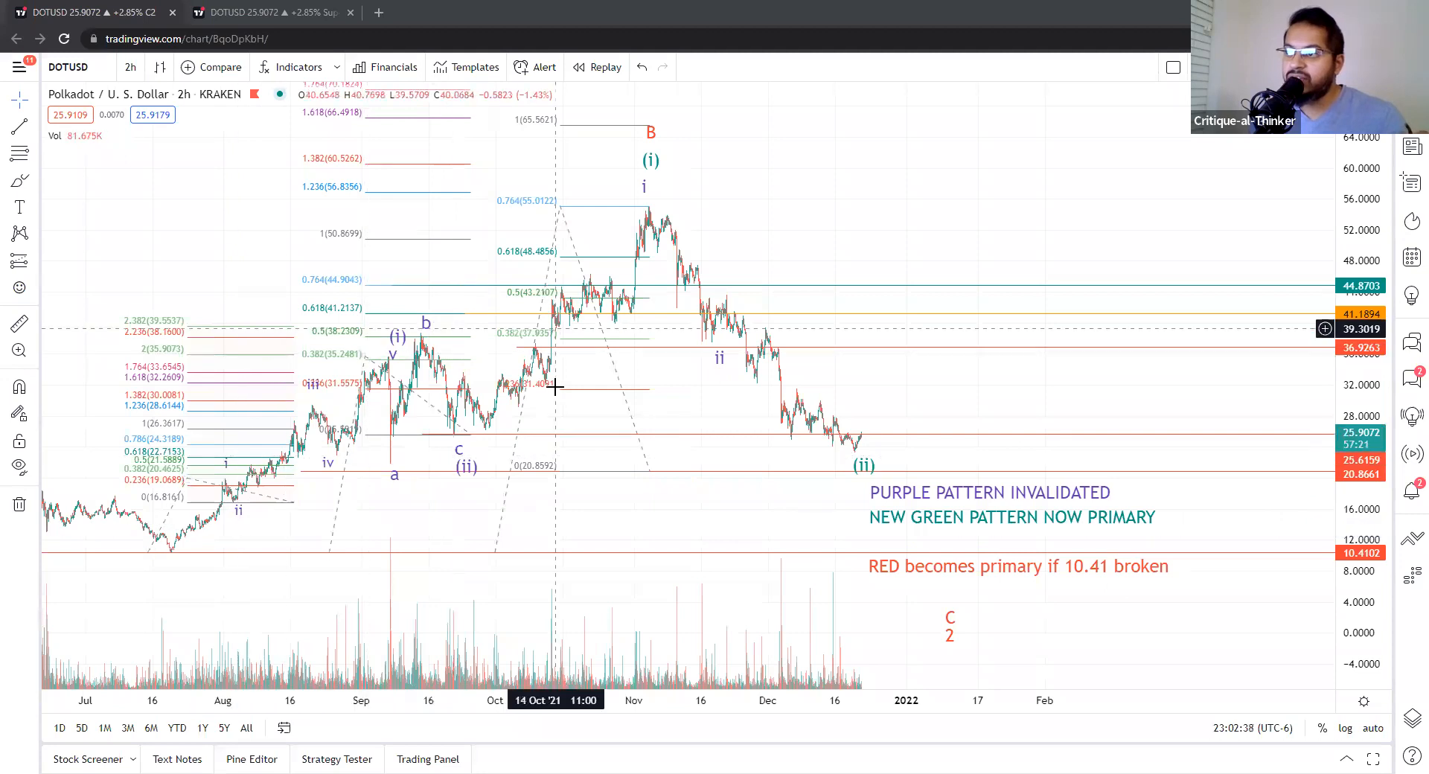
pyautogui.moveTo(609, 225)
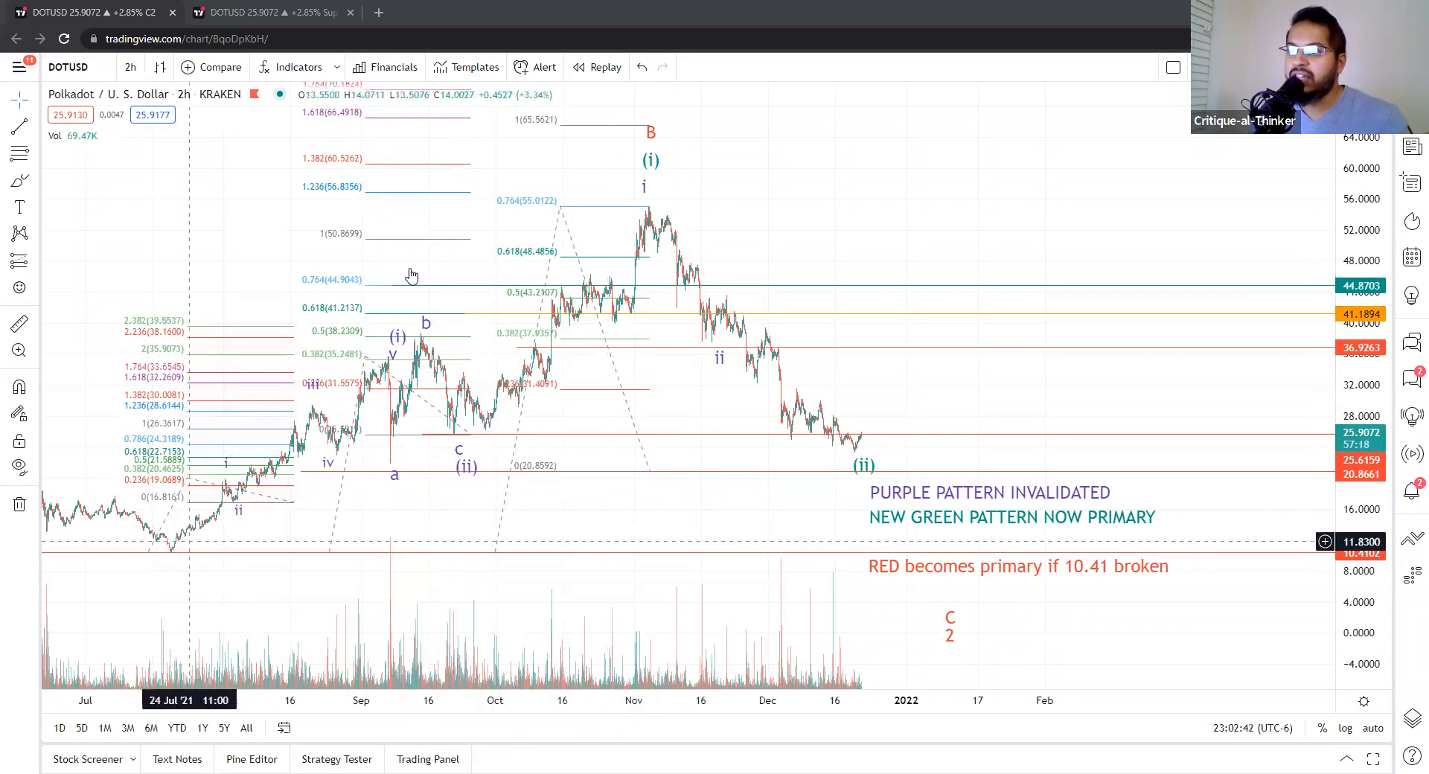
pyautogui.moveTo(639, 228)
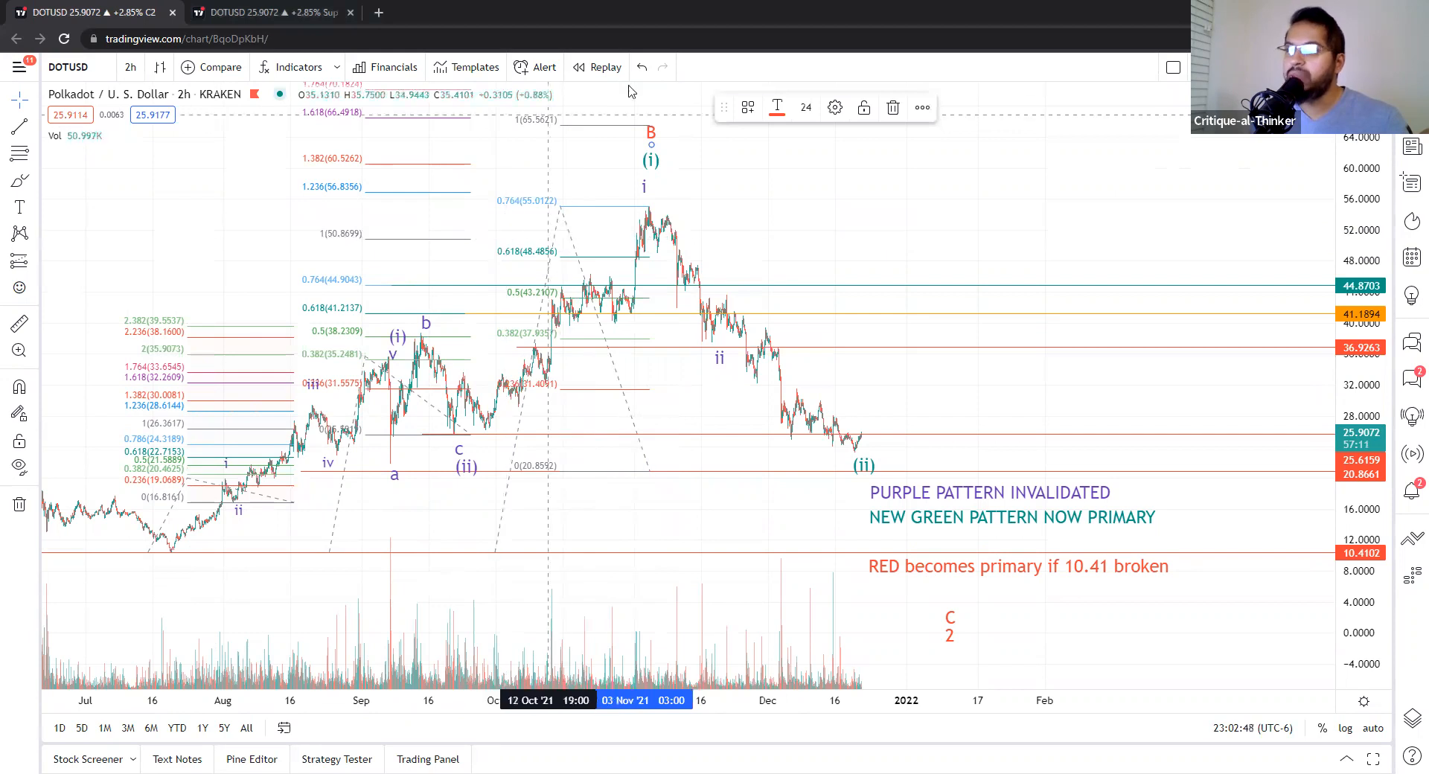
pyautogui.moveTo(1001, 245)
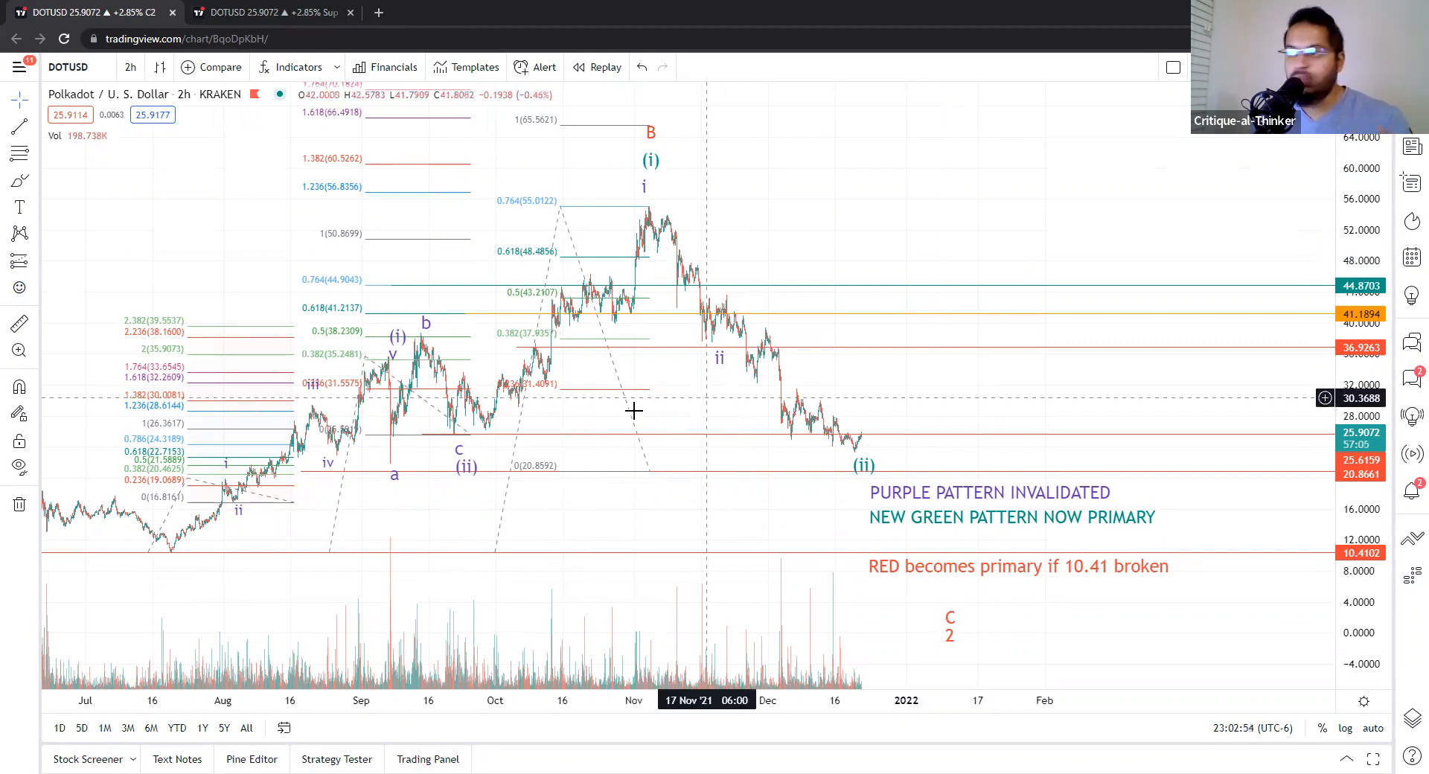
pyautogui.moveTo(640, 204)
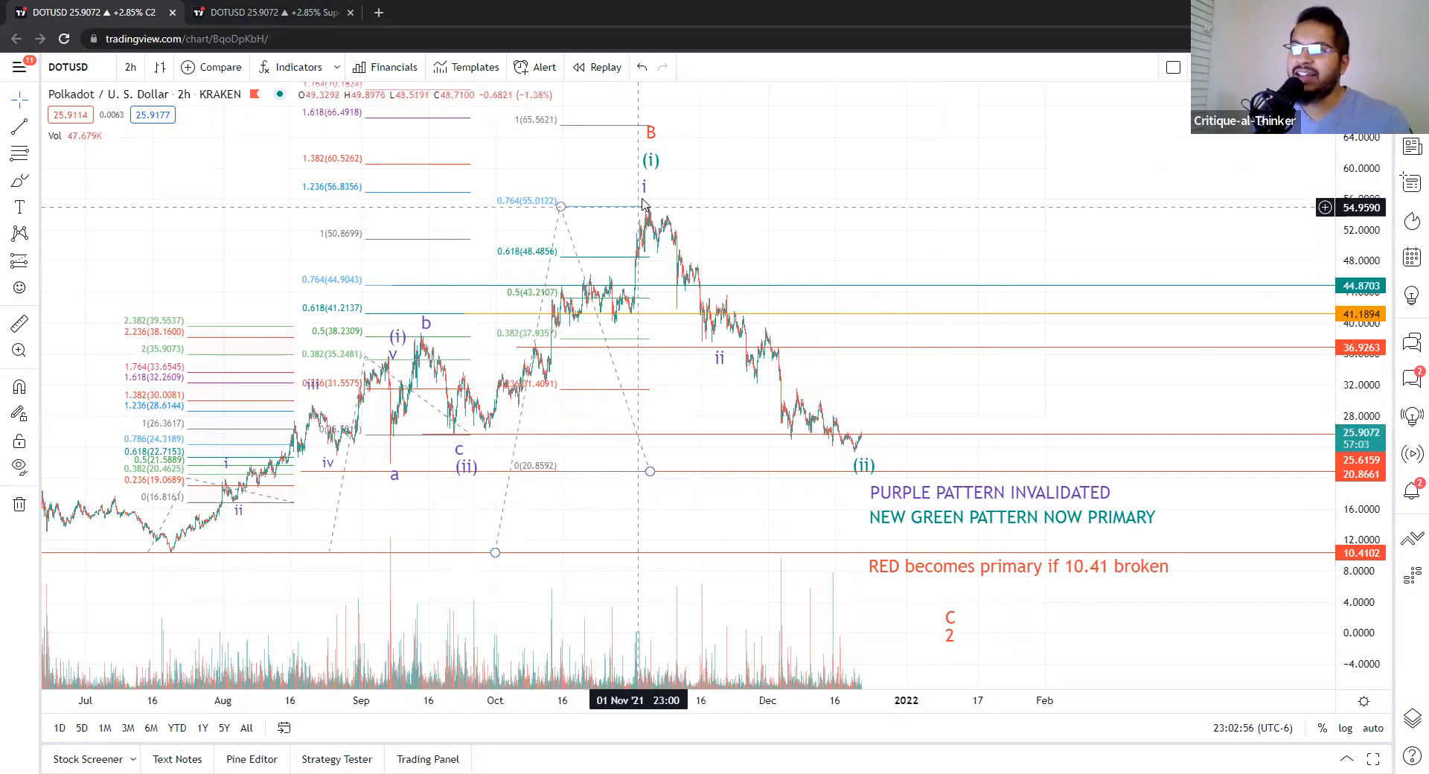
pyautogui.moveTo(645, 219)
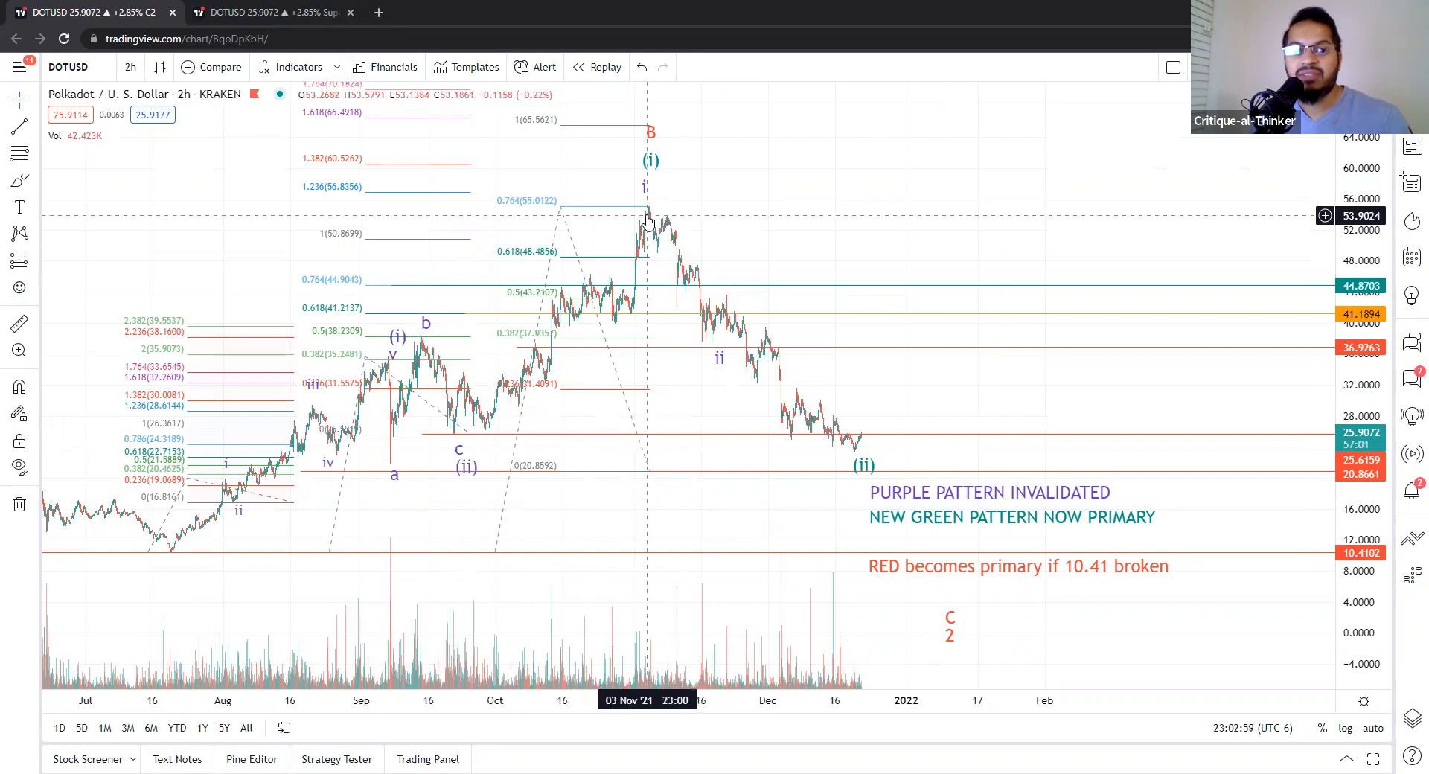
pyautogui.moveTo(620, 291)
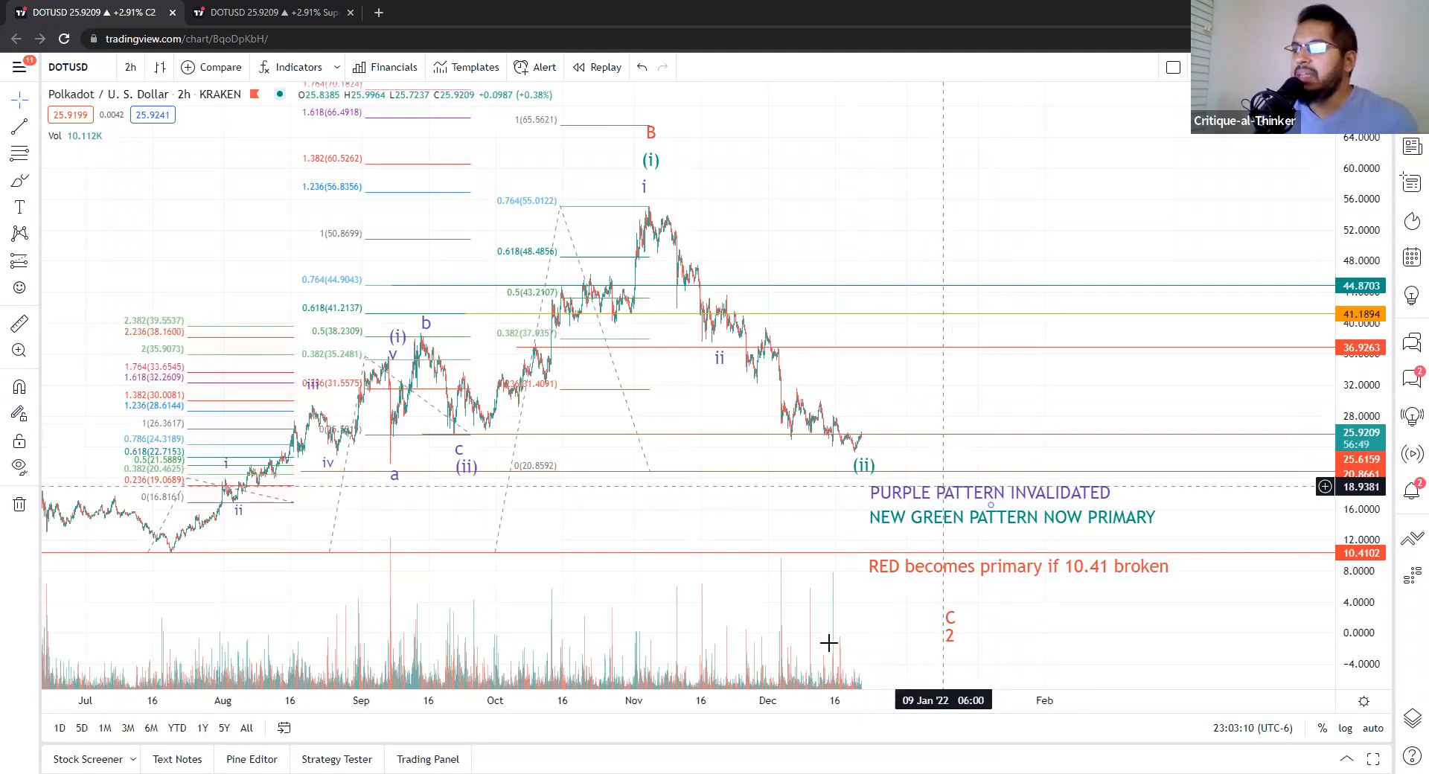
pyautogui.moveTo(753, 532)
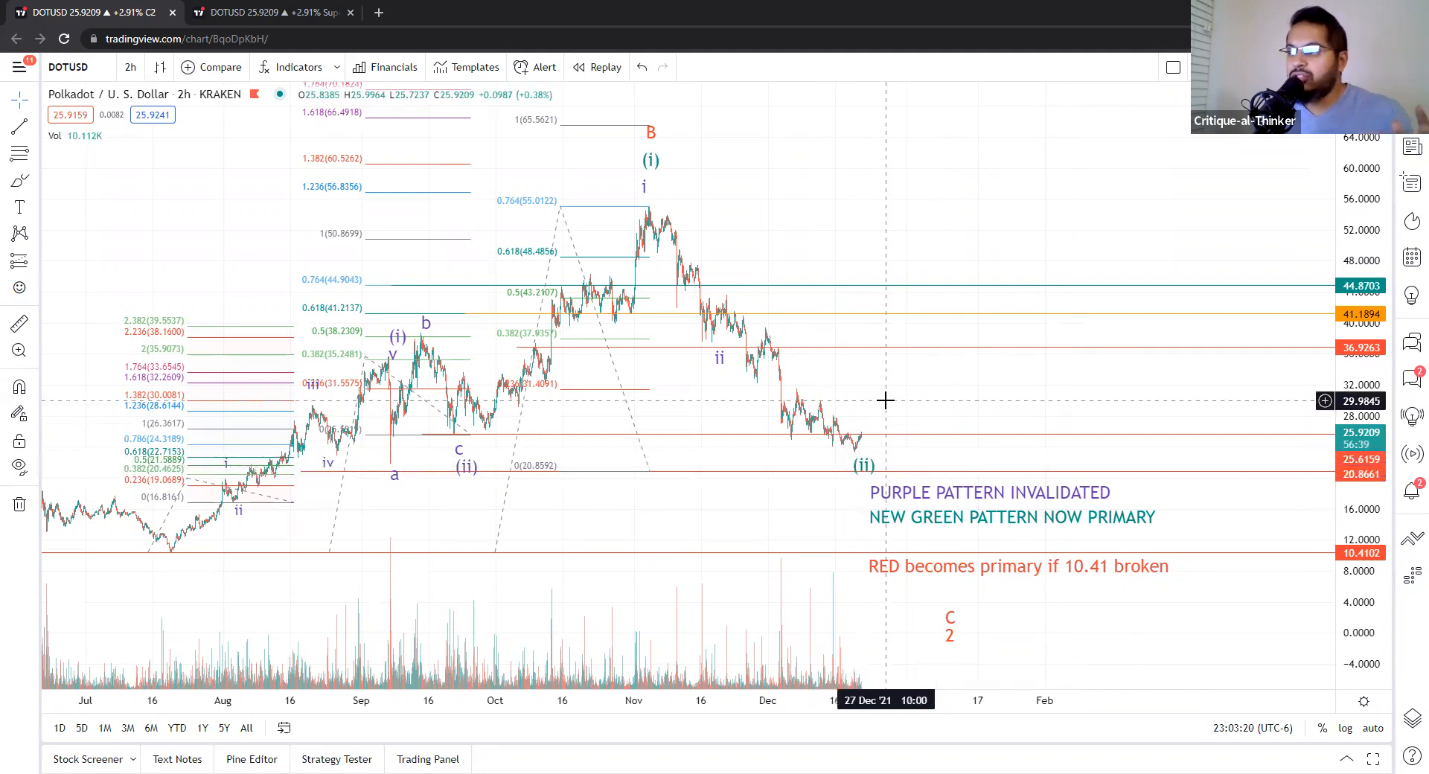
pyautogui.moveTo(943, 455)
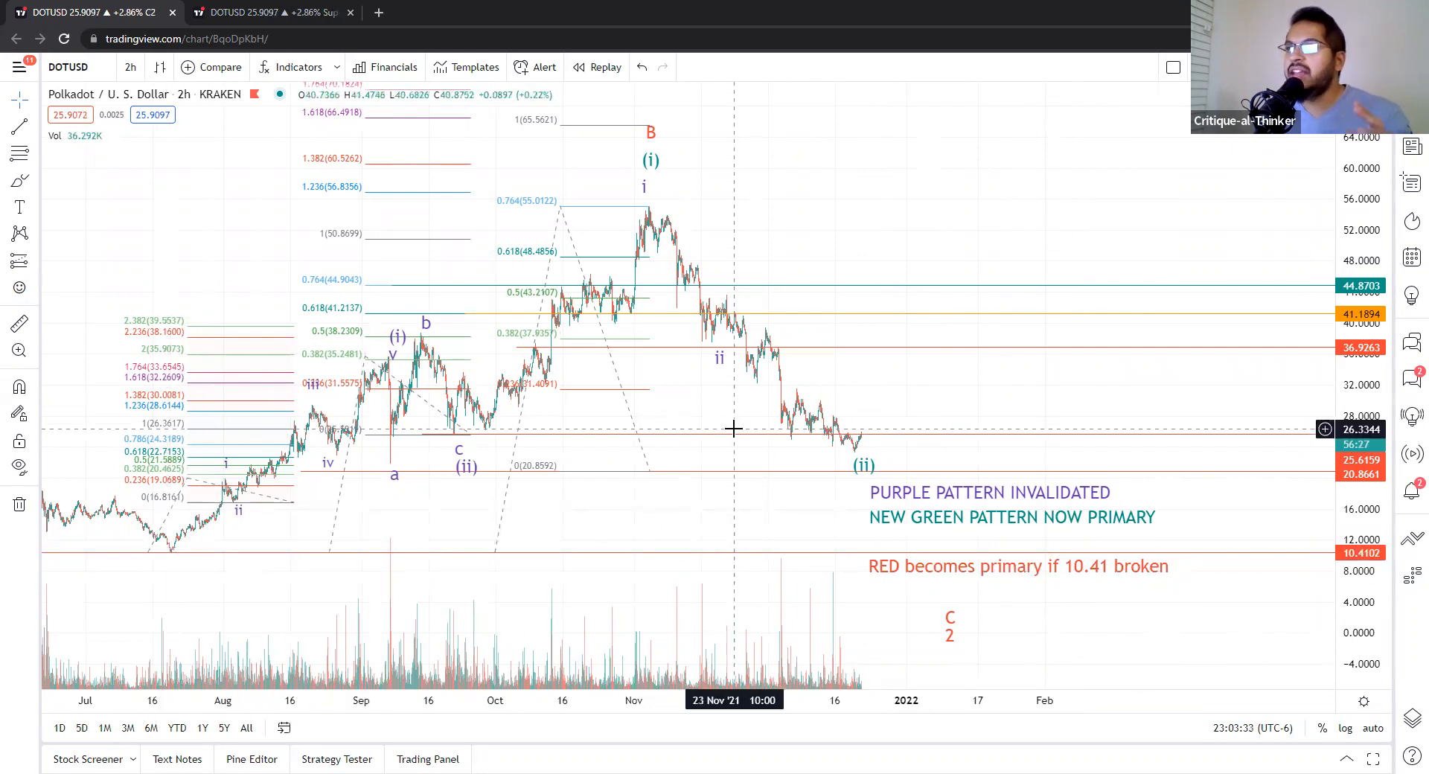
pyautogui.click(264, 11)
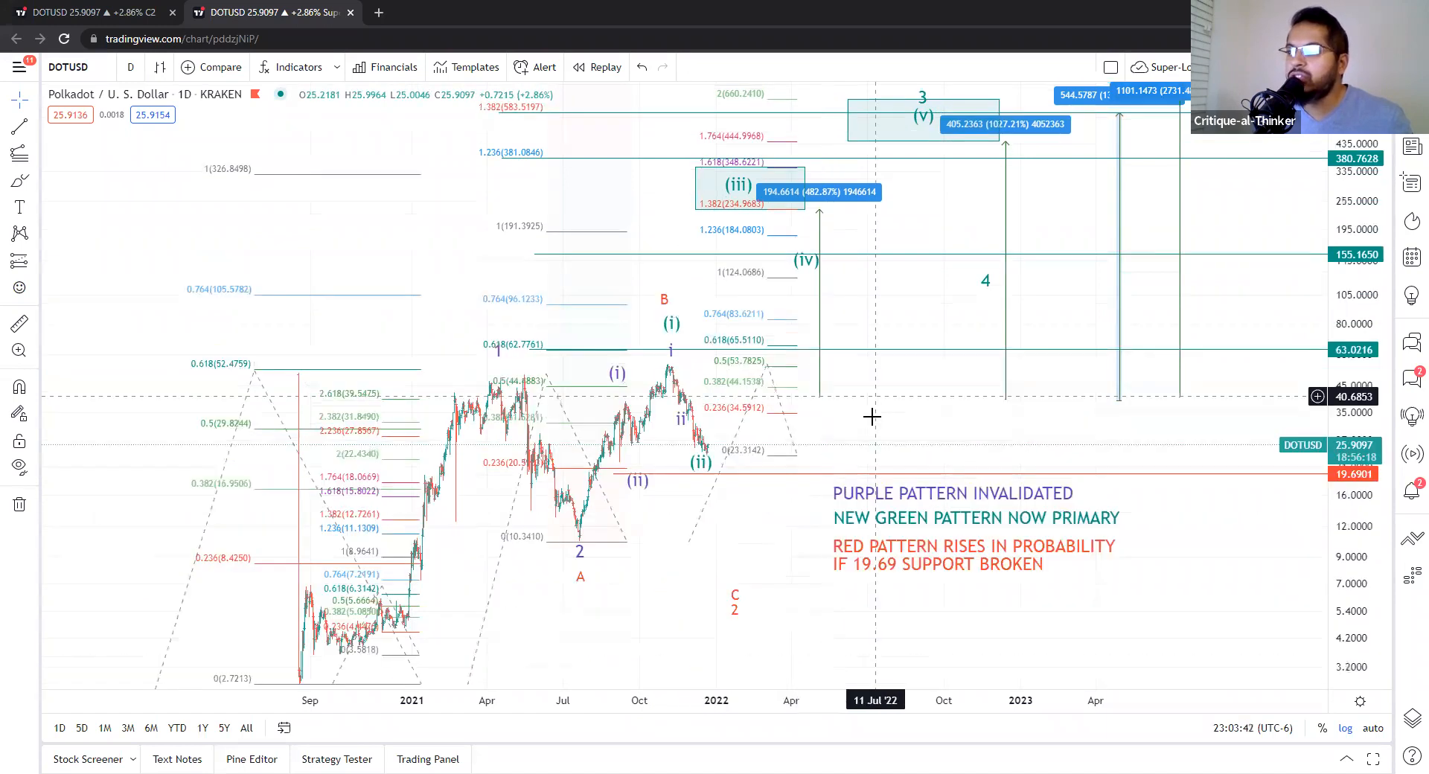
pyautogui.moveTo(906, 398)
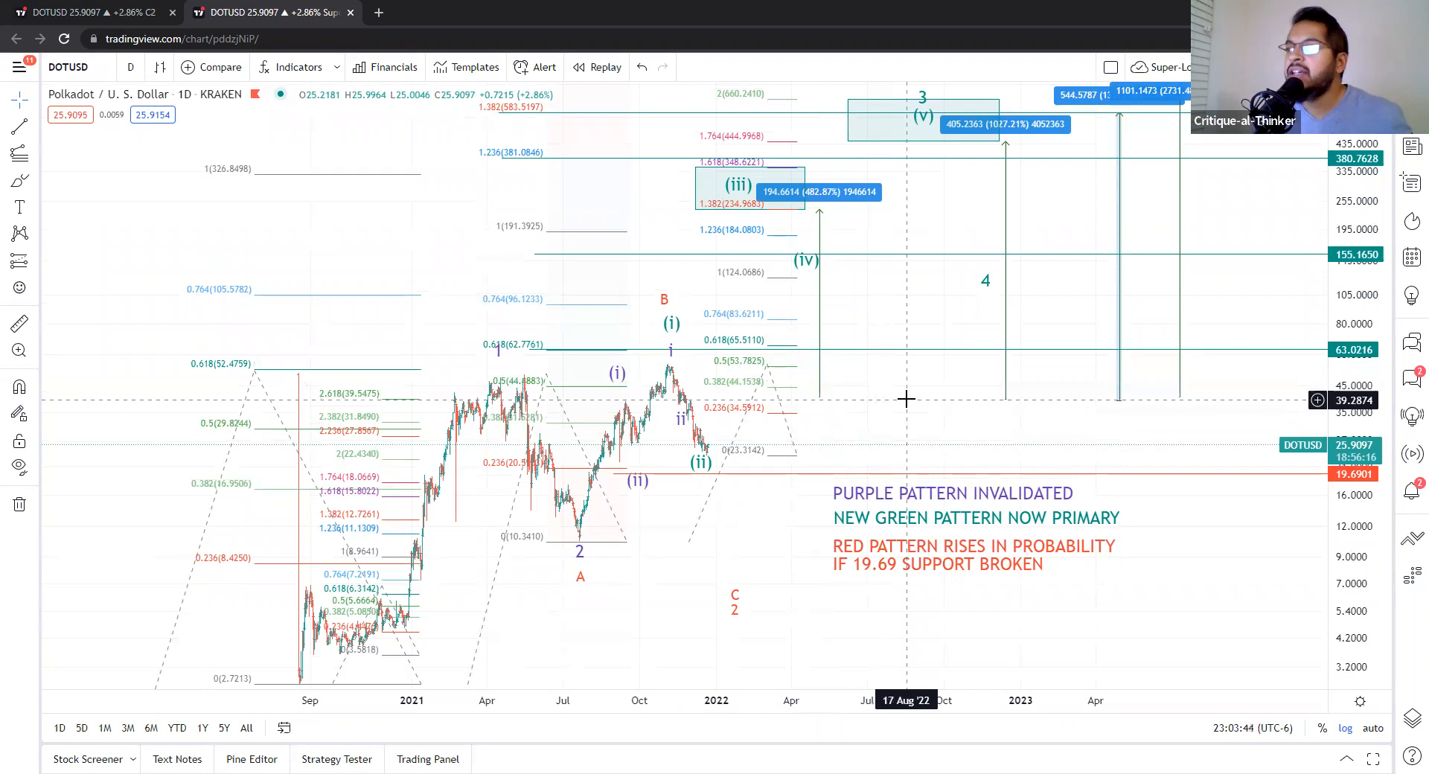
pyautogui.moveTo(906, 399); pyautogui.dragTo(537, 446)
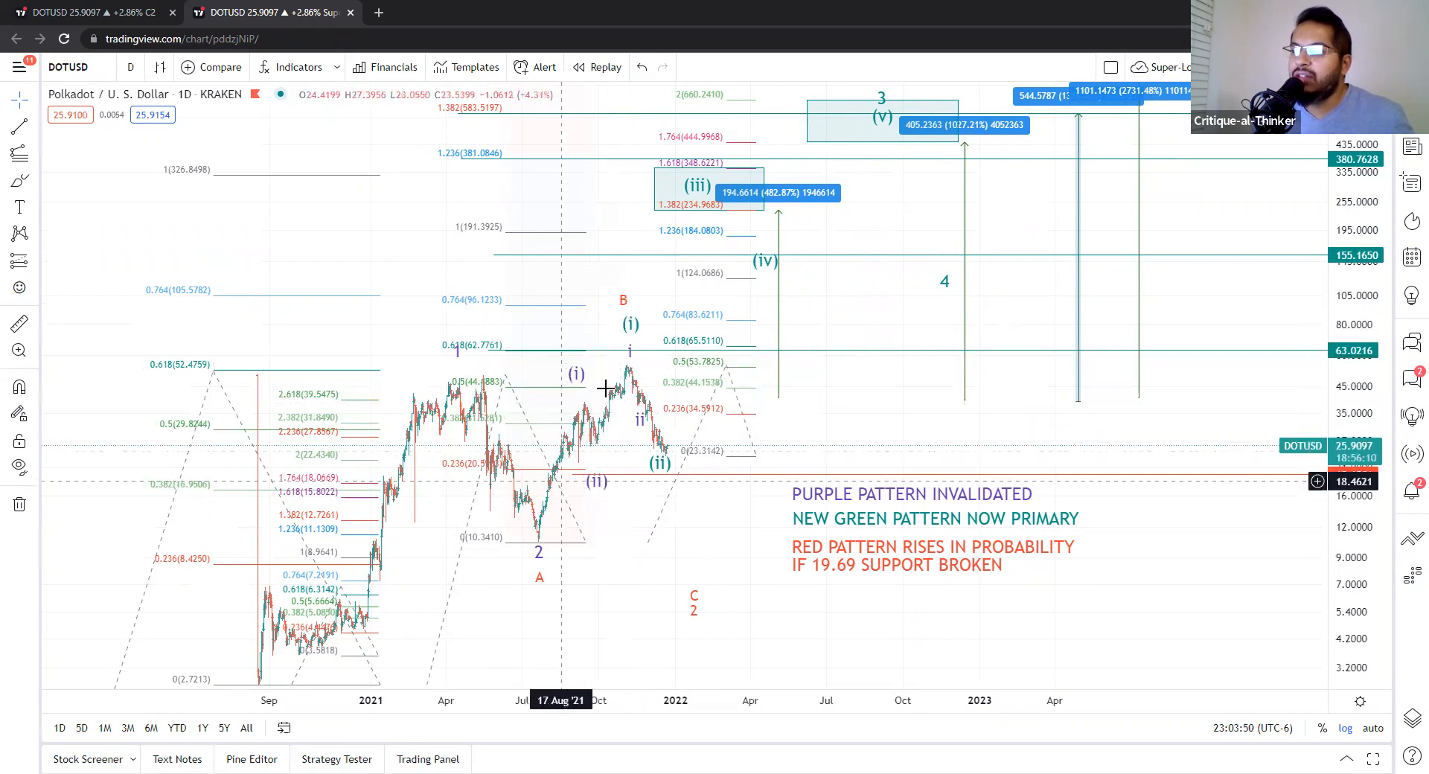
pyautogui.moveTo(536, 522)
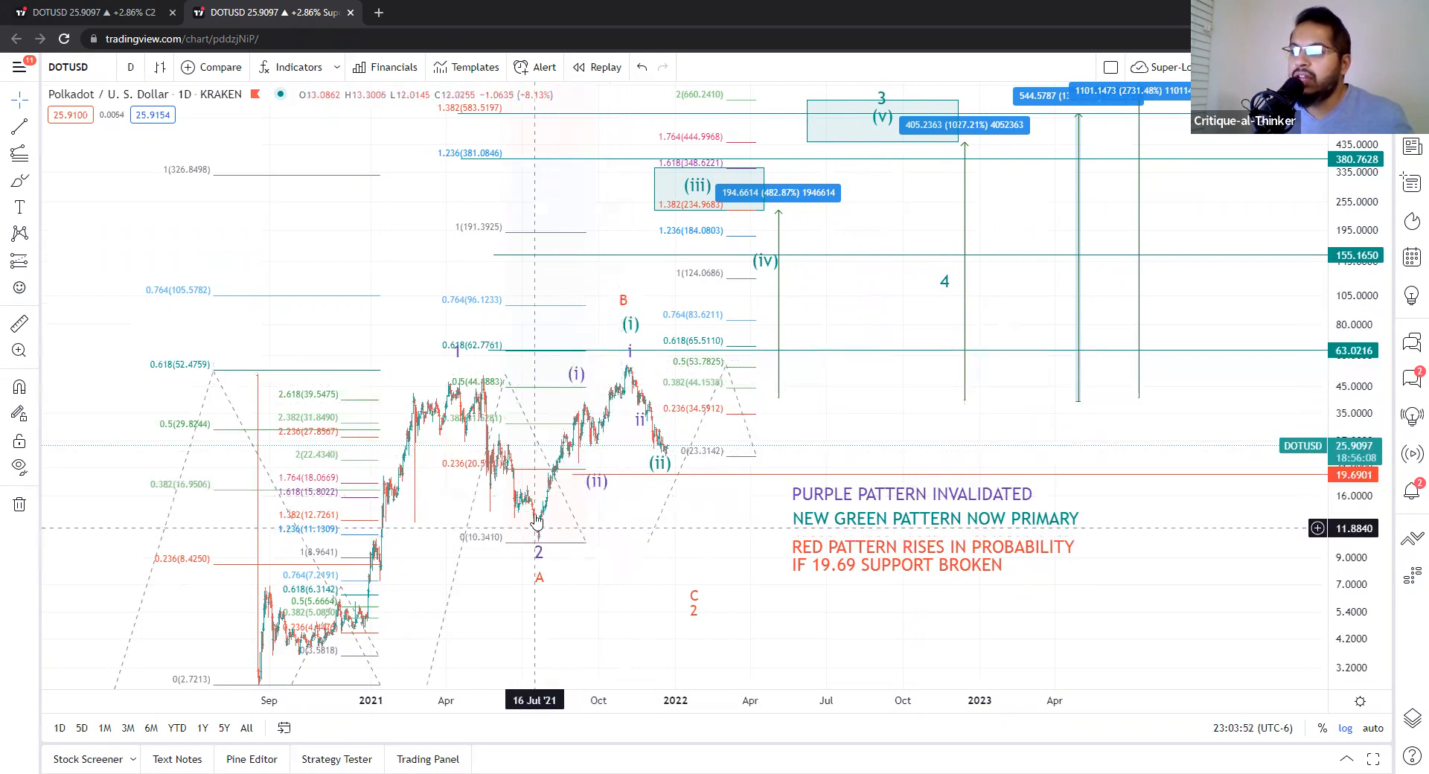
pyautogui.moveTo(546, 514)
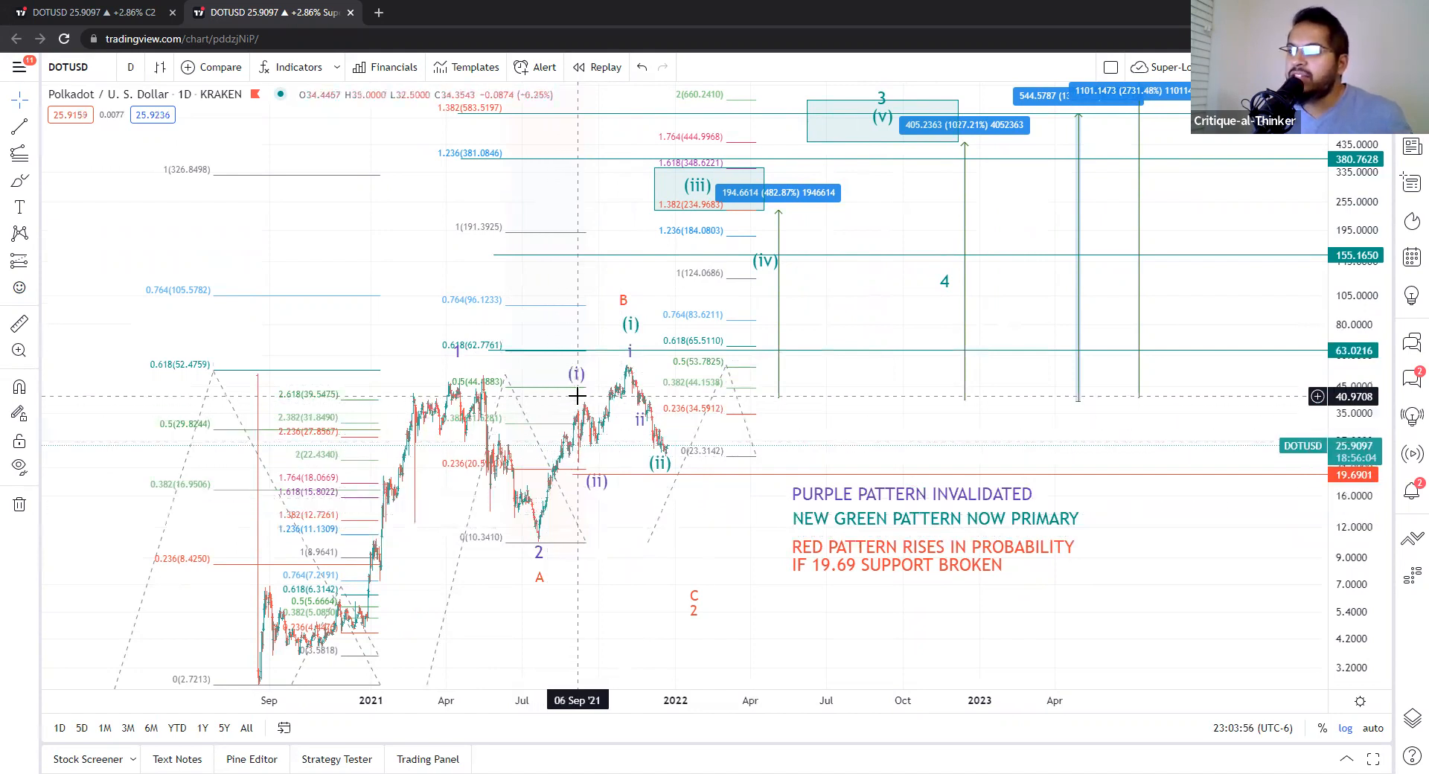
pyautogui.moveTo(610, 406)
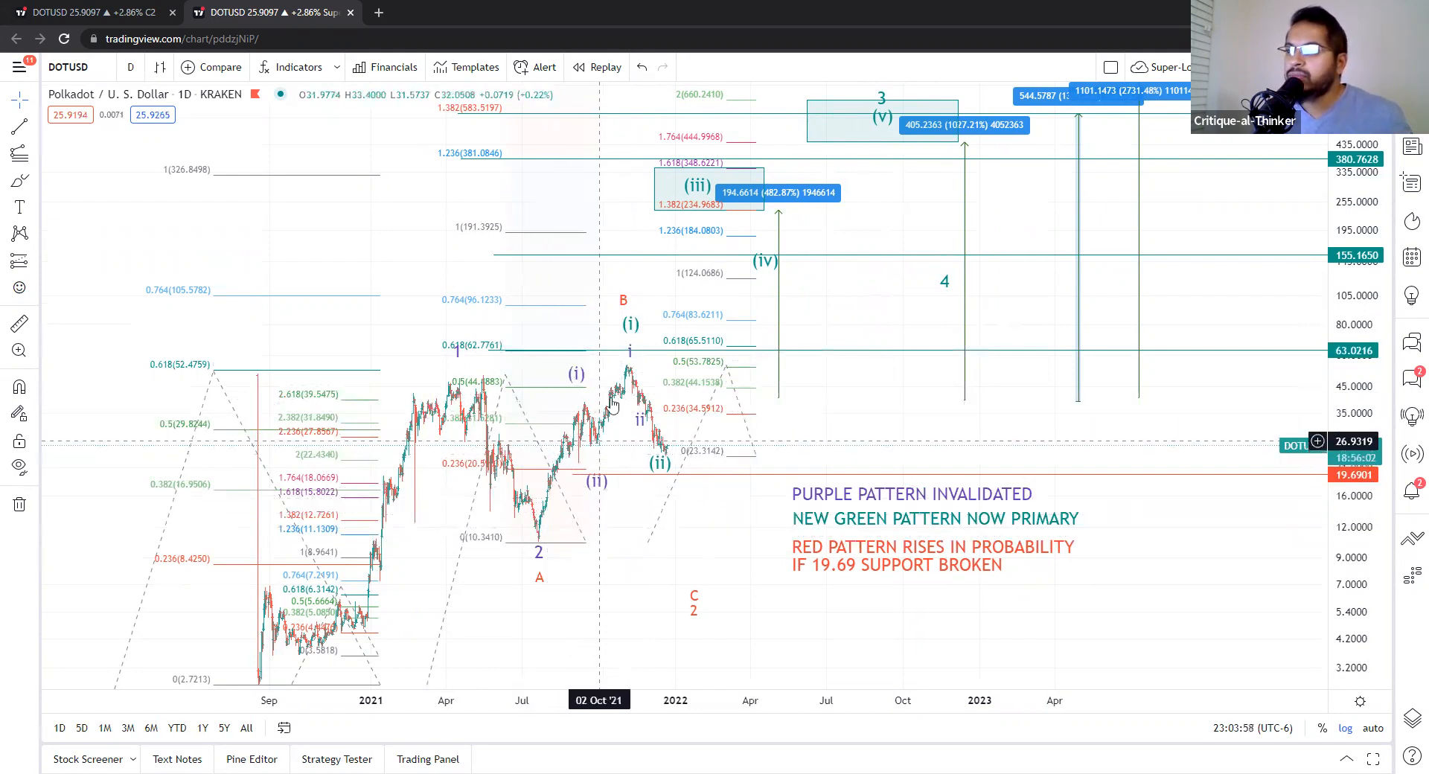
pyautogui.moveTo(628, 353)
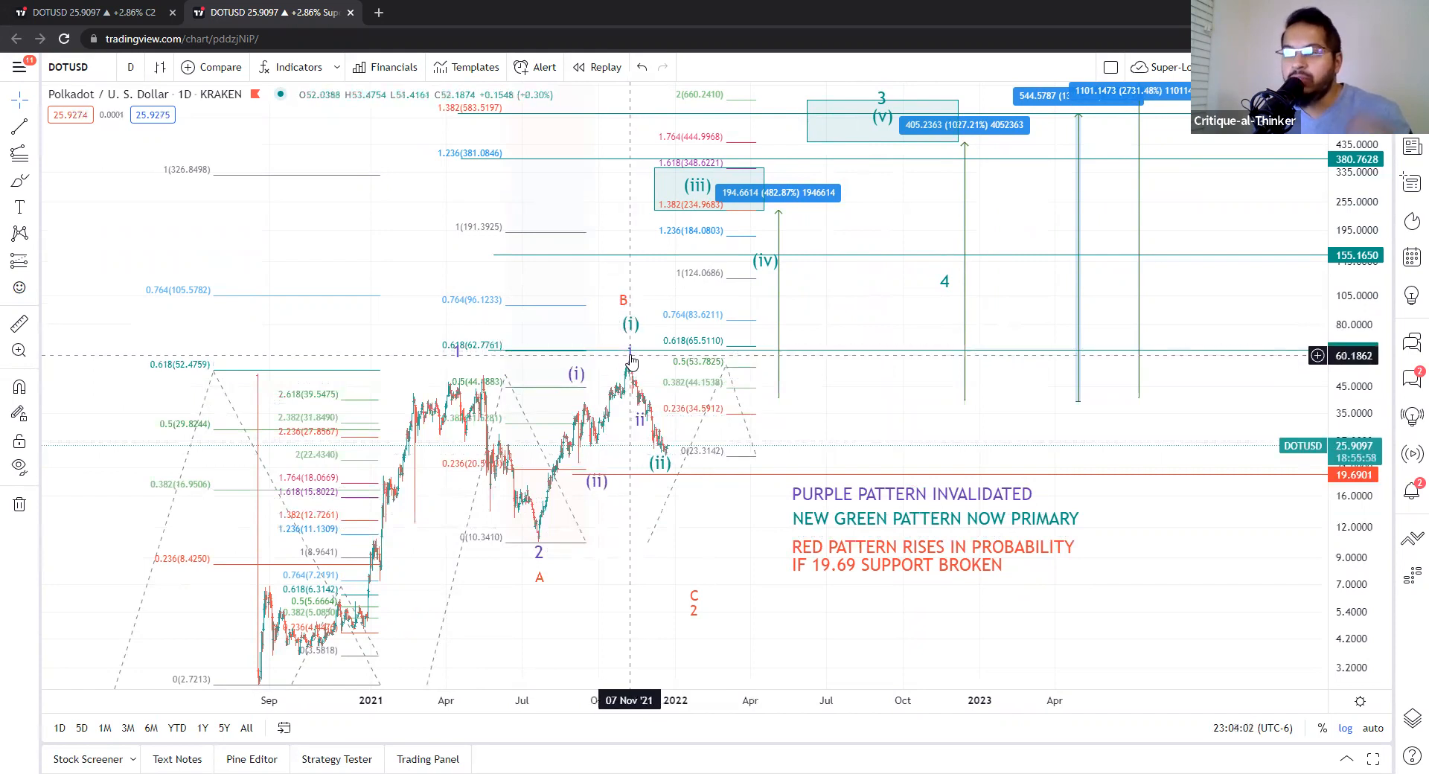
pyautogui.moveTo(631, 350)
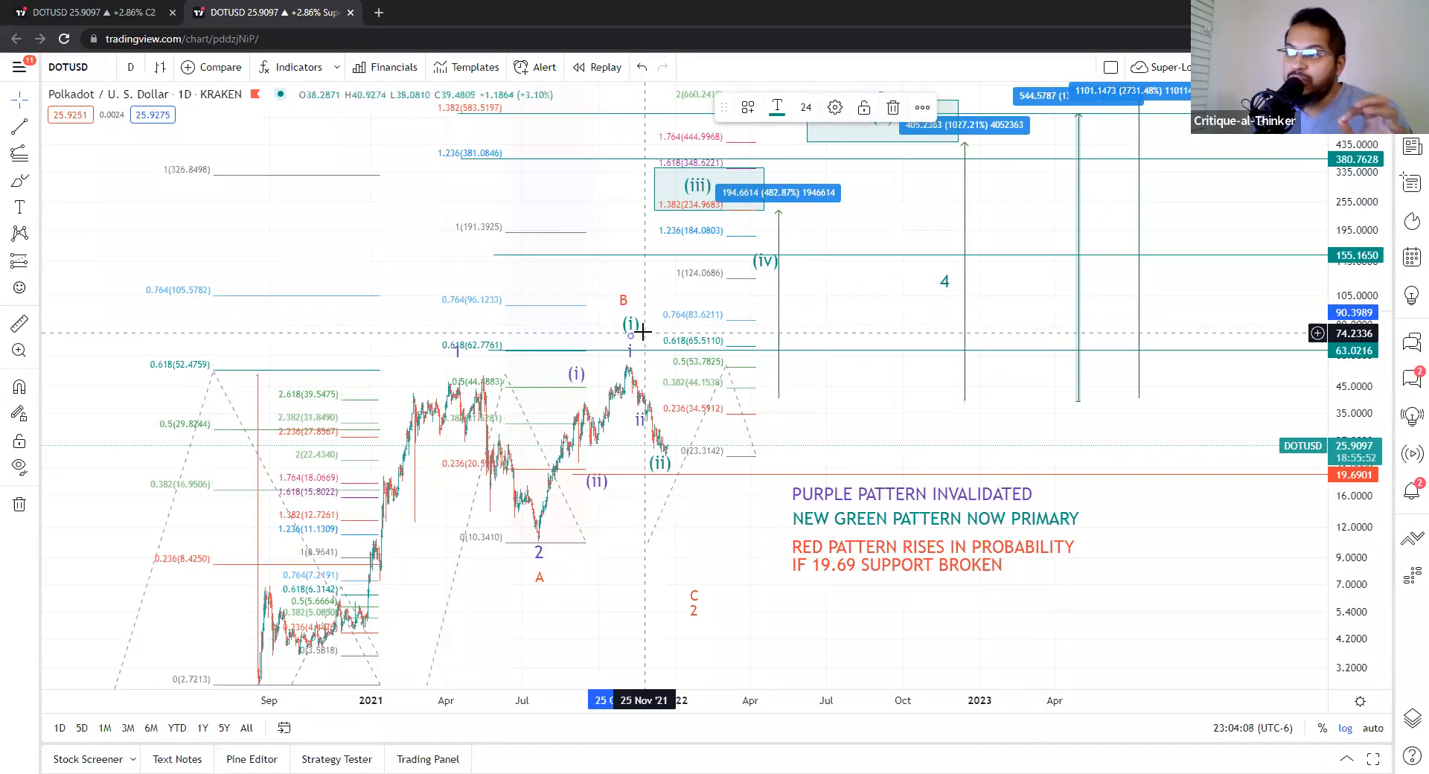
pyautogui.moveTo(634, 335)
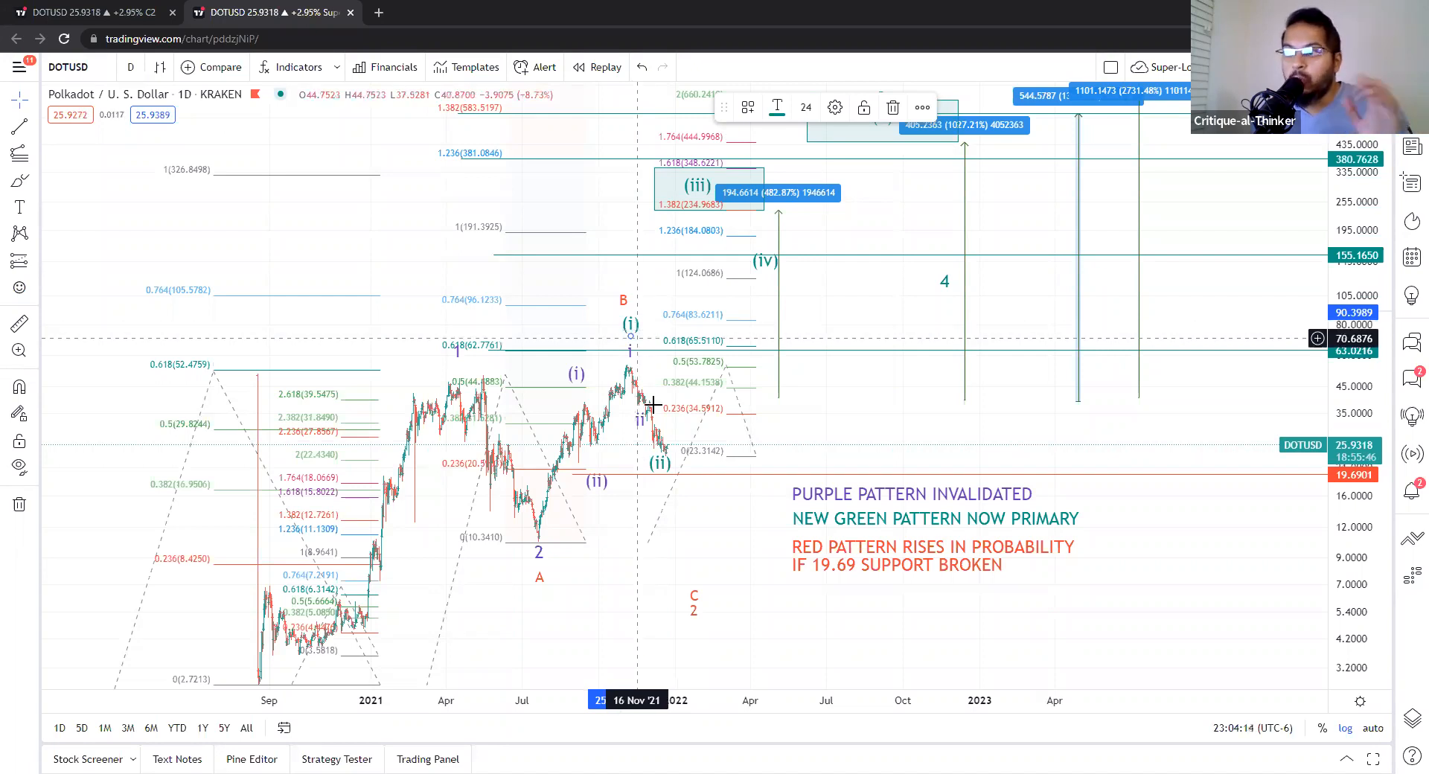
pyautogui.moveTo(638, 405)
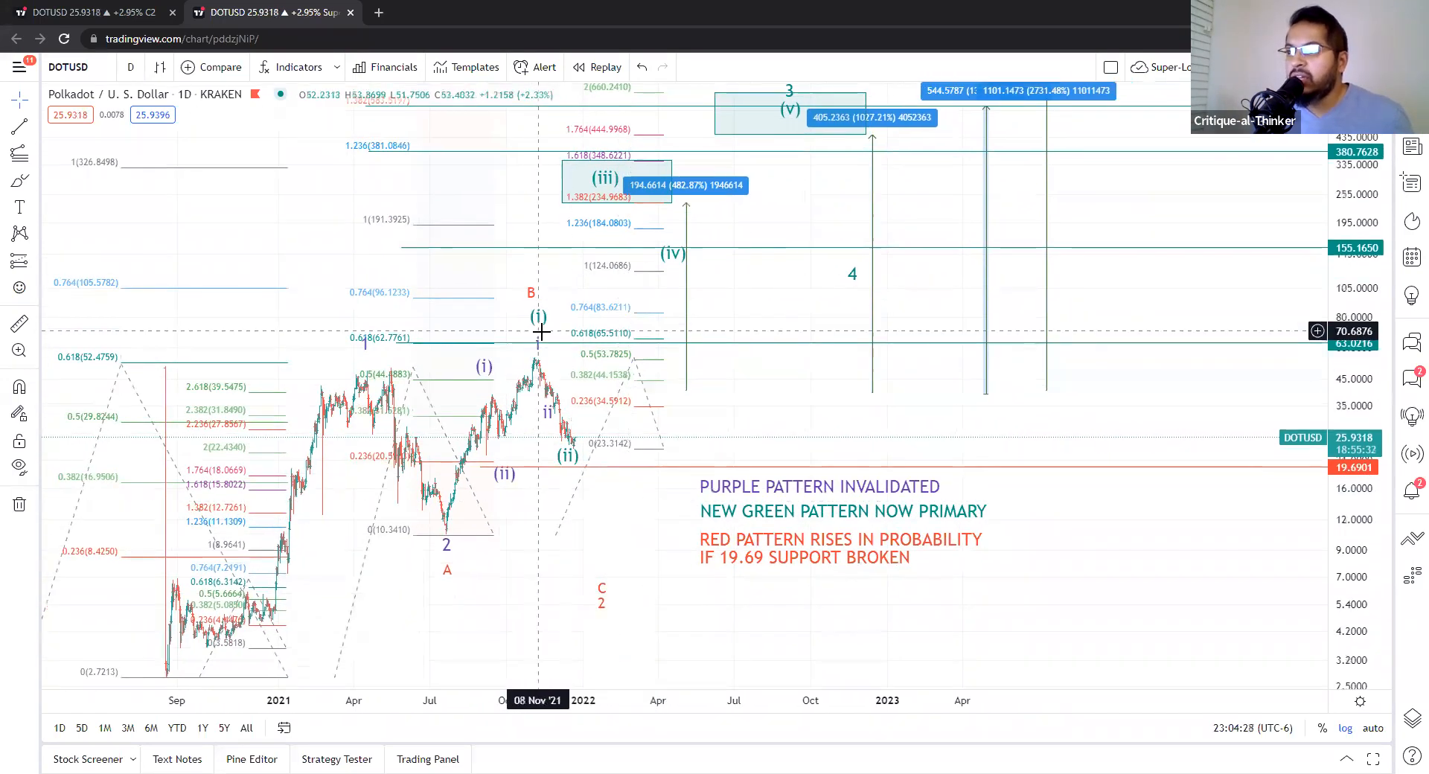
pyautogui.moveTo(583, 447)
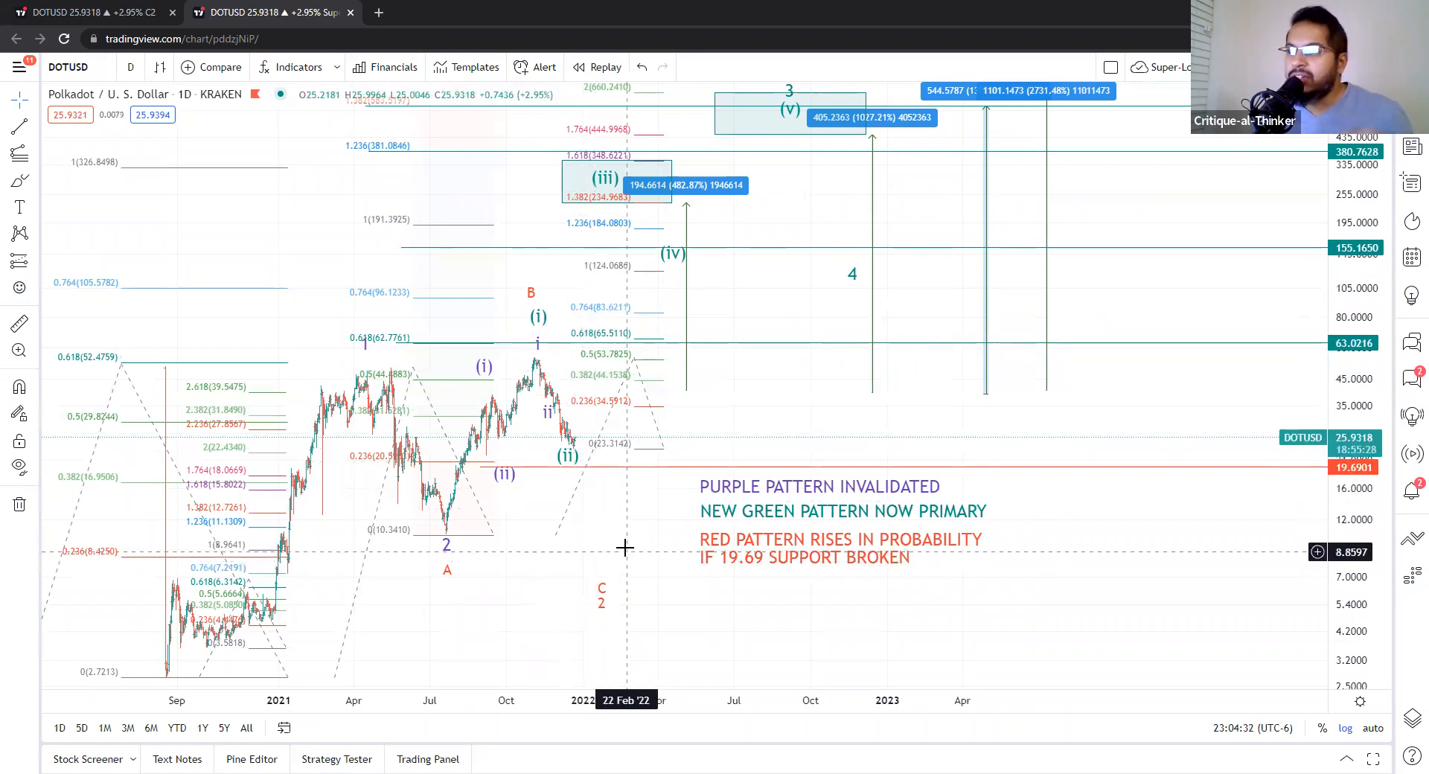
pyautogui.moveTo(614, 521)
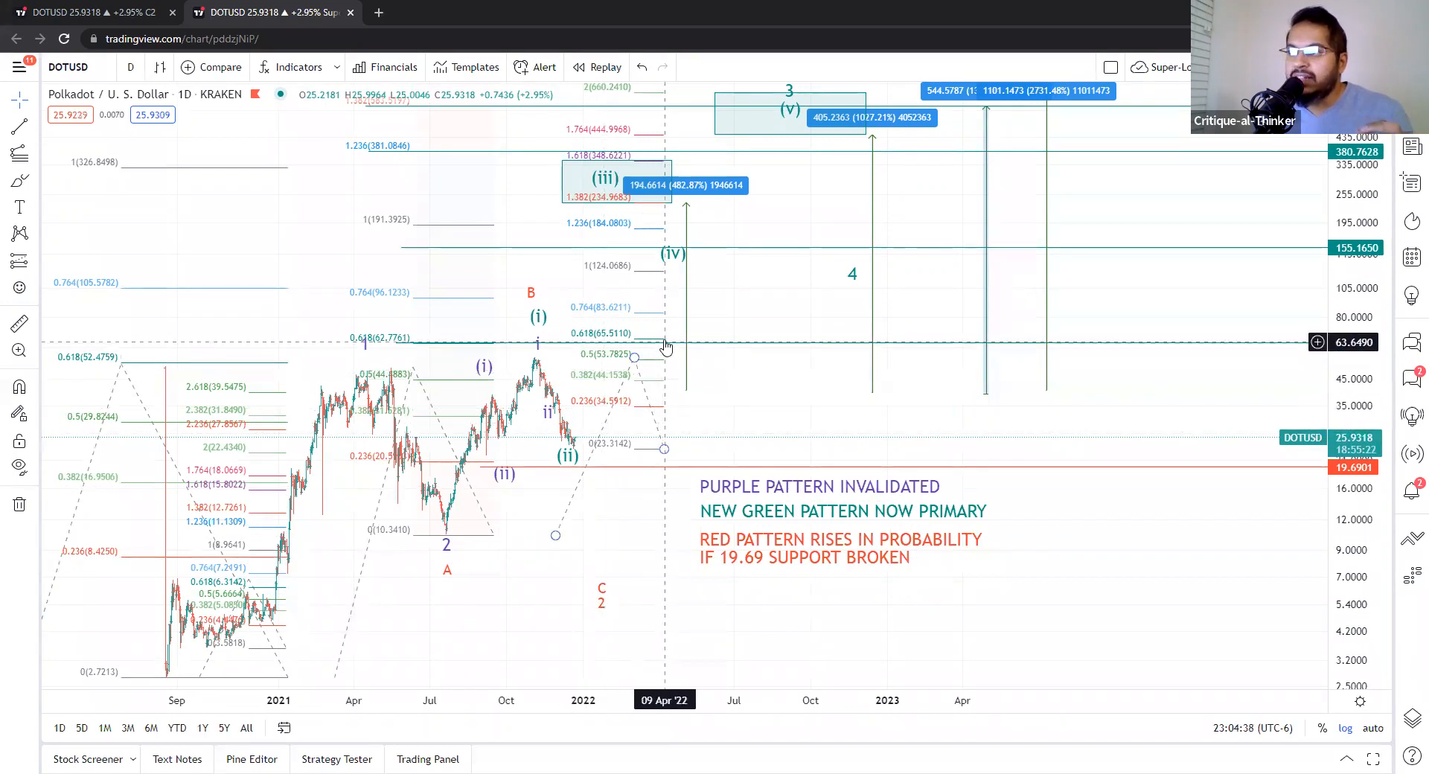
pyautogui.moveTo(661, 363)
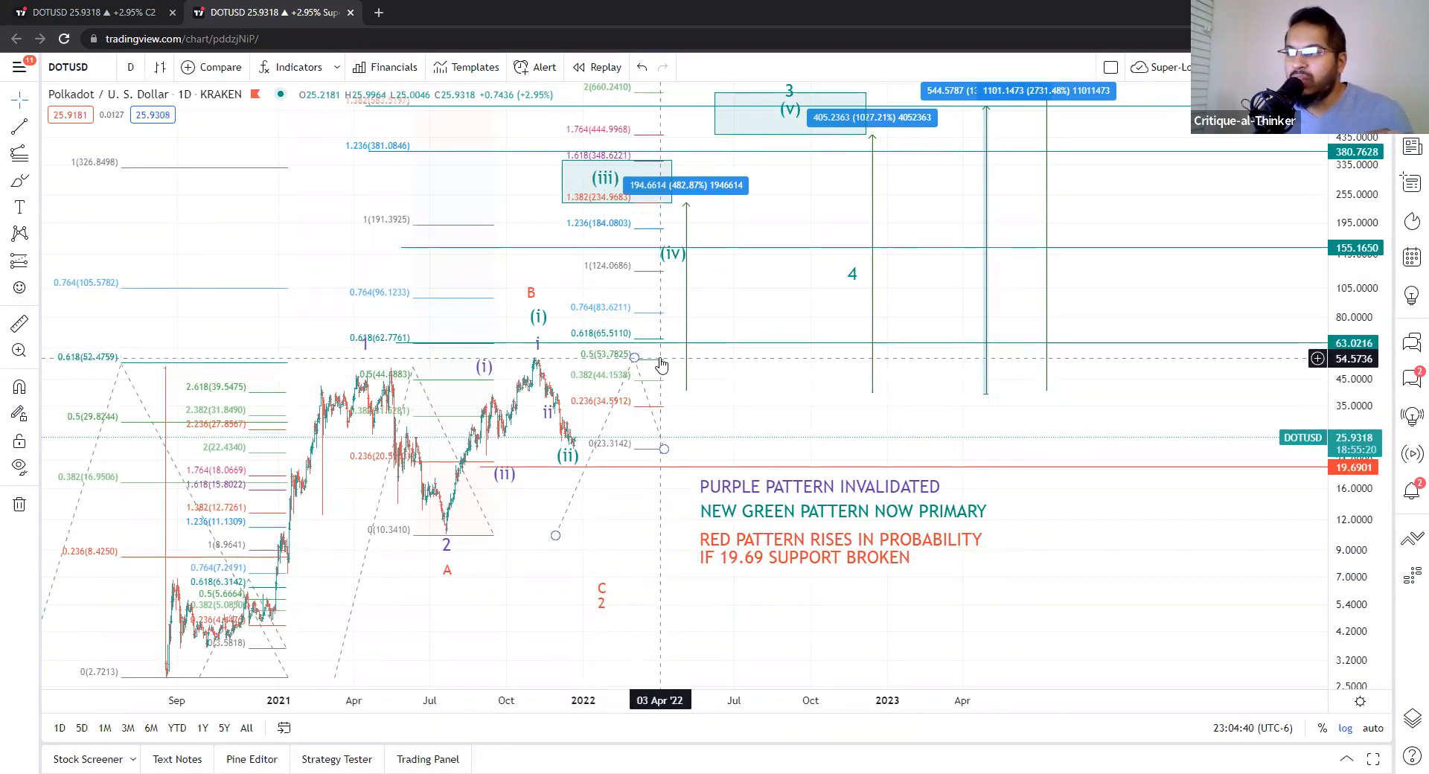
pyautogui.moveTo(606, 406)
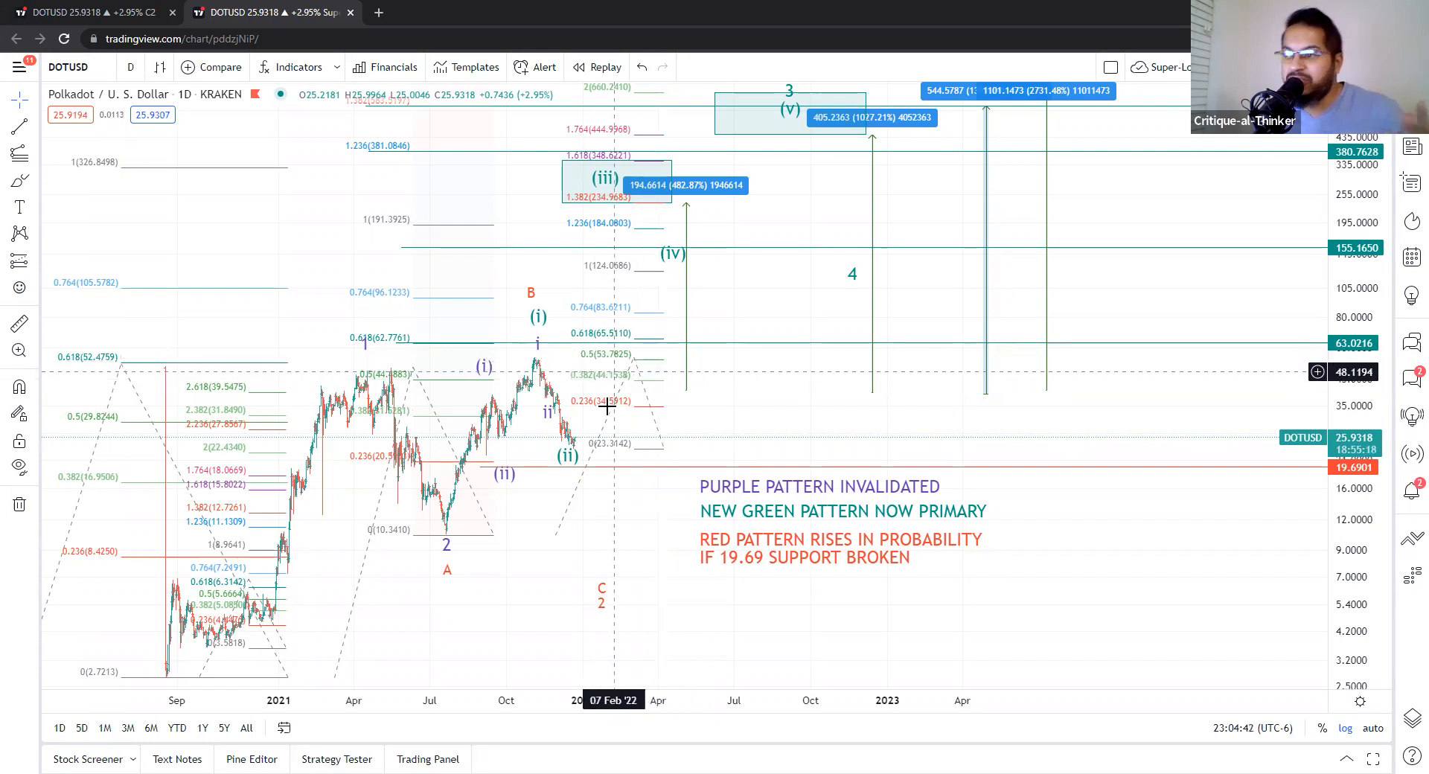
pyautogui.moveTo(582, 443)
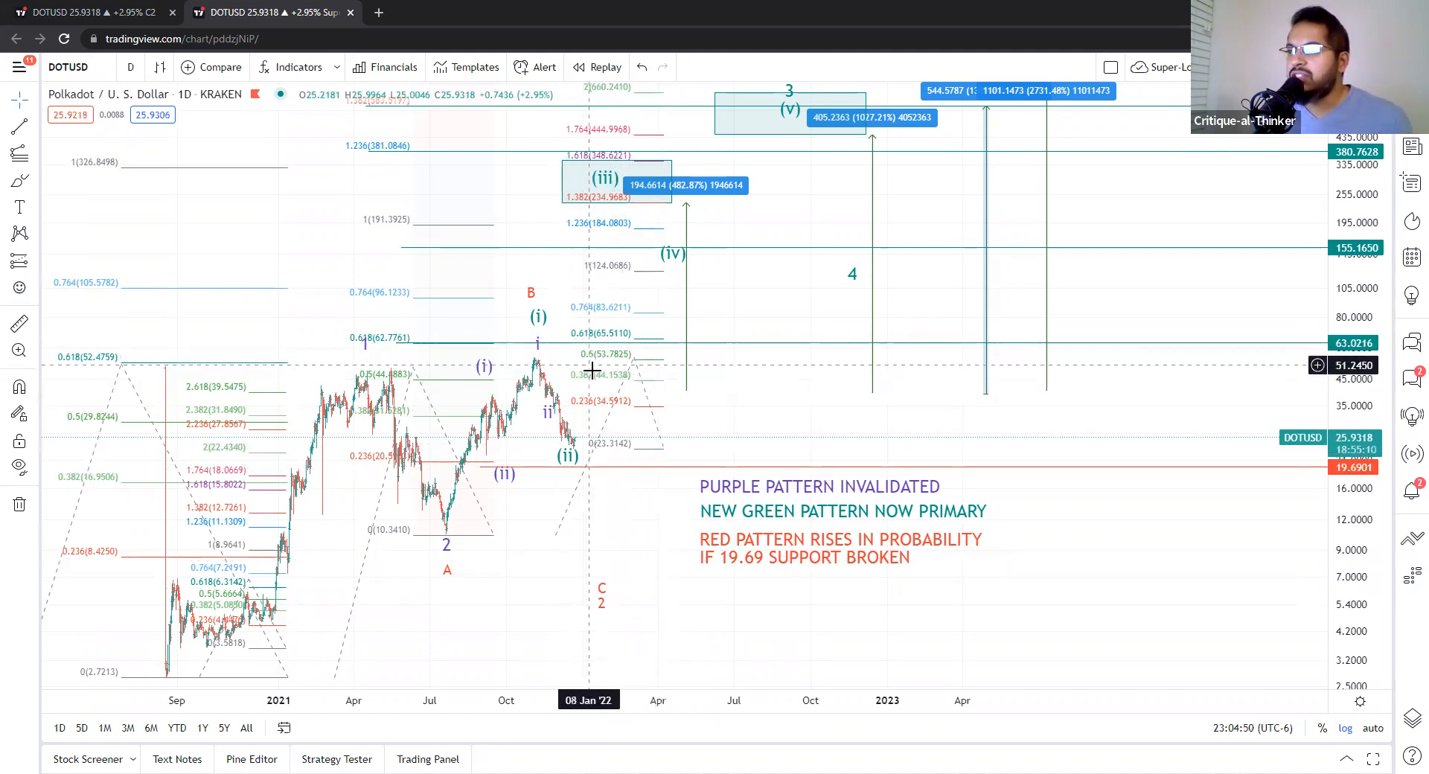
pyautogui.moveTo(597, 455)
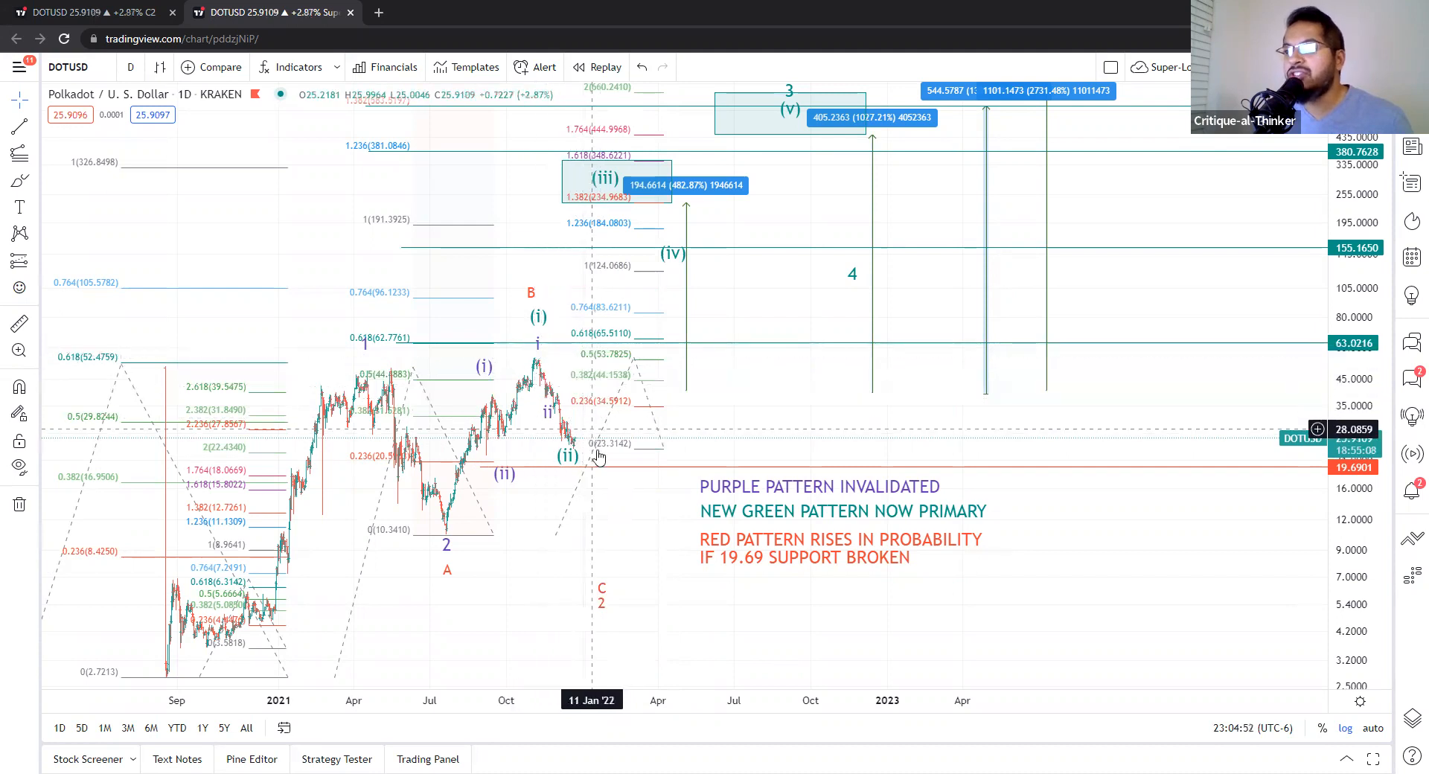
pyautogui.moveTo(601, 473)
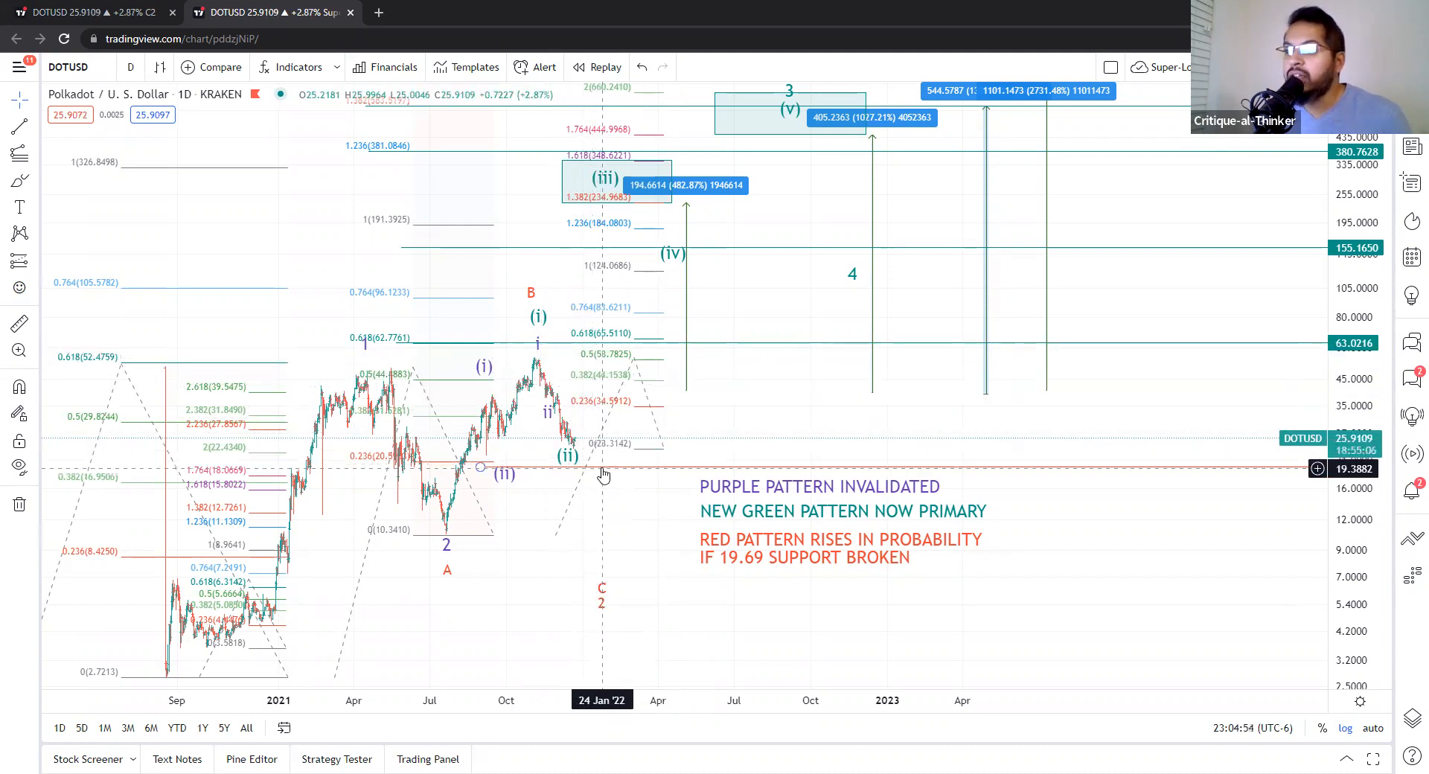
pyautogui.moveTo(604, 472)
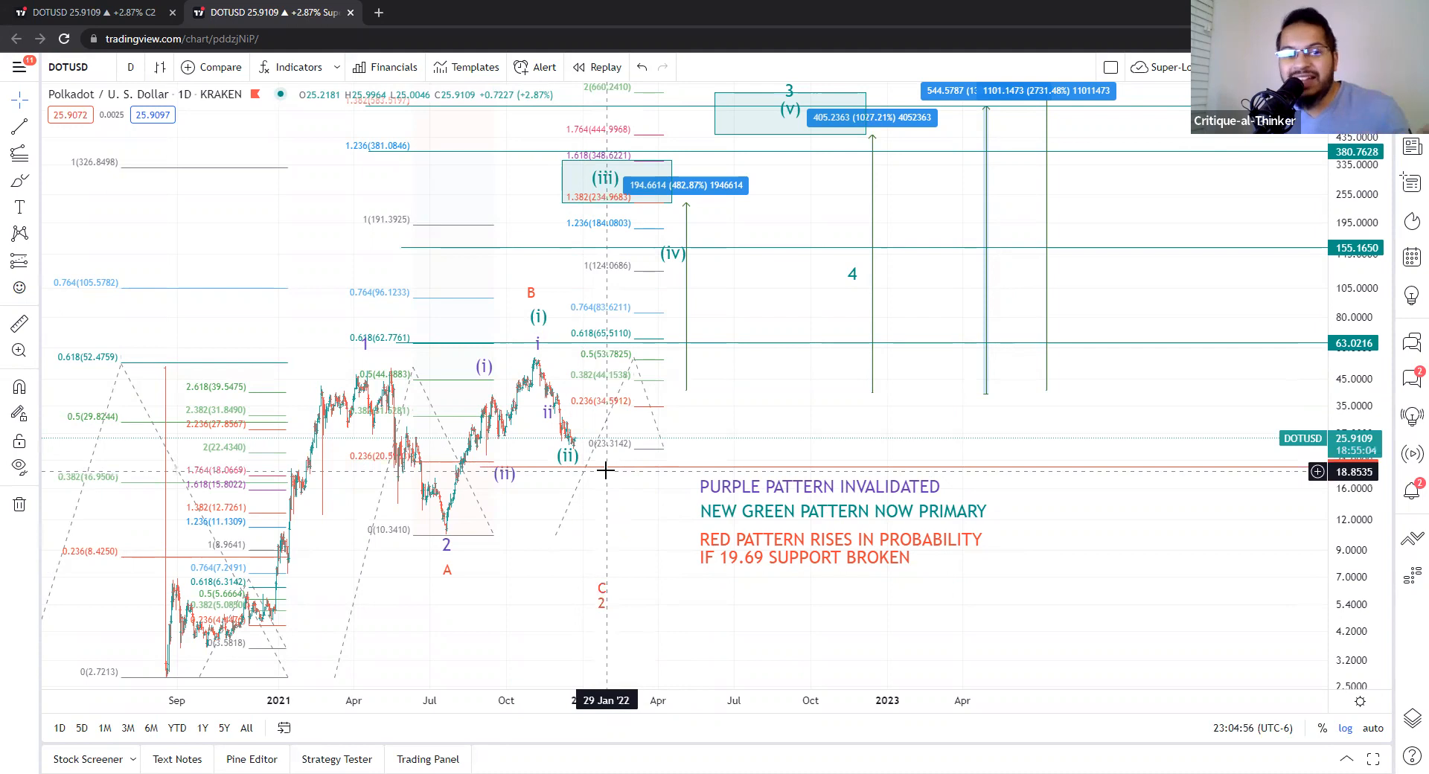
pyautogui.moveTo(618, 472)
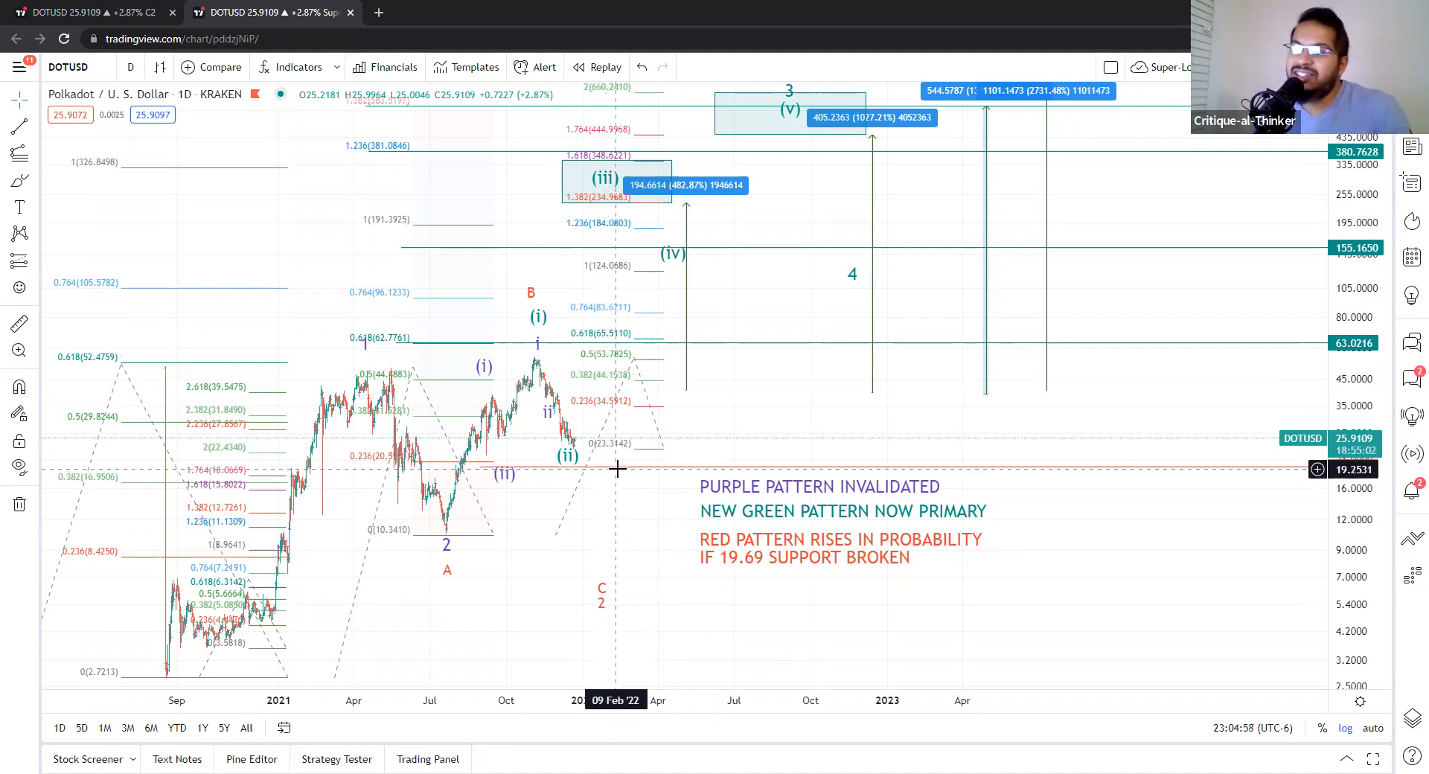
pyautogui.moveTo(627, 478)
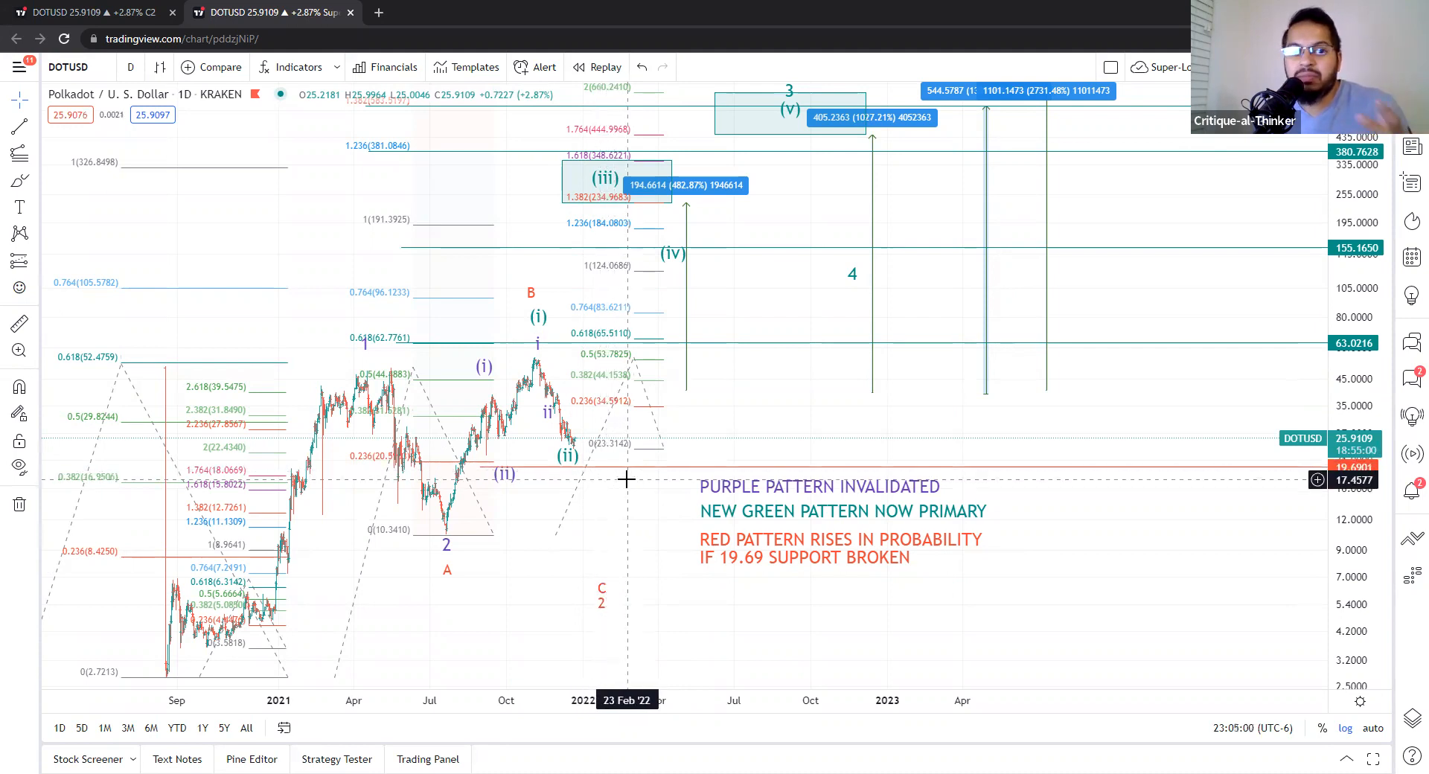
pyautogui.moveTo(618, 442)
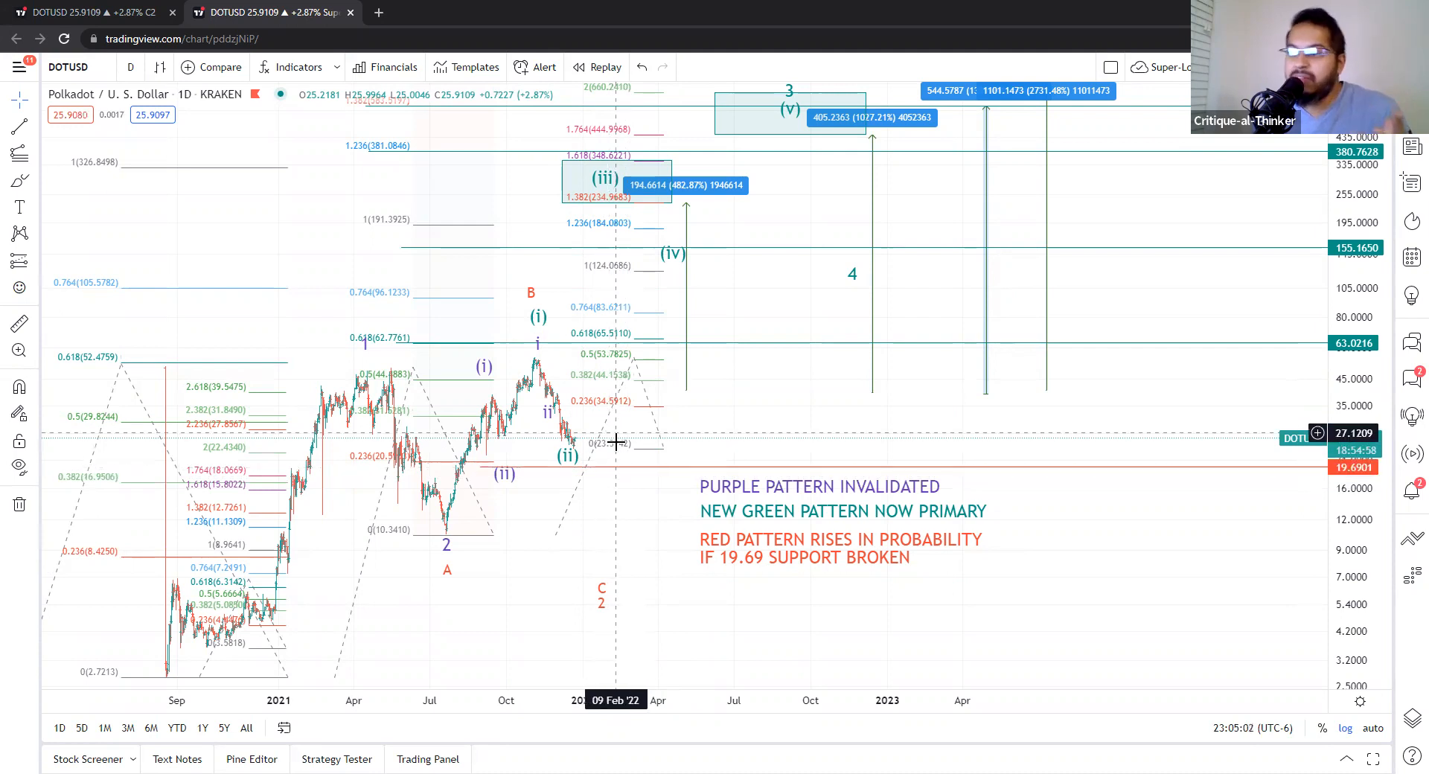
pyautogui.moveTo(597, 455)
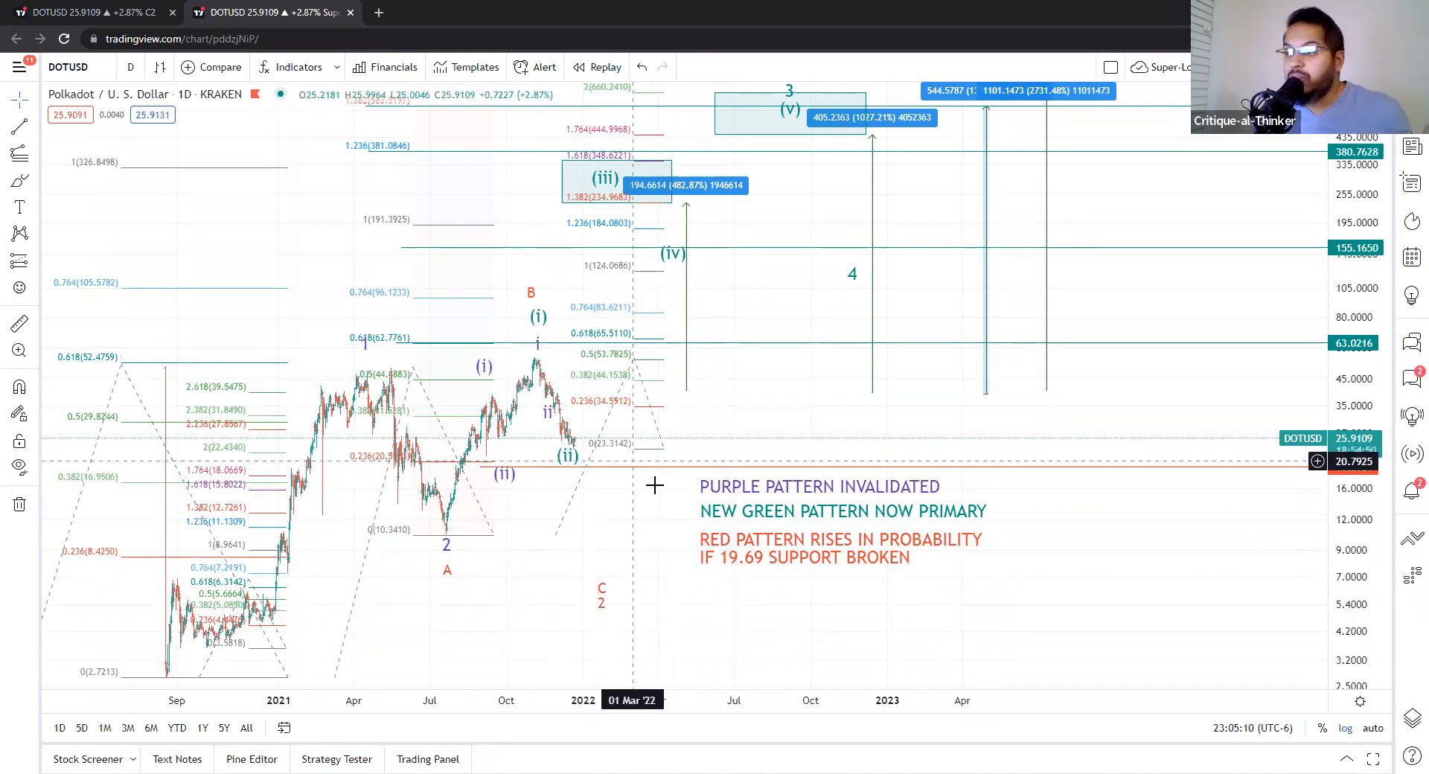
pyautogui.moveTo(750, 579)
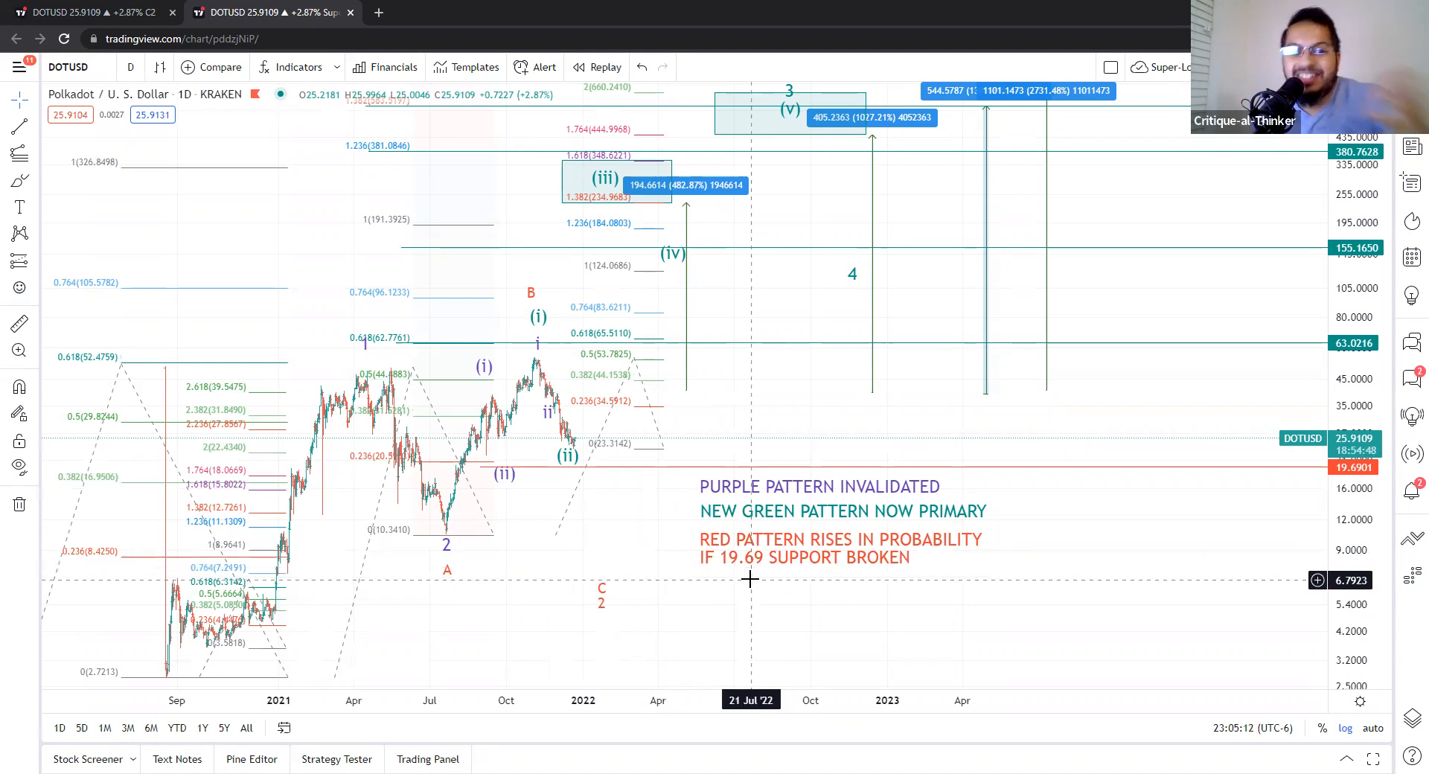
pyautogui.moveTo(652, 479)
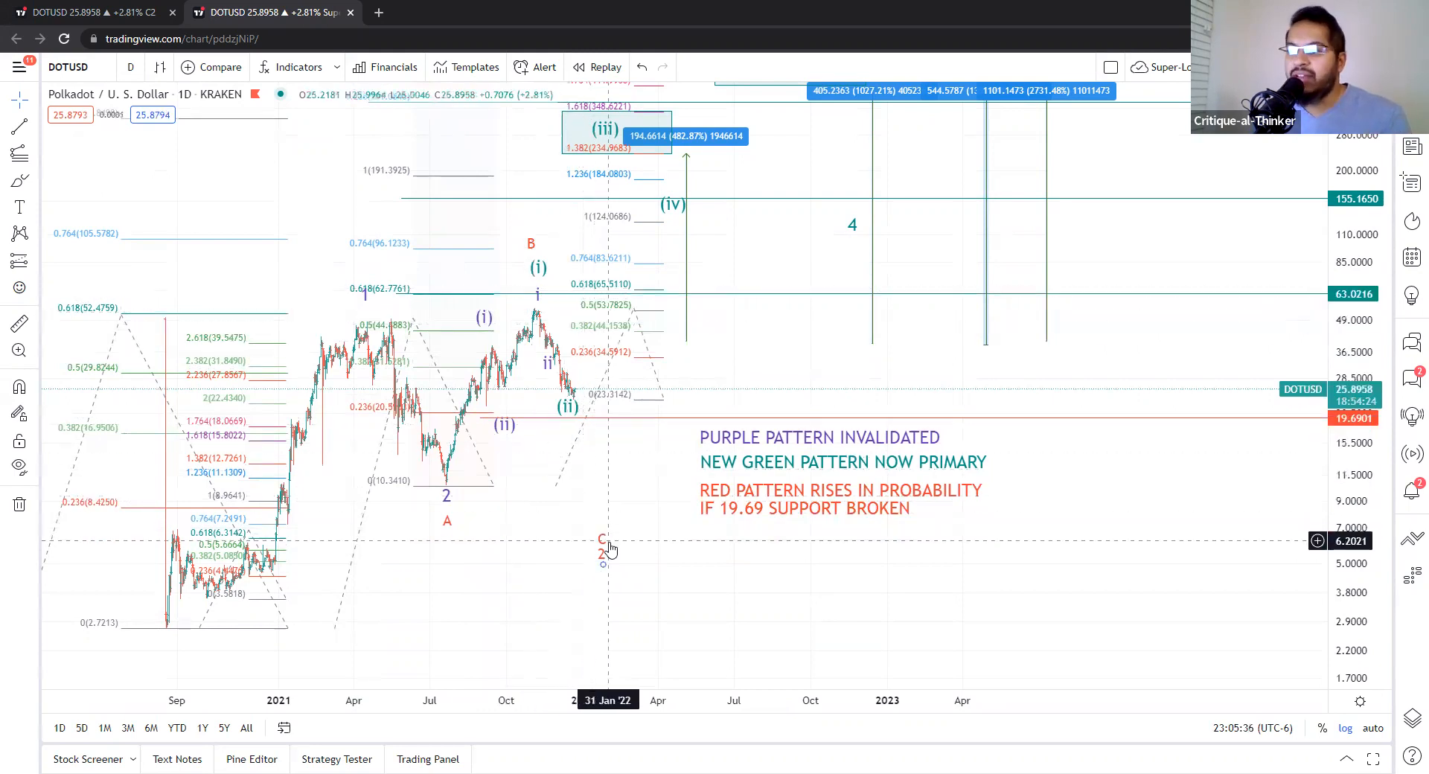
pyautogui.moveTo(612, 521)
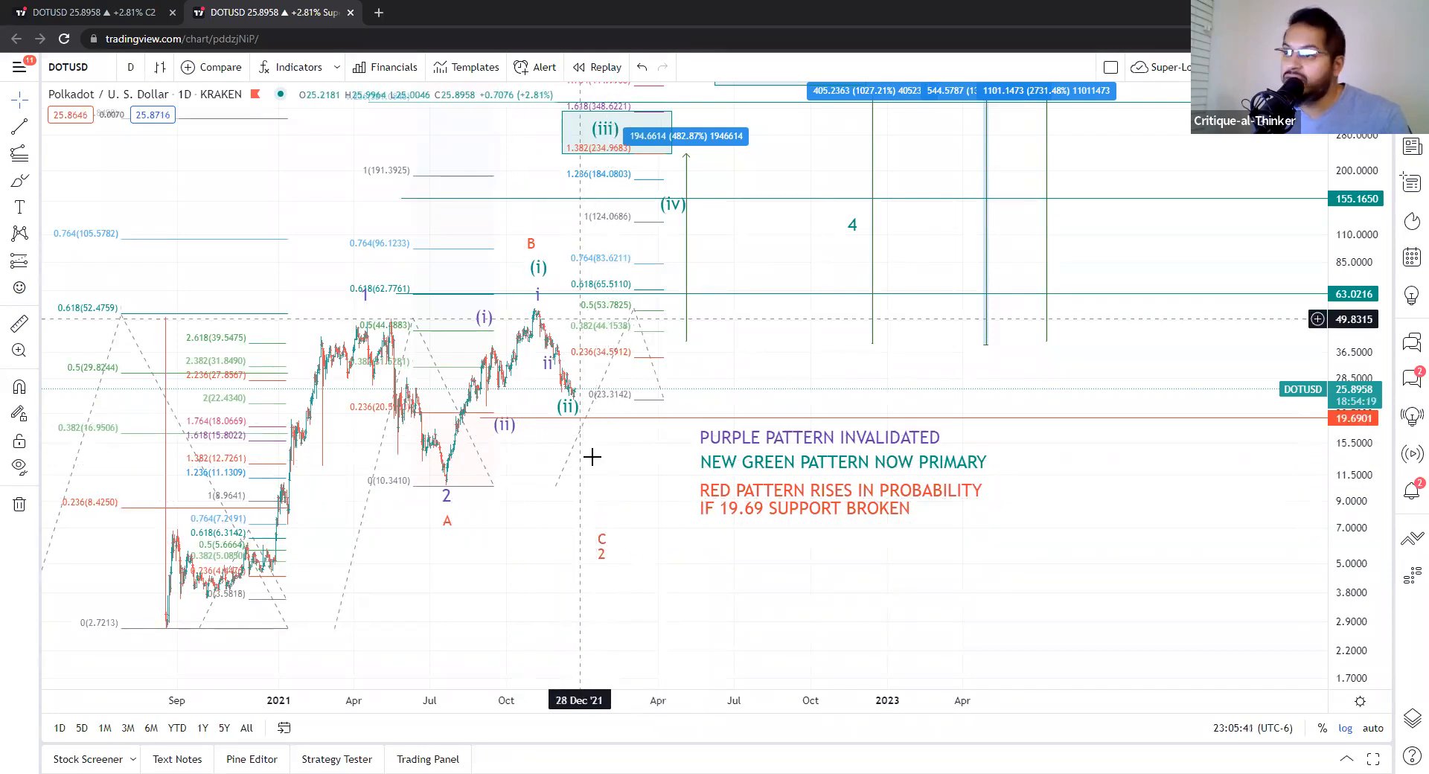
pyautogui.moveTo(634, 509)
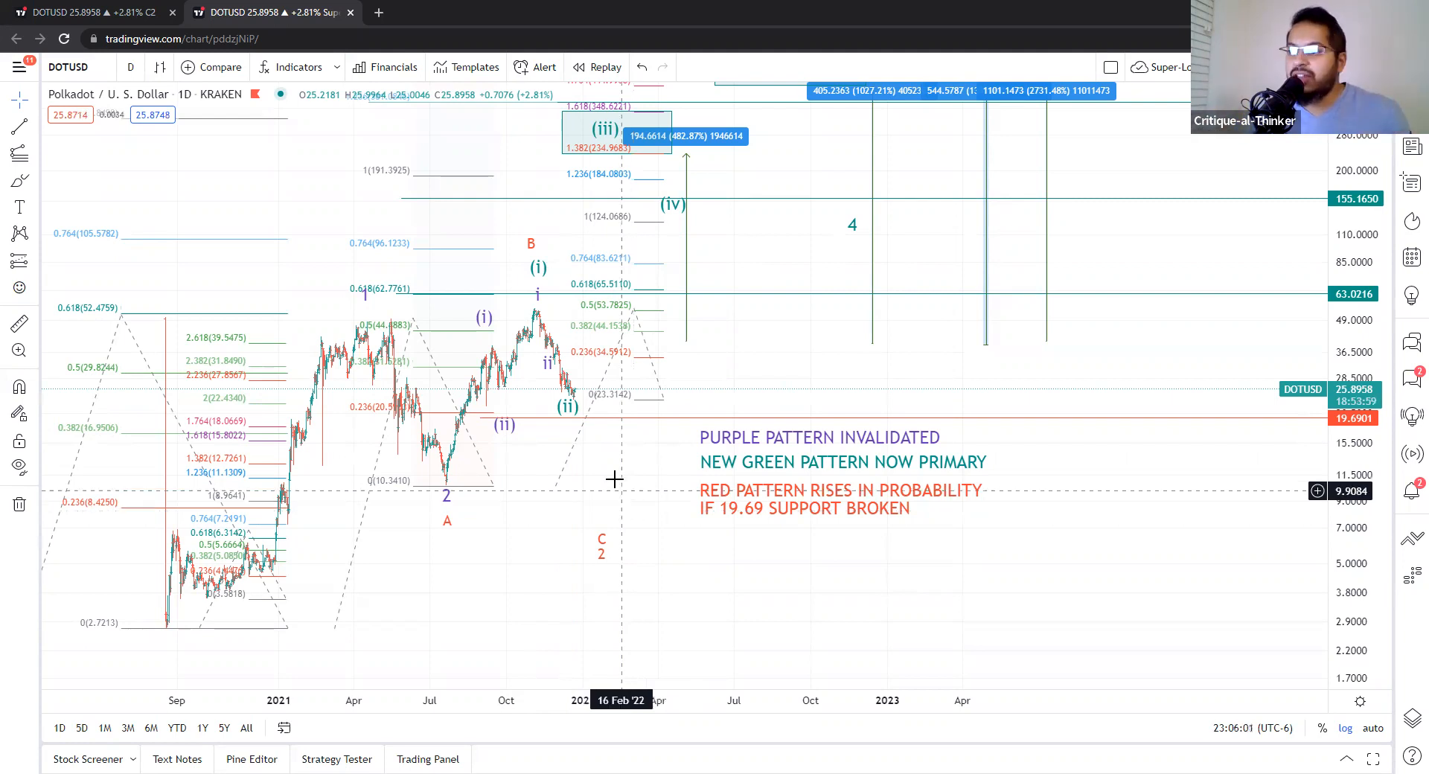
pyautogui.moveTo(625, 524)
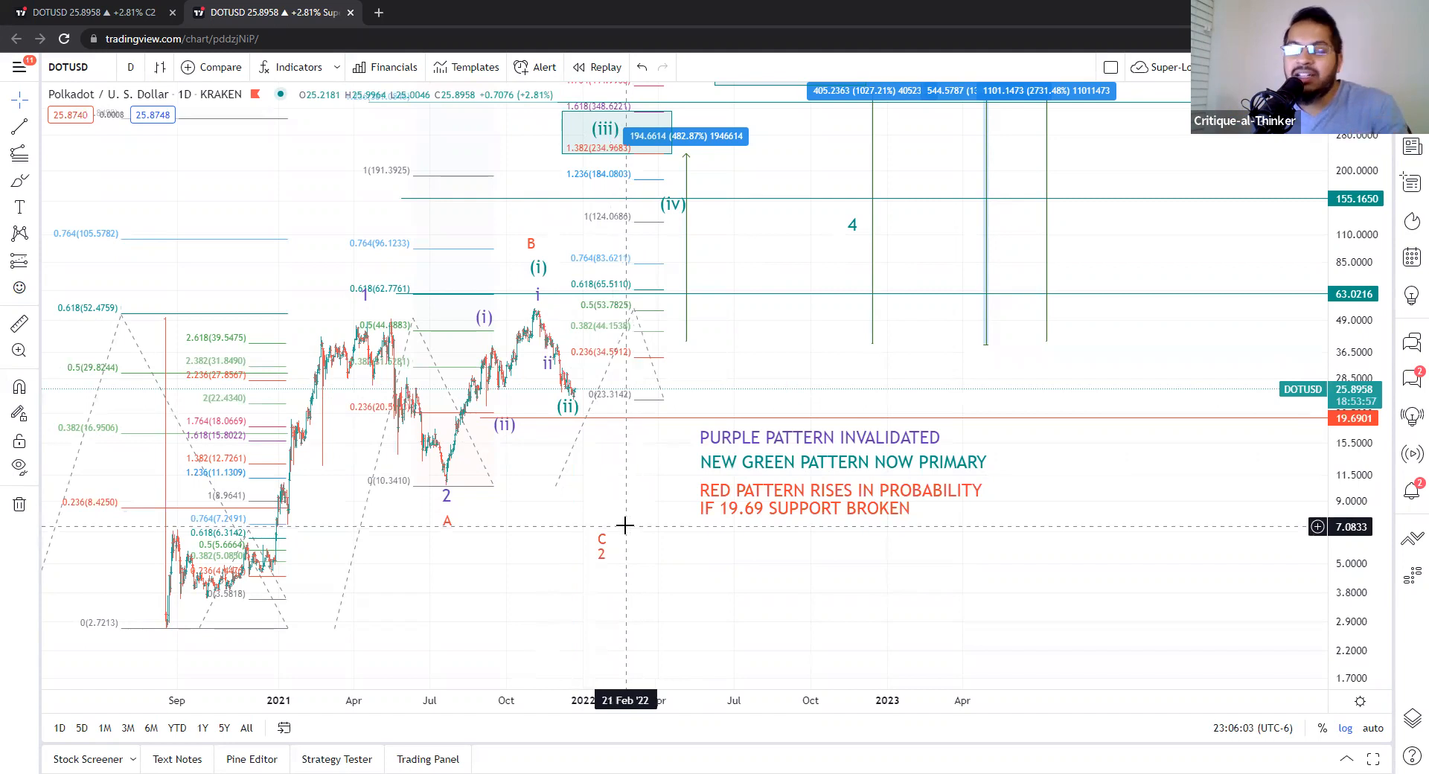
pyautogui.moveTo(609, 539)
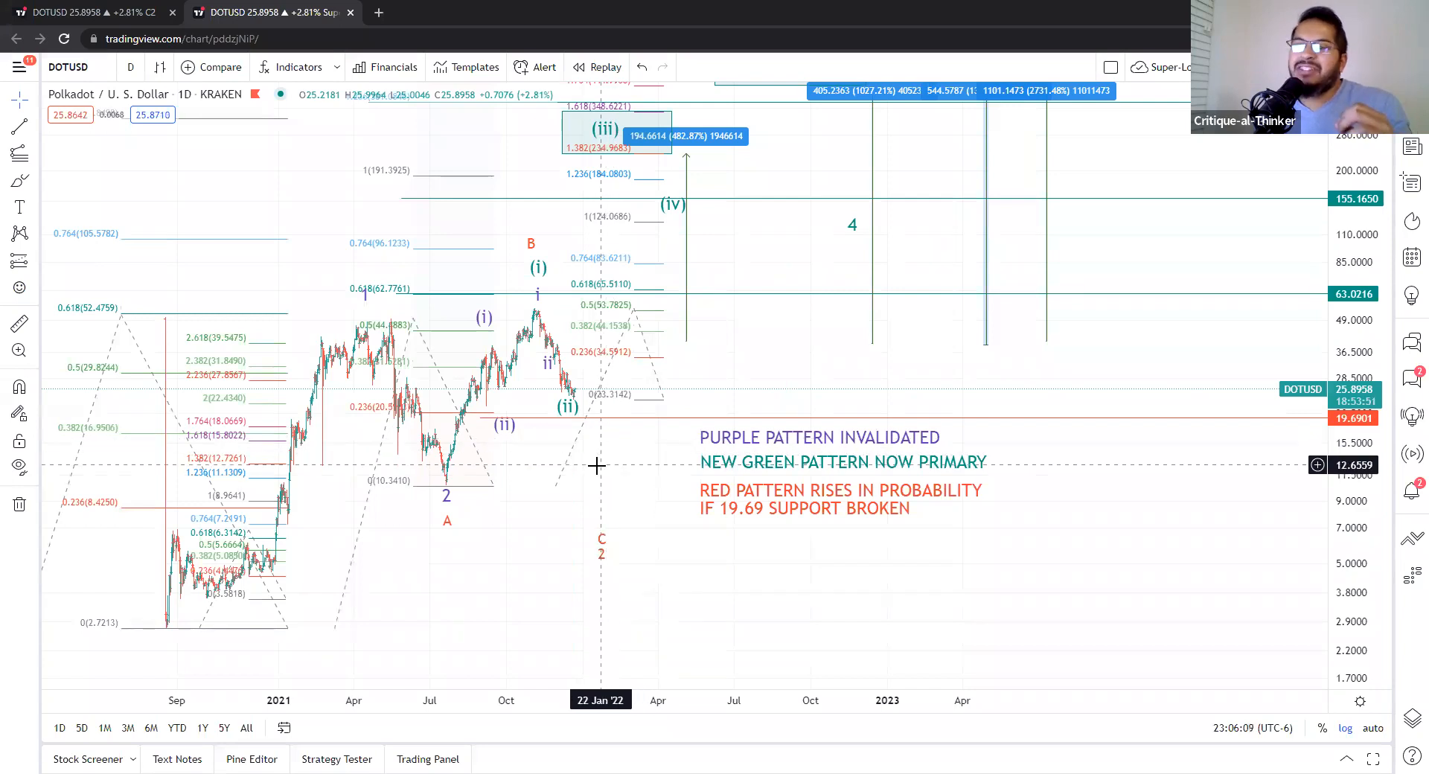
pyautogui.moveTo(610, 537)
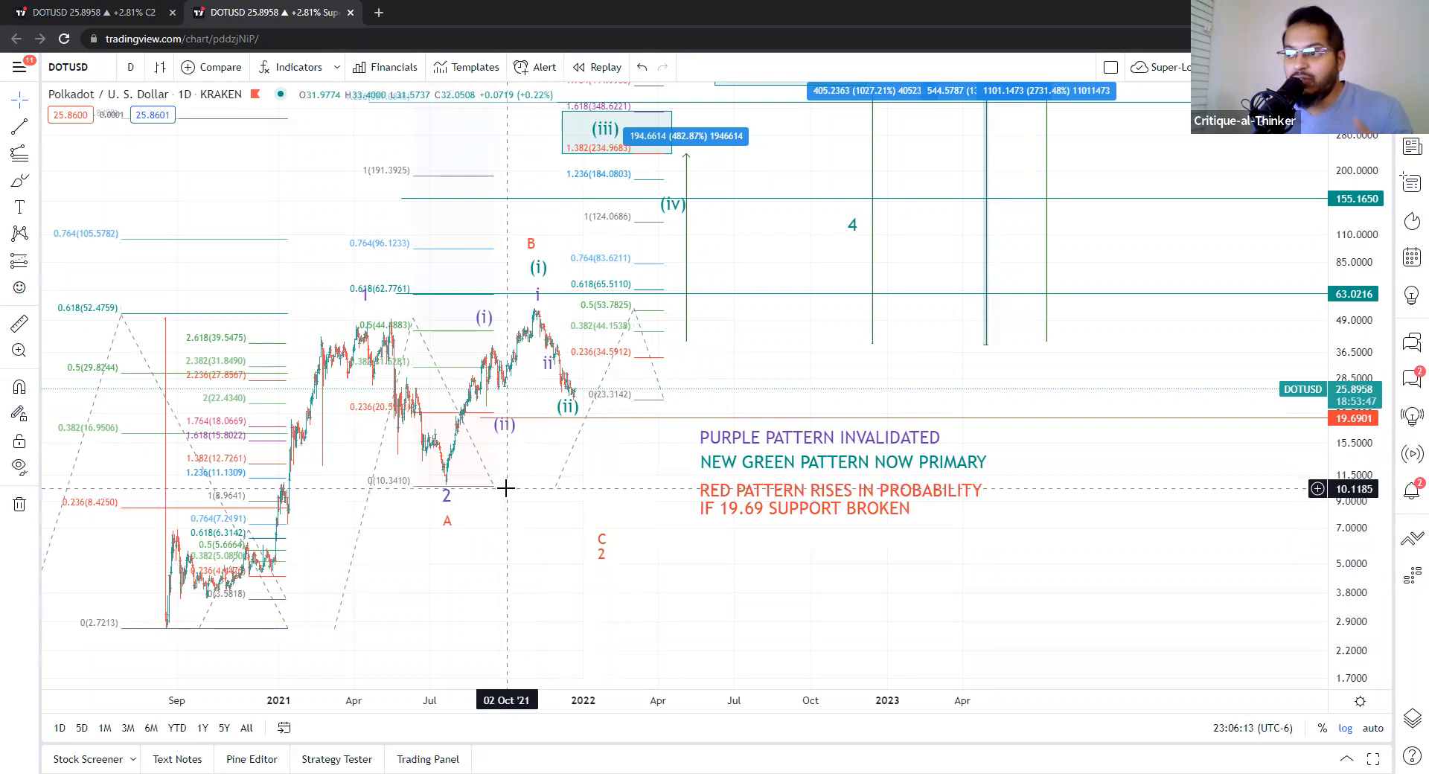
pyautogui.moveTo(622, 488)
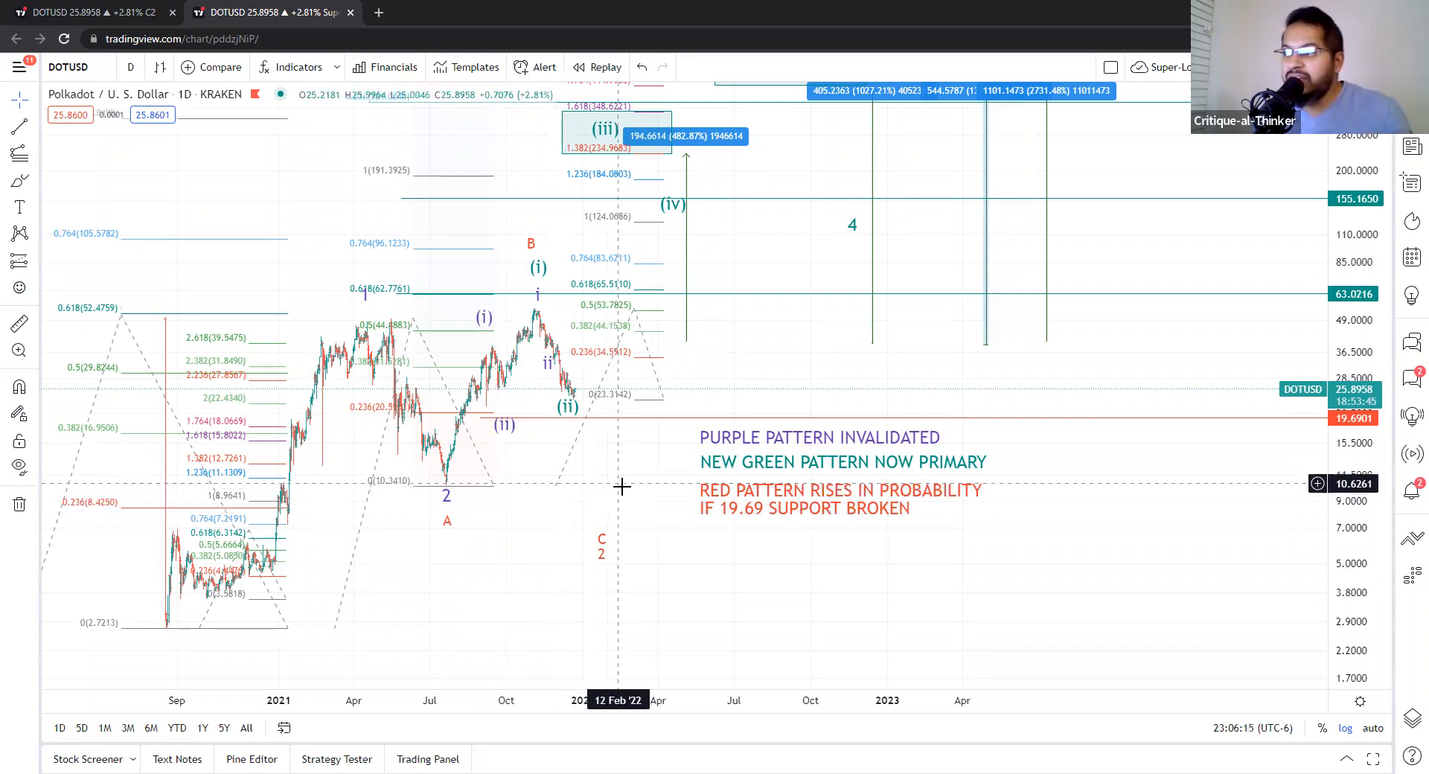
pyautogui.moveTo(561, 497)
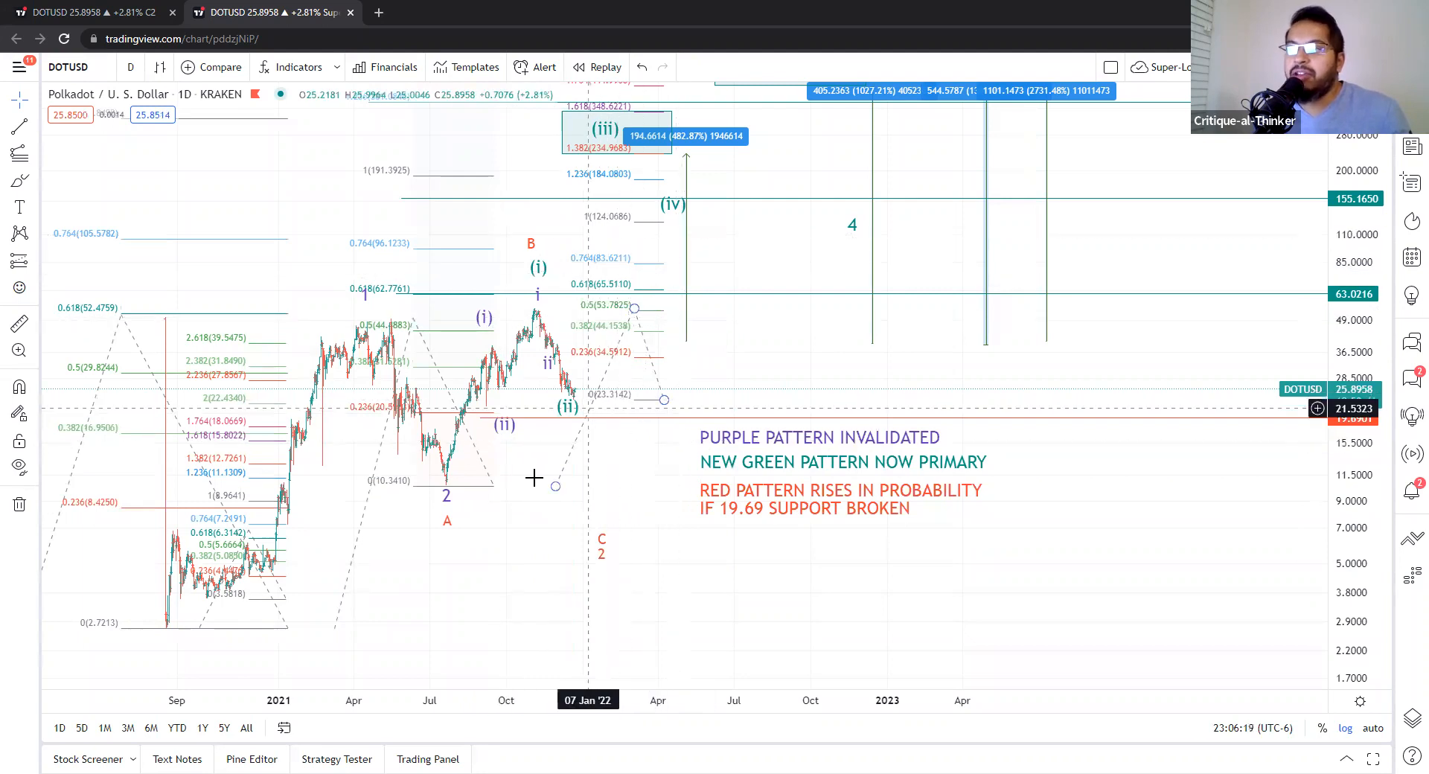
pyautogui.moveTo(600, 463)
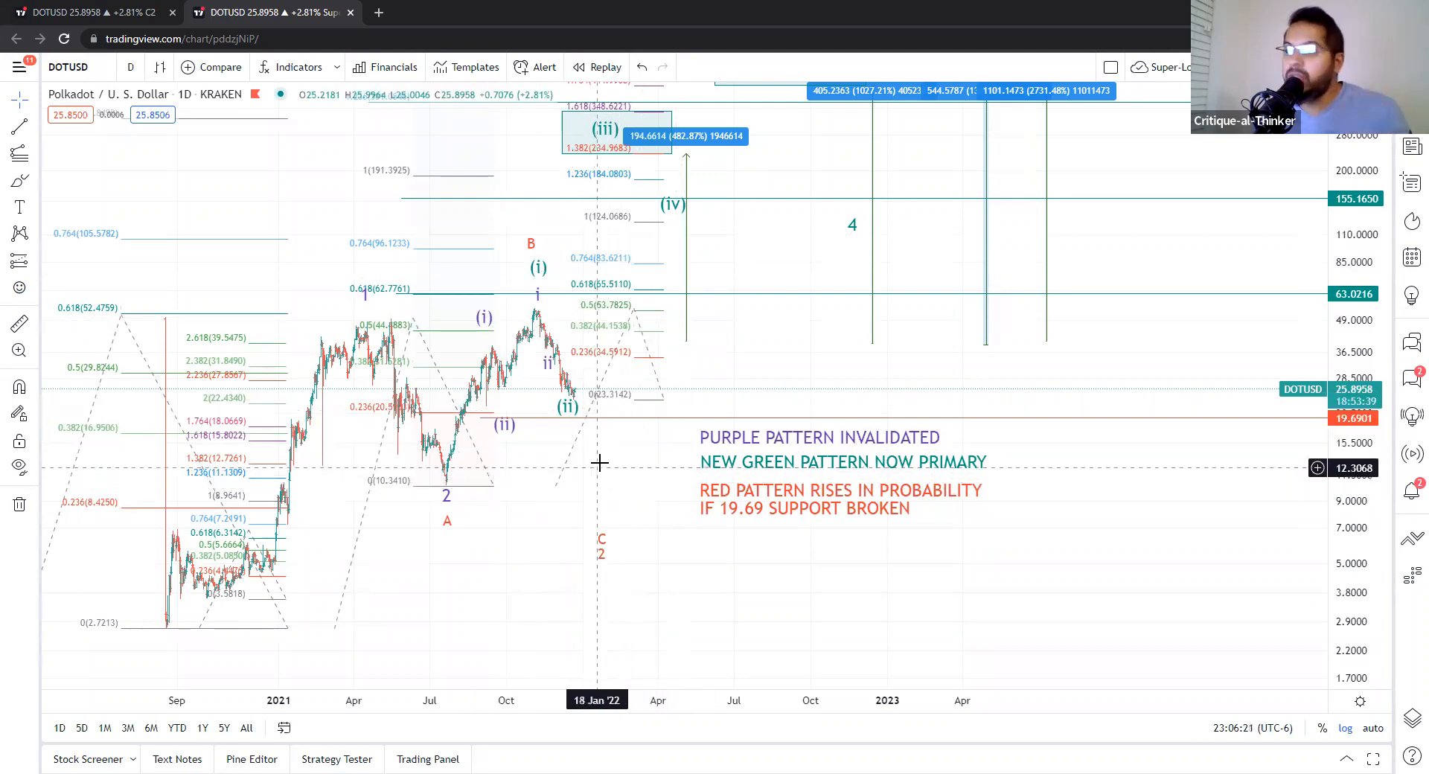
pyautogui.moveTo(582, 476)
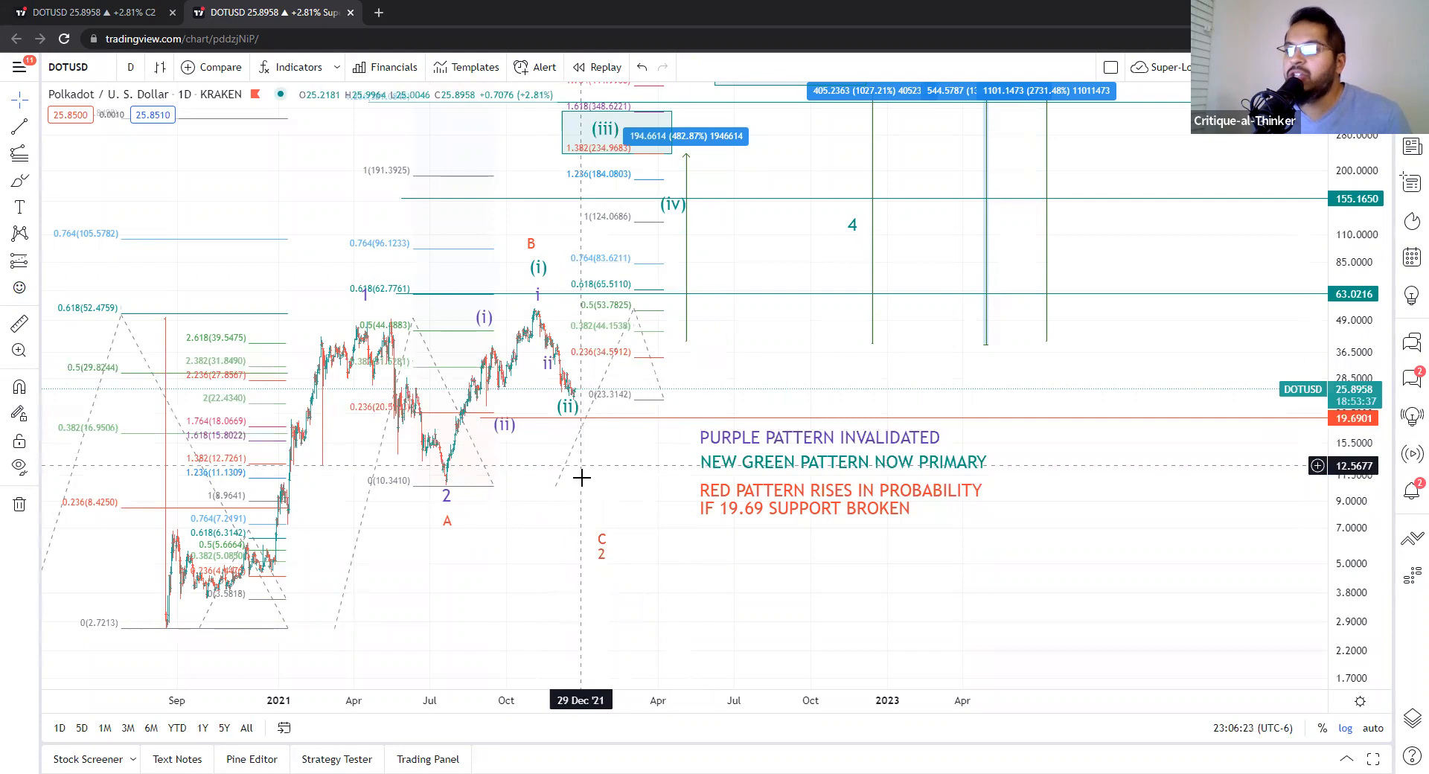
pyautogui.moveTo(620, 475)
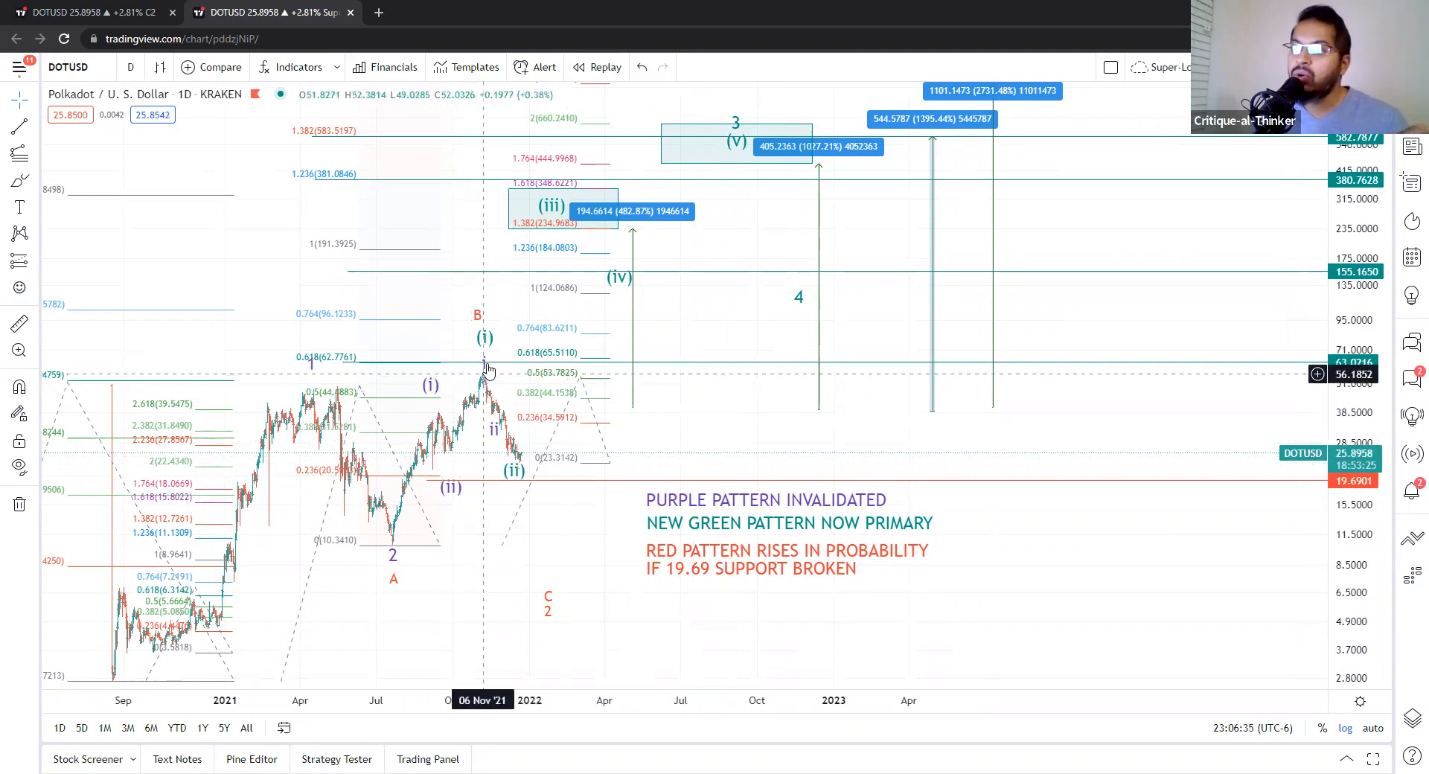
pyautogui.moveTo(512, 306)
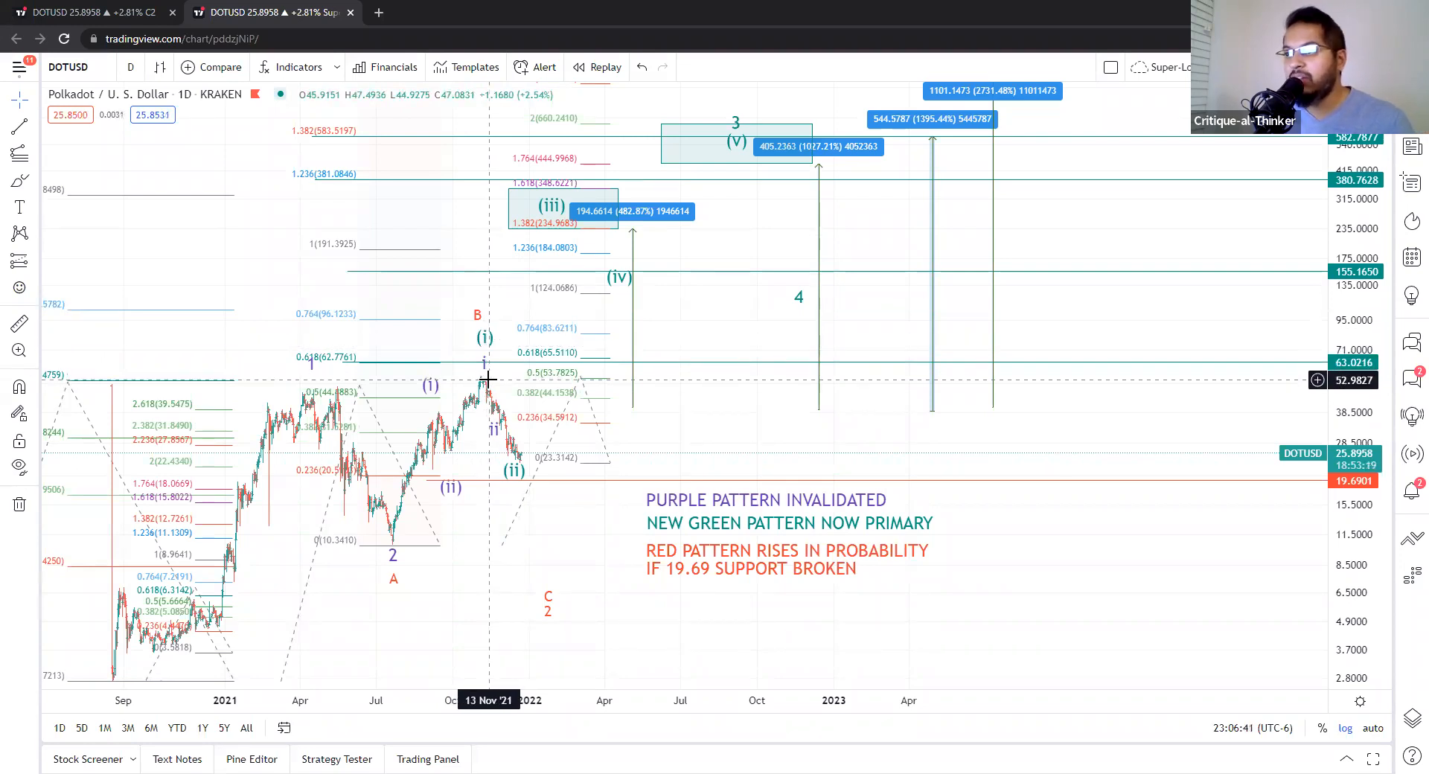
pyautogui.moveTo(562, 417)
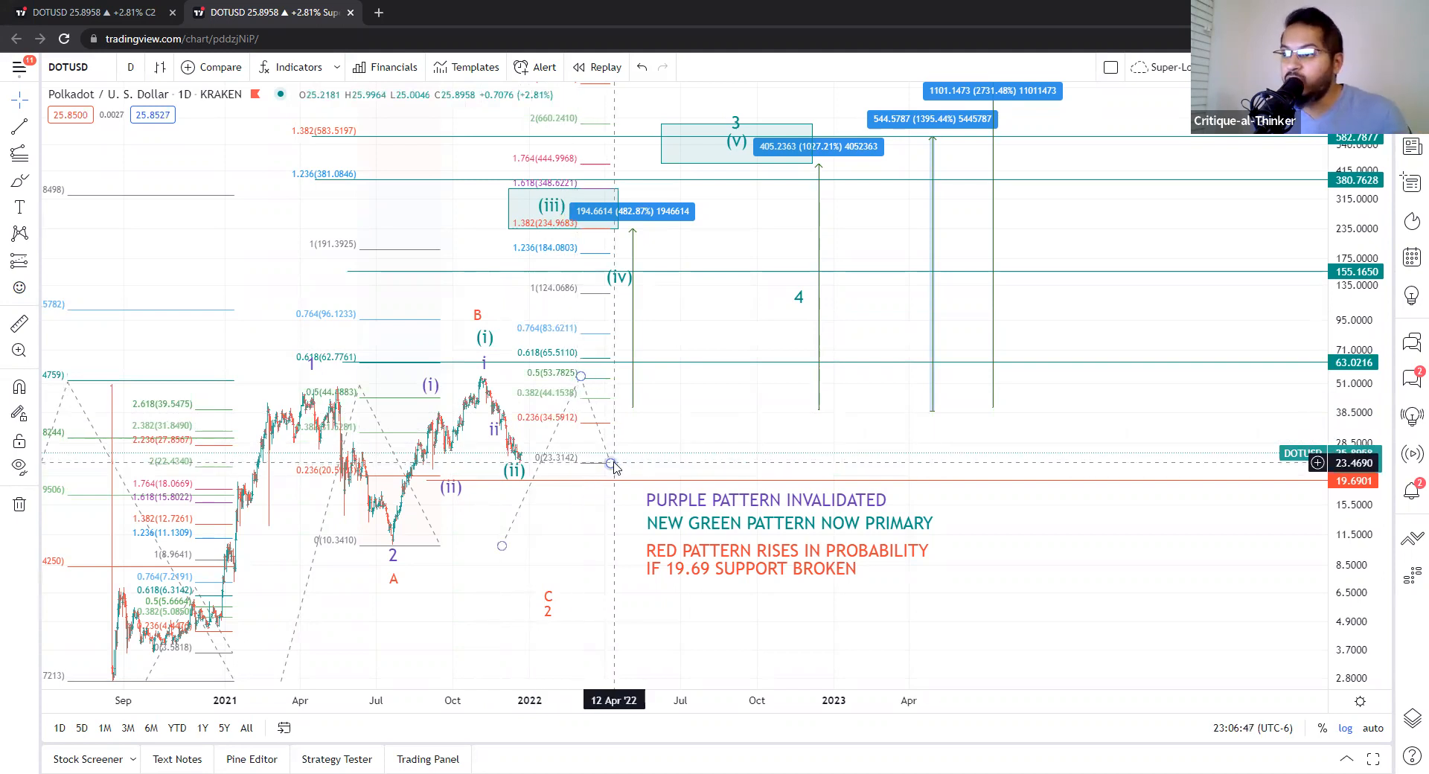
pyautogui.moveTo(718, 348)
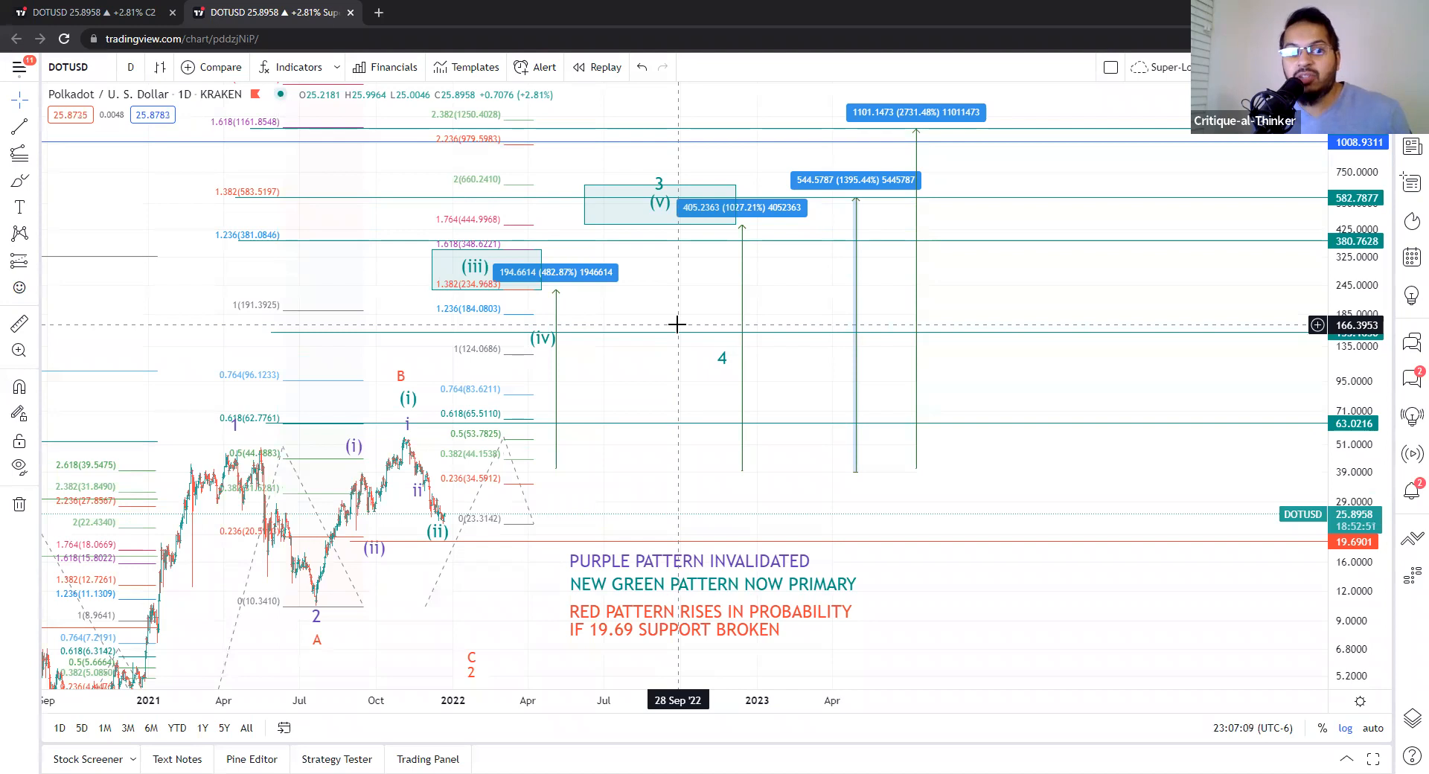
pyautogui.moveTo(490, 280)
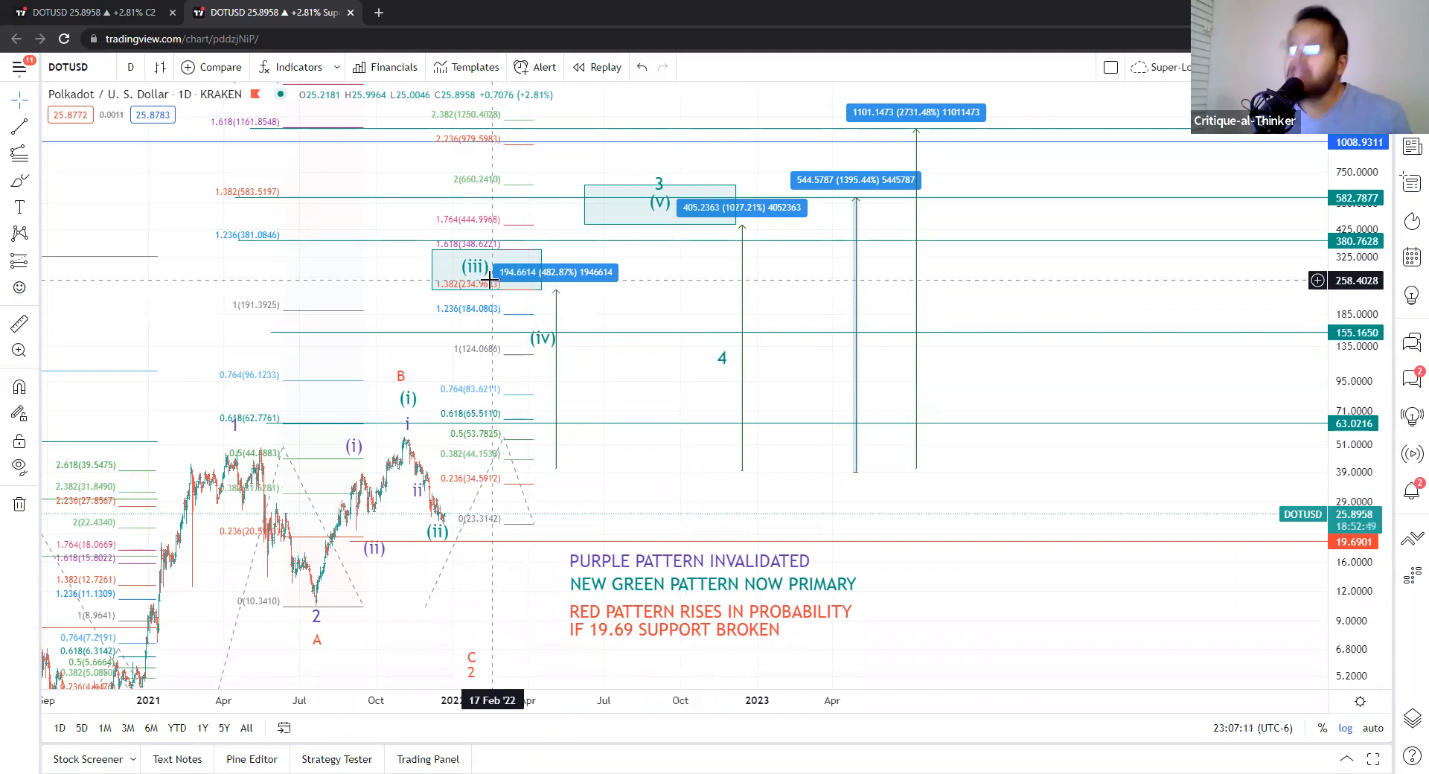
pyautogui.moveTo(570, 352)
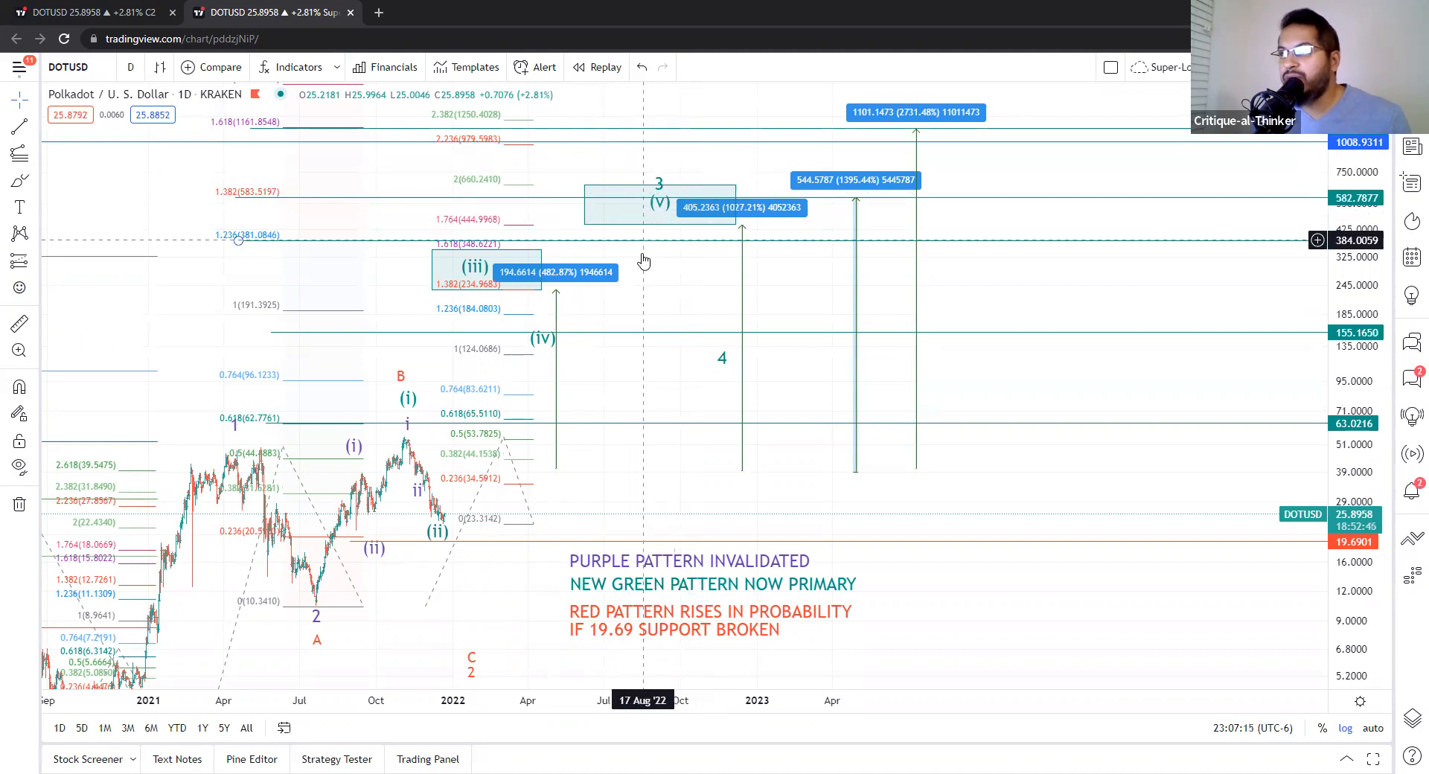
pyautogui.moveTo(493, 226)
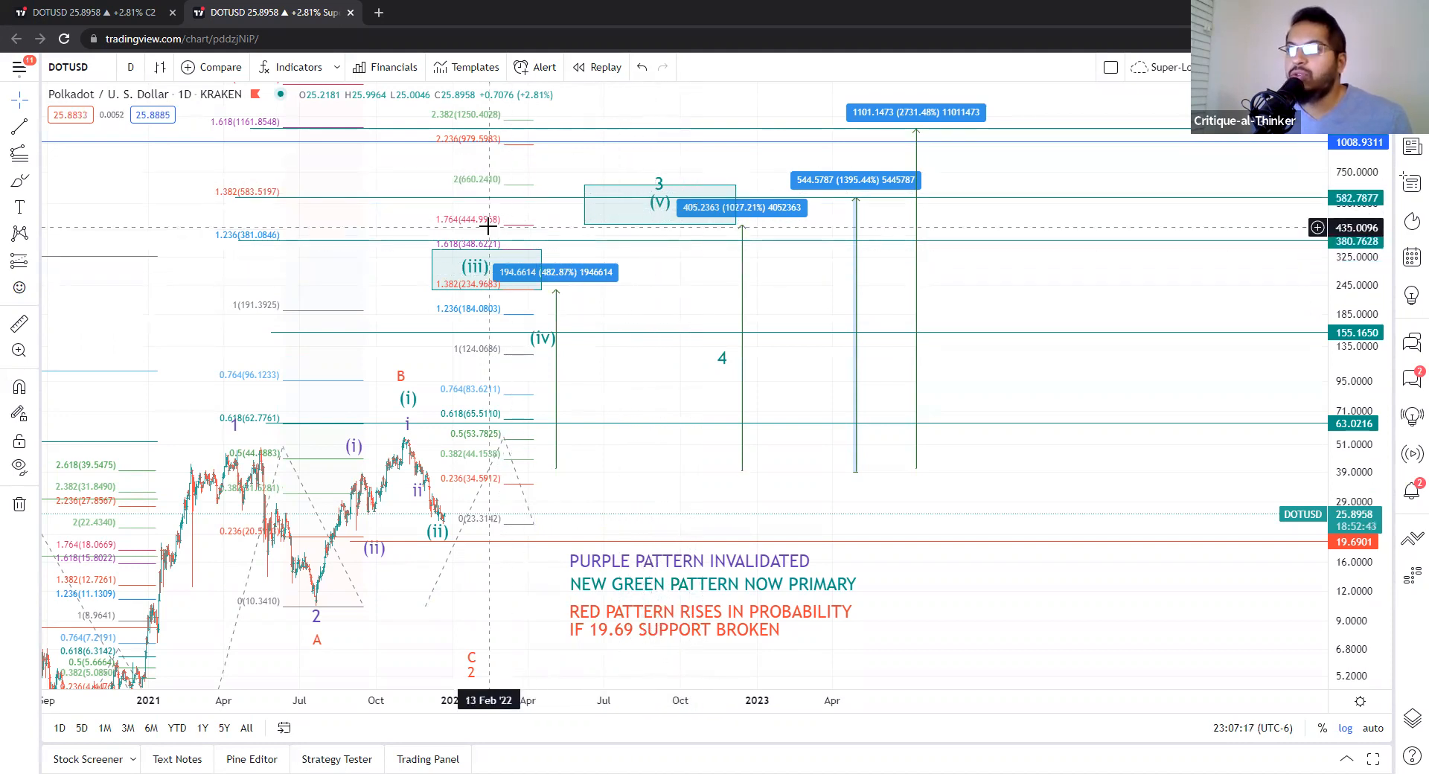
pyautogui.moveTo(679, 250)
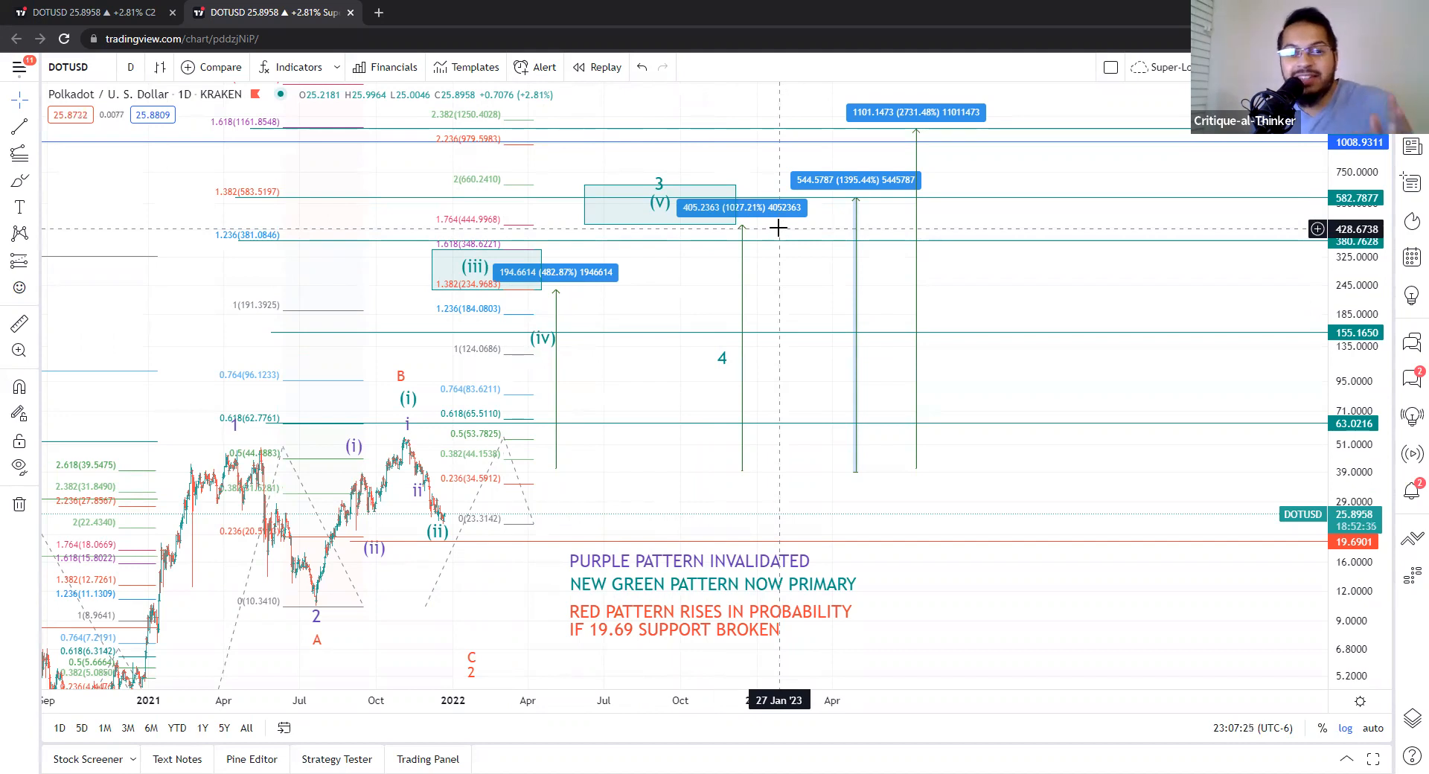
pyautogui.moveTo(354, 481)
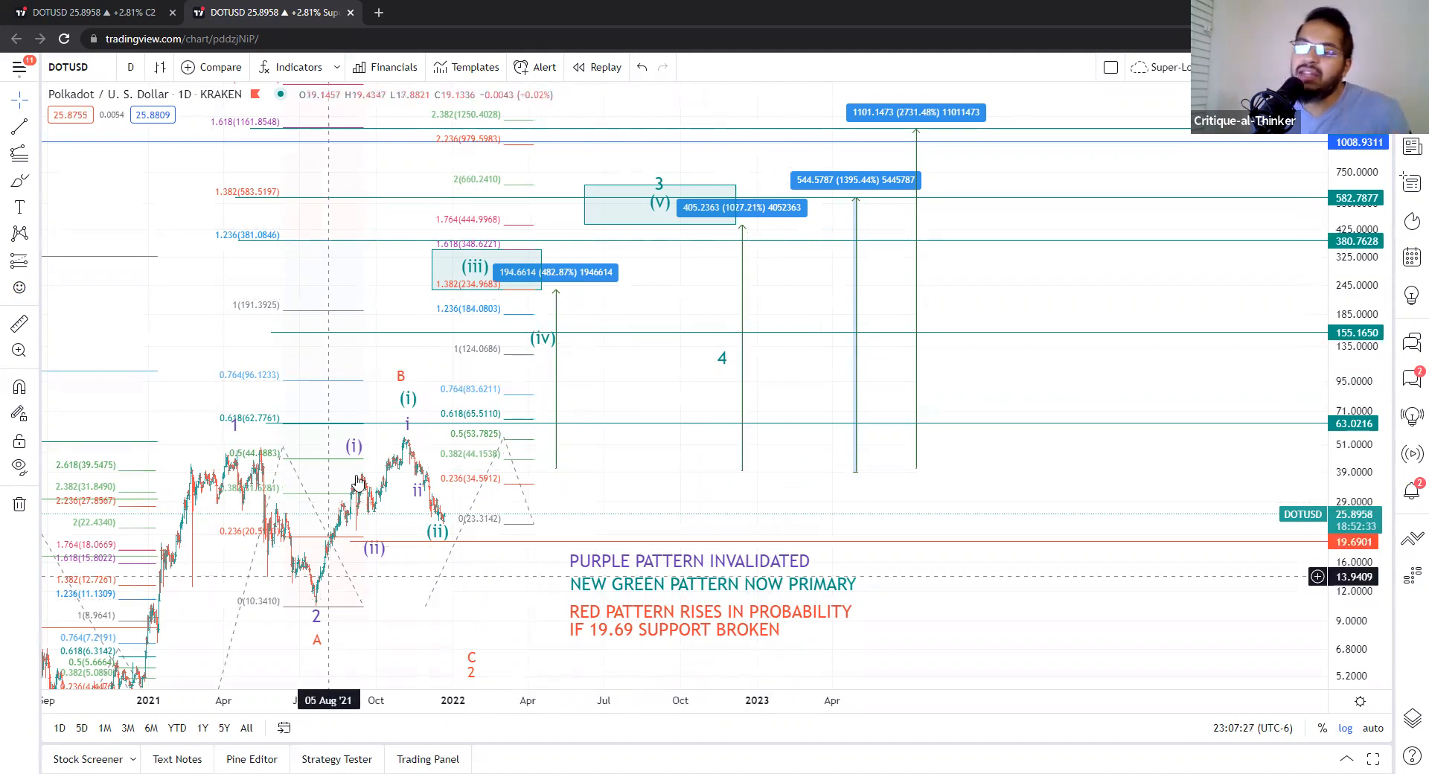
pyautogui.moveTo(405, 384)
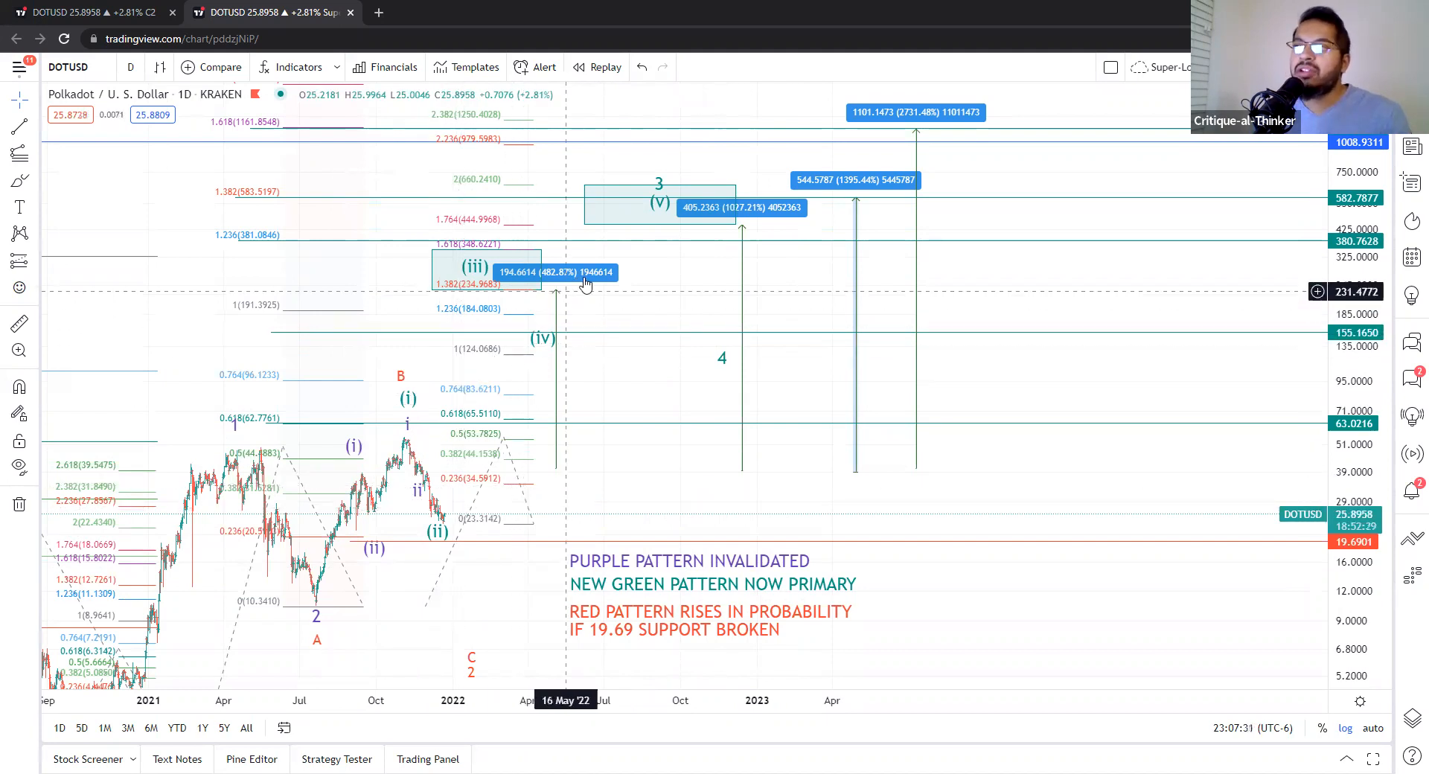
pyautogui.moveTo(528, 407)
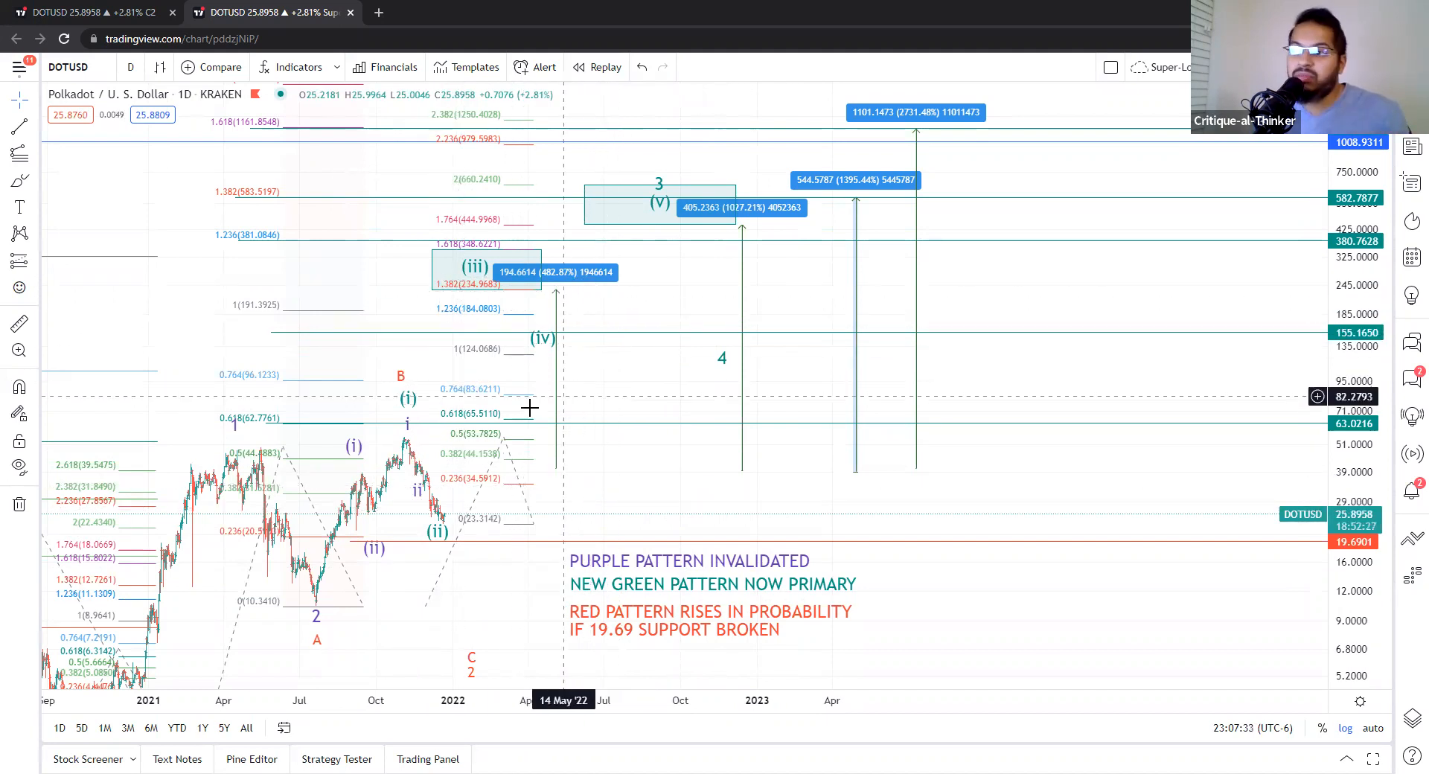
pyautogui.moveTo(478, 455)
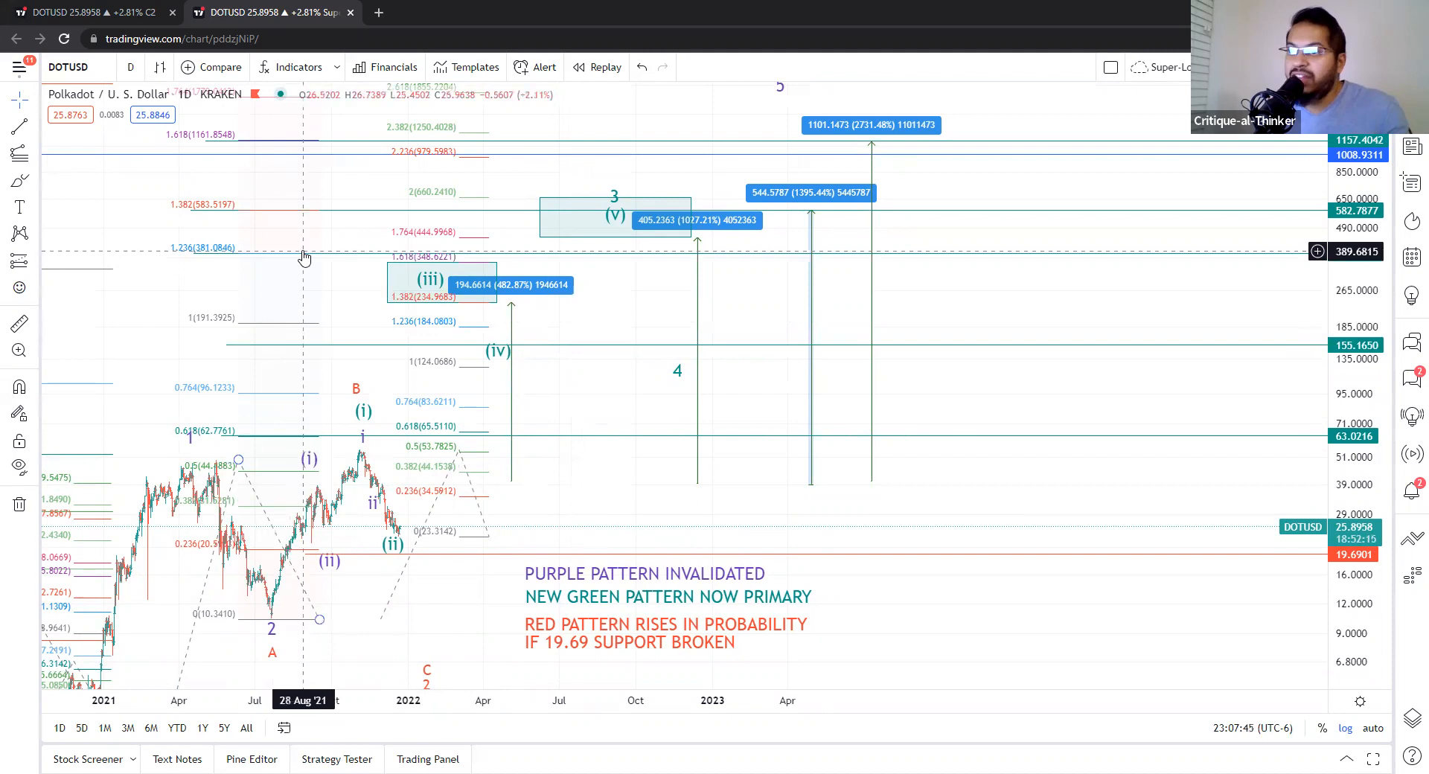
pyautogui.moveTo(291, 401)
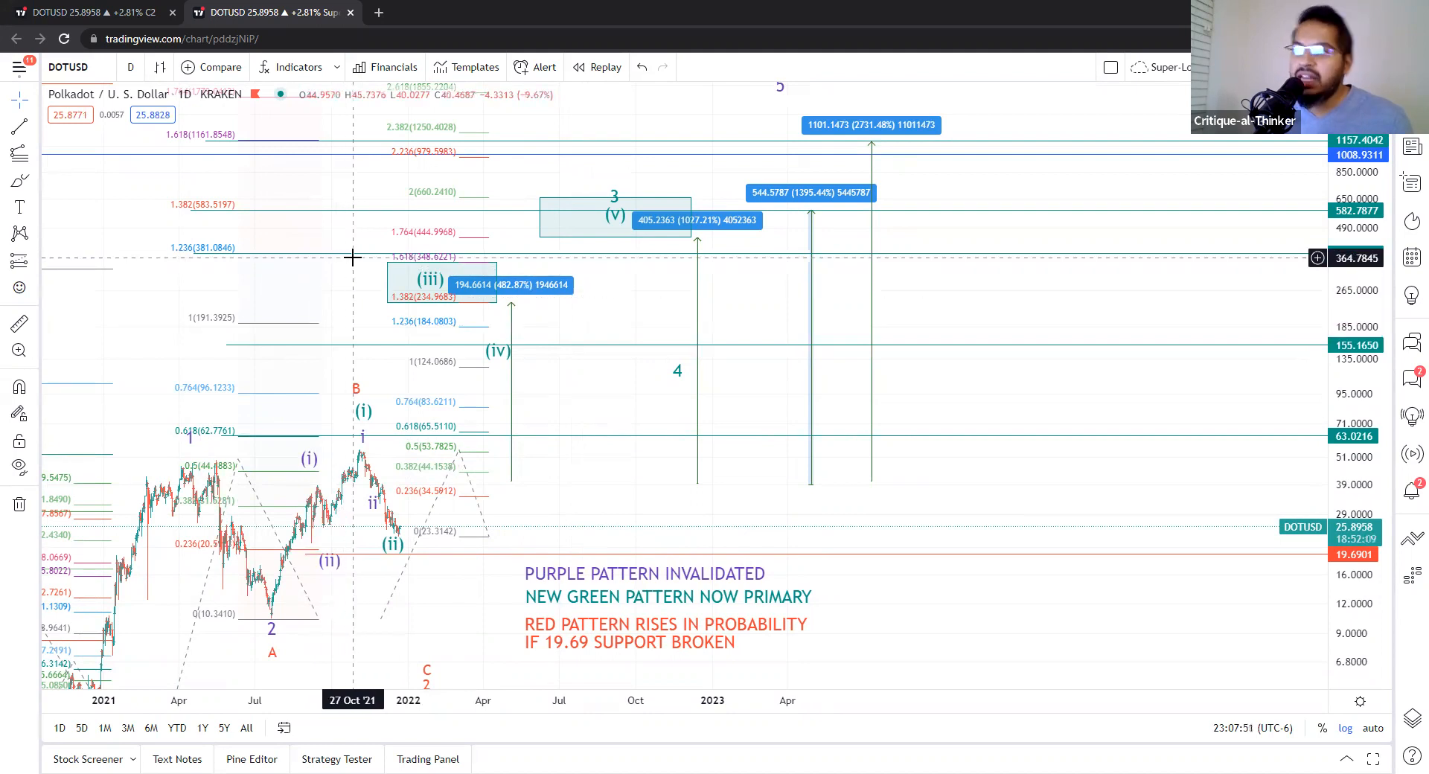
pyautogui.moveTo(481, 319)
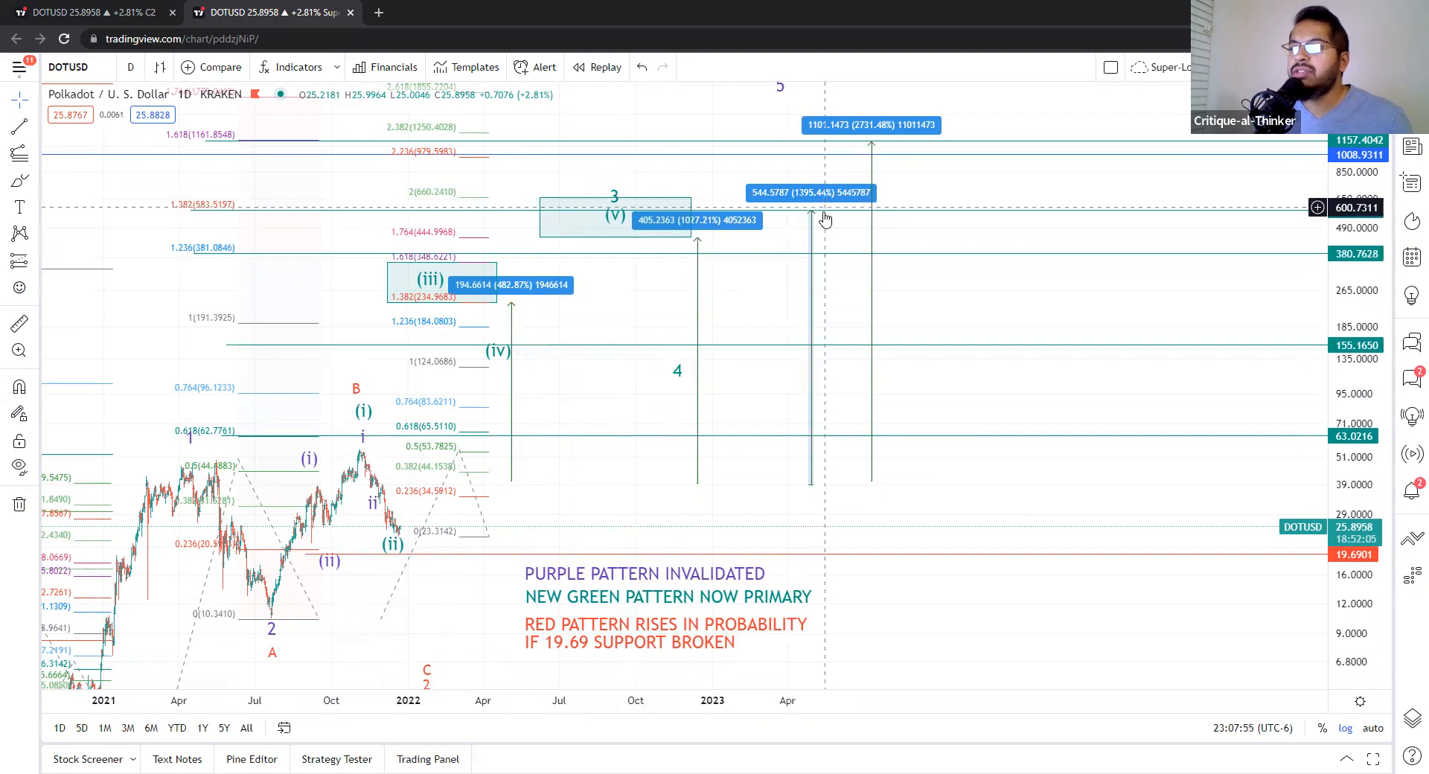
pyautogui.moveTo(709, 144)
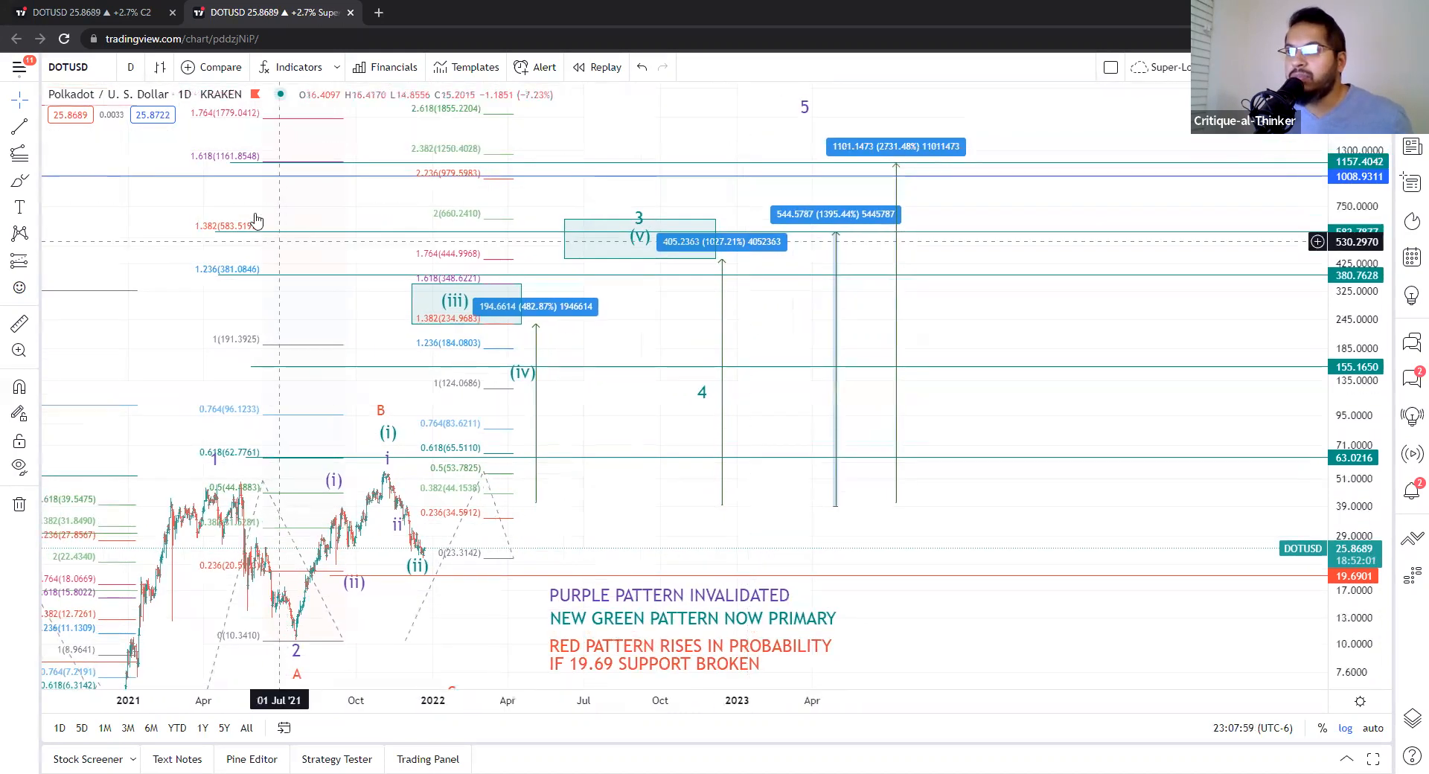
pyautogui.moveTo(141, 675)
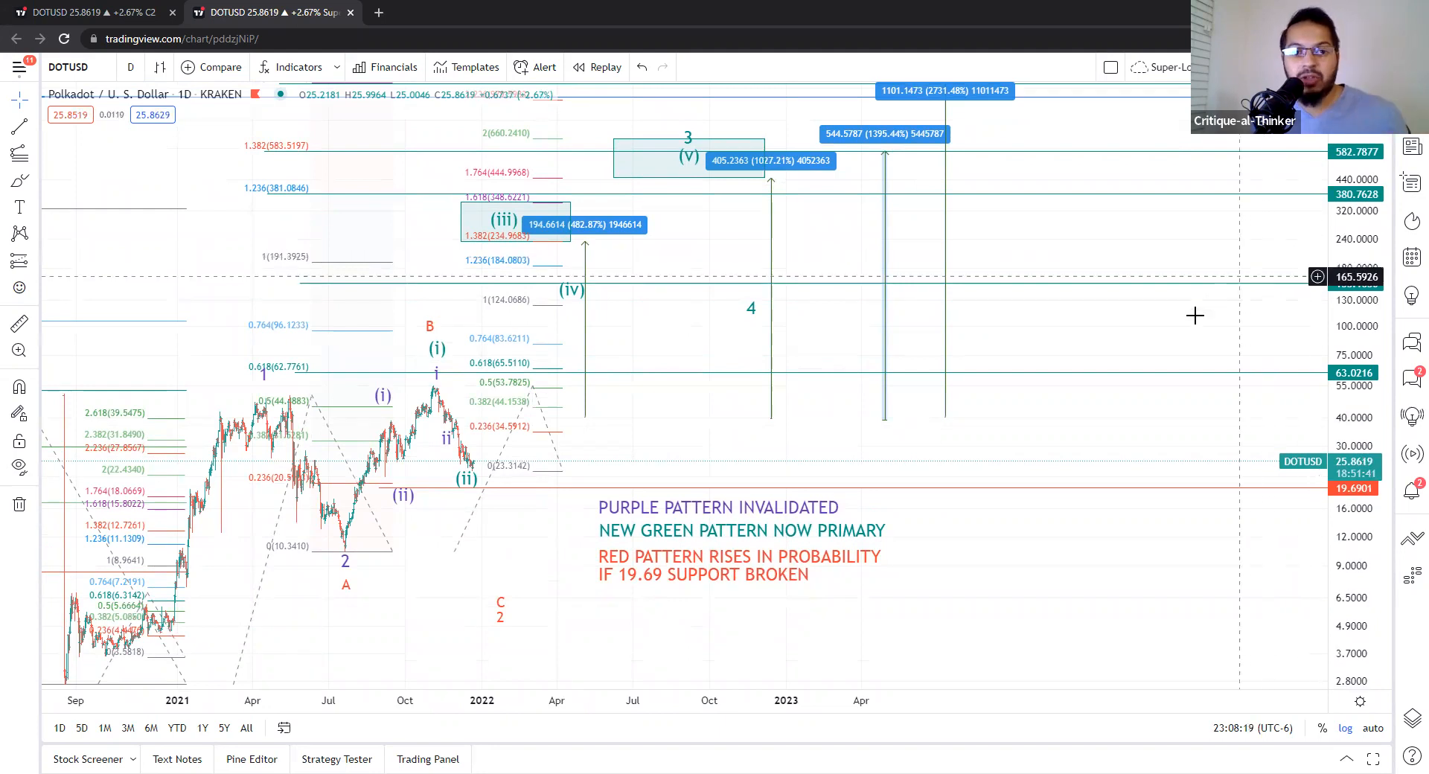
pyautogui.moveTo(842, 334)
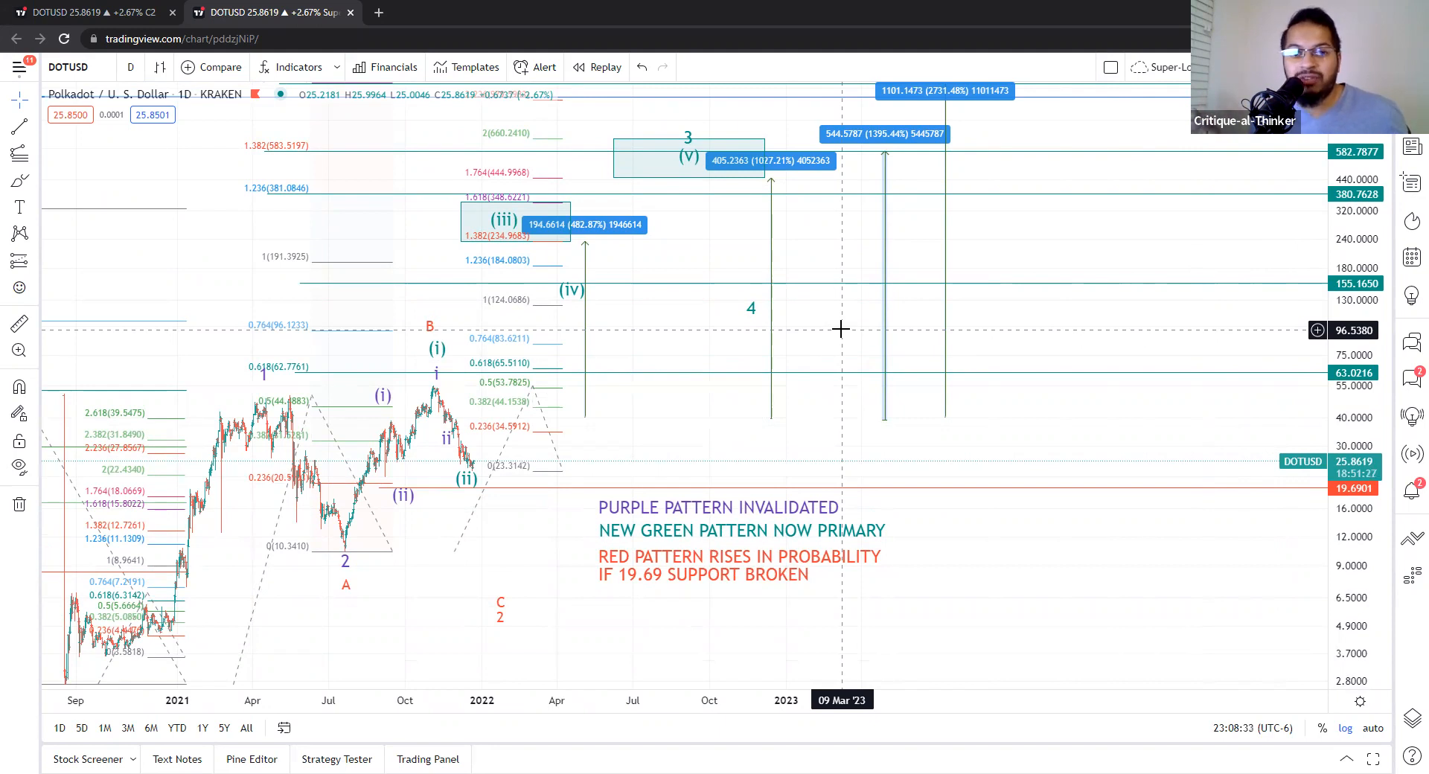
pyautogui.moveTo(790, 314)
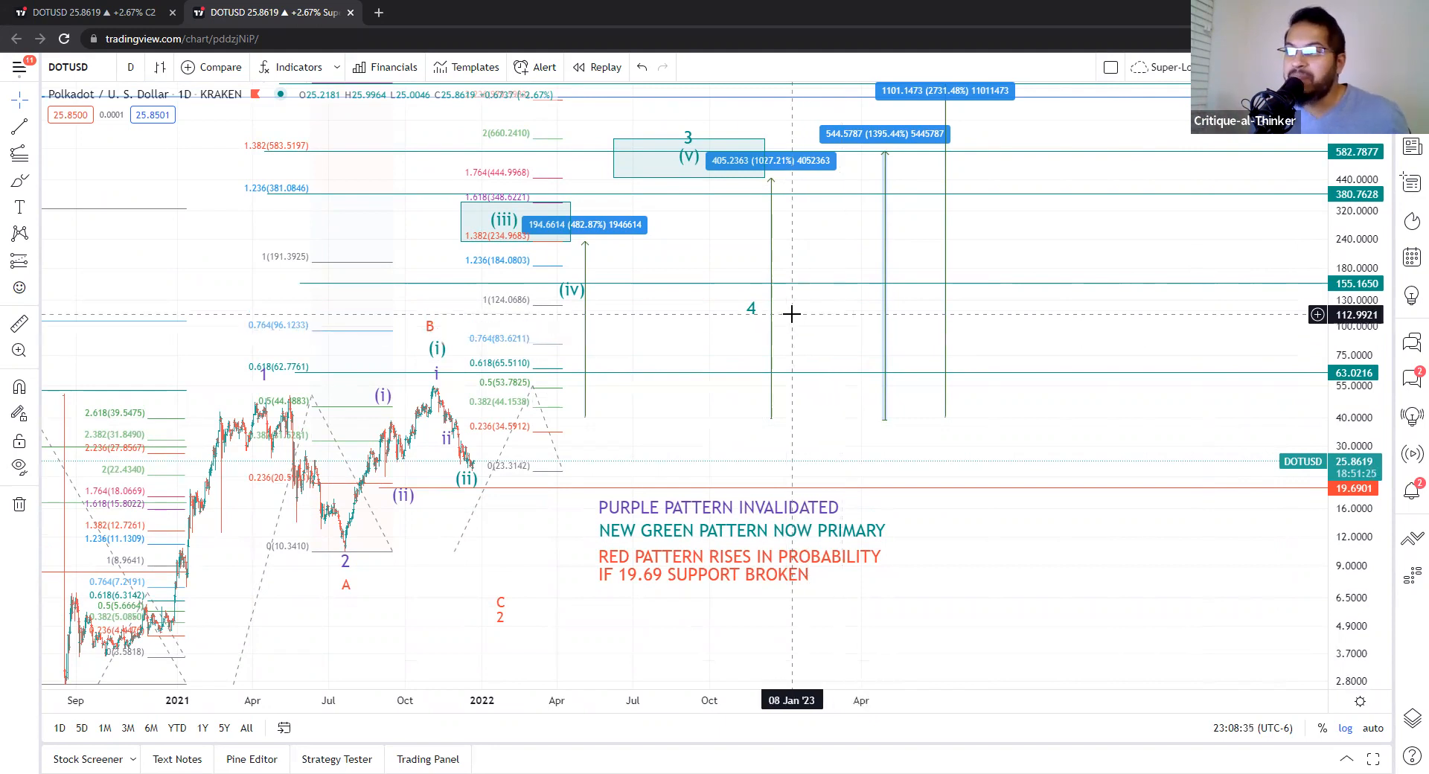
pyautogui.moveTo(793, 321)
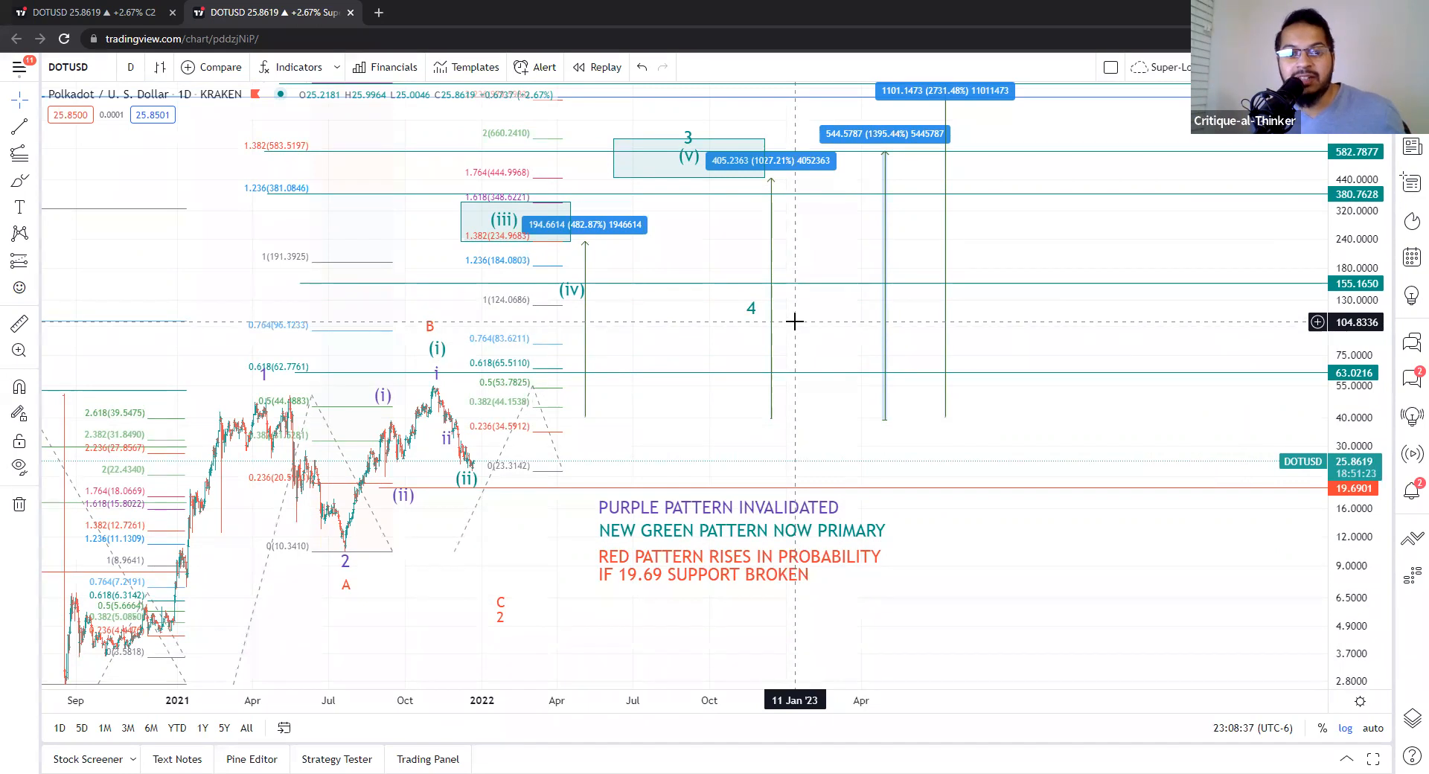